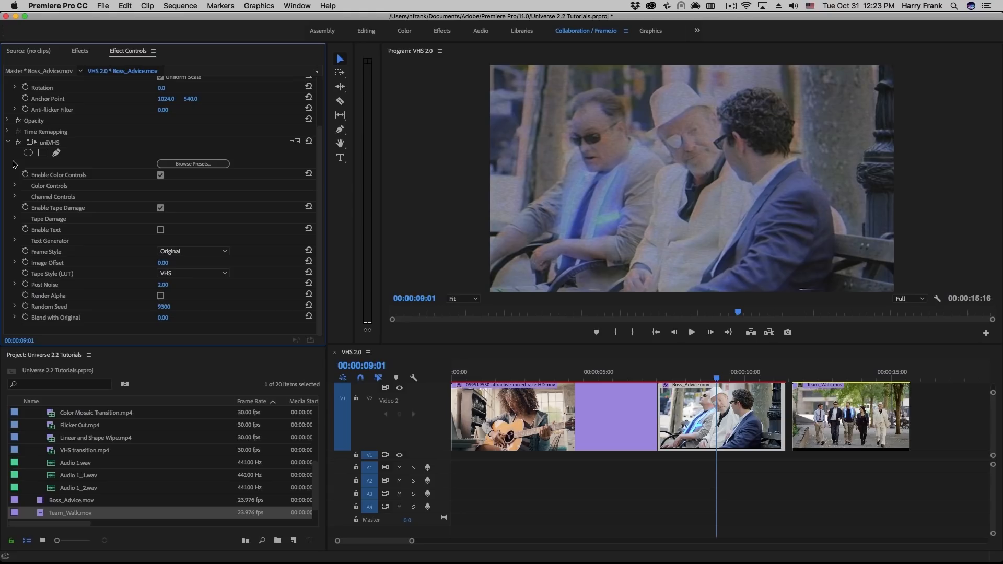
{"action": "mouse_move", "coordinate": [253, 270]}
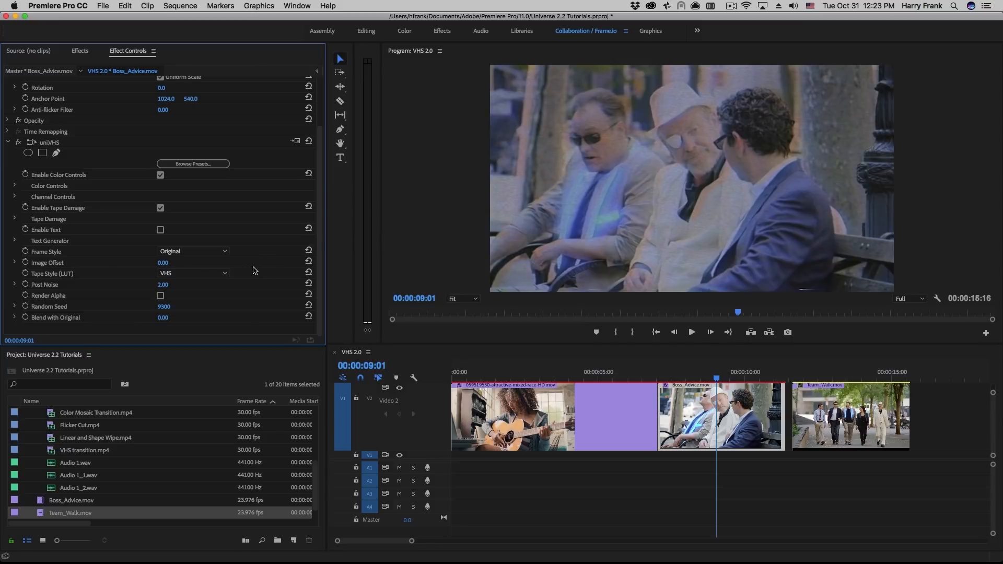
{"action": "mouse_move", "coordinate": [435, 134]}
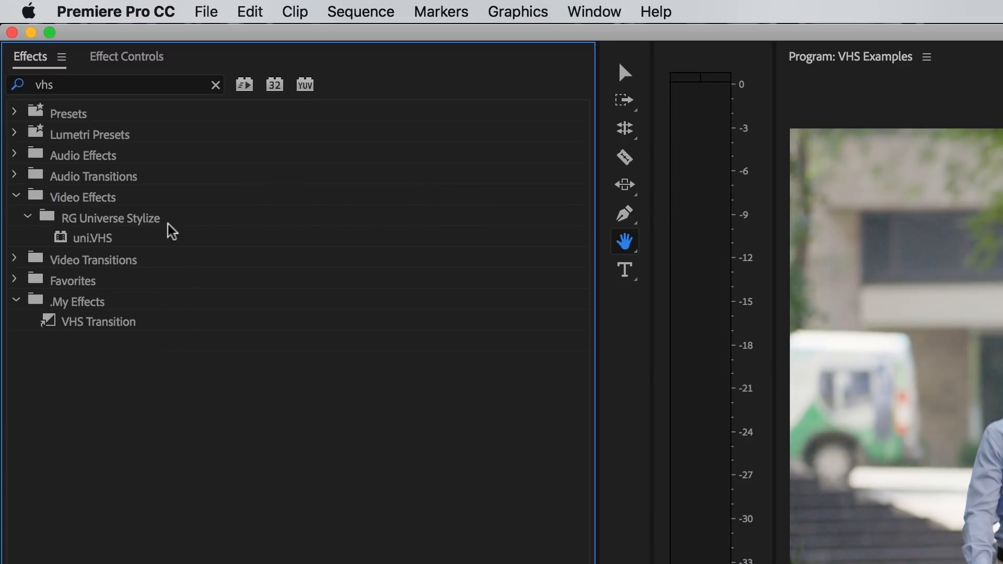
{"action": "mouse_move", "coordinate": [161, 224]}
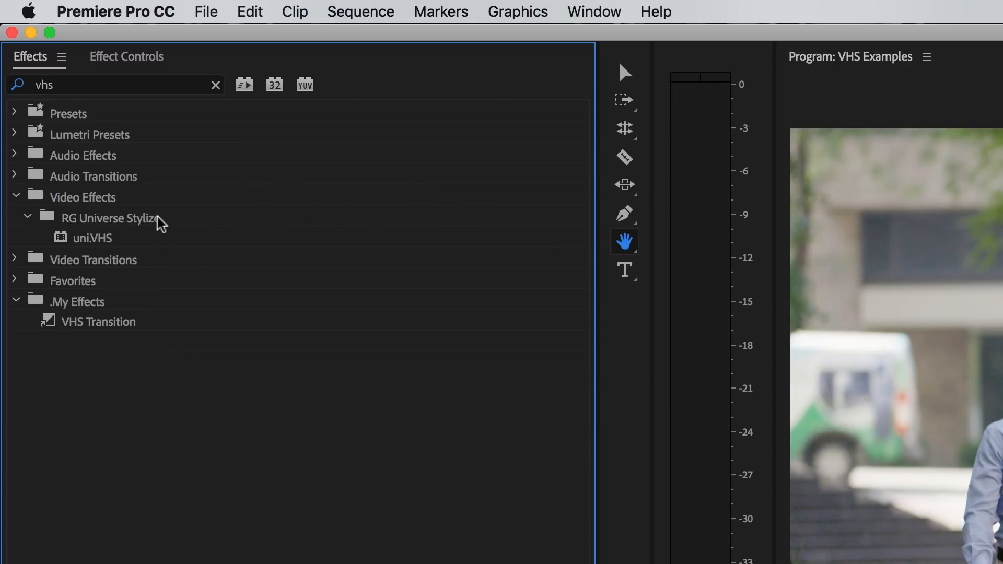
{"action": "mouse_move", "coordinate": [163, 256]}
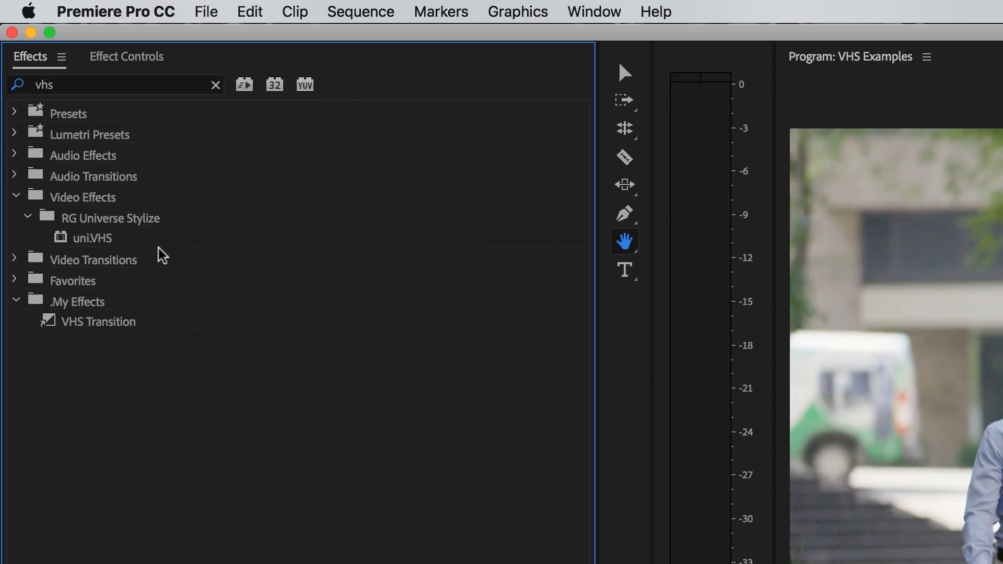
{"action": "mouse_move", "coordinate": [104, 244]}
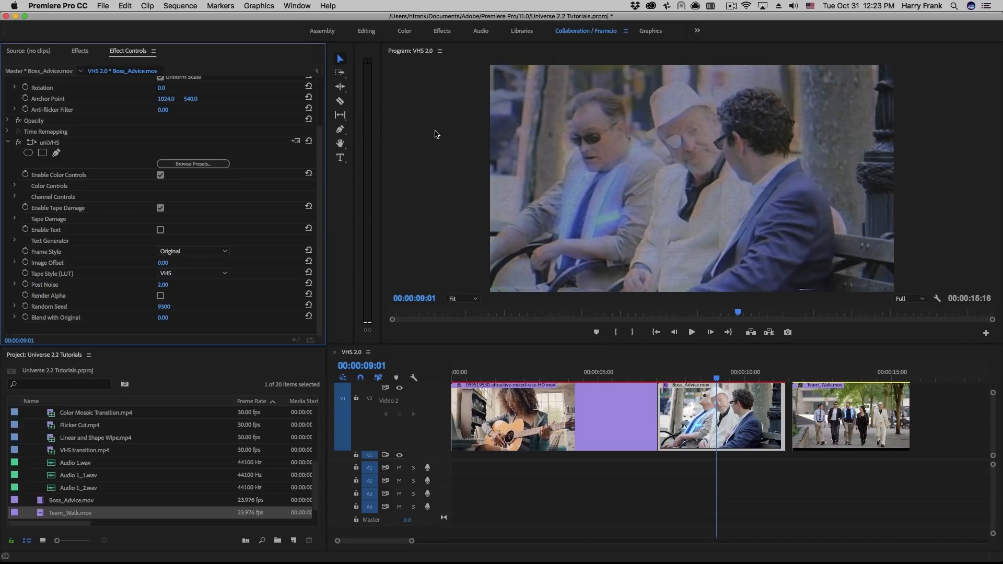
{"action": "mouse_move", "coordinate": [35, 168]}
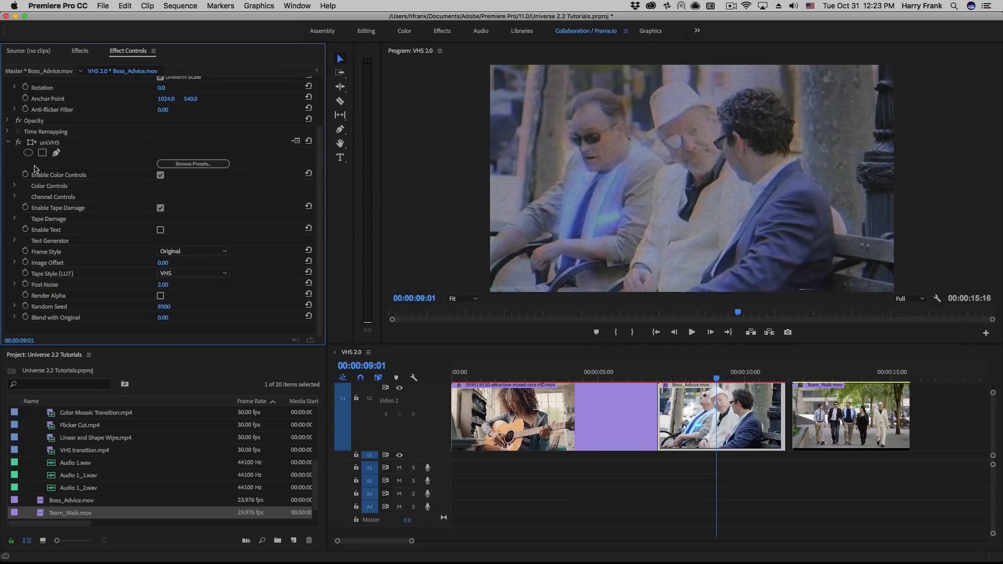
{"action": "mouse_move", "coordinate": [126, 168]}
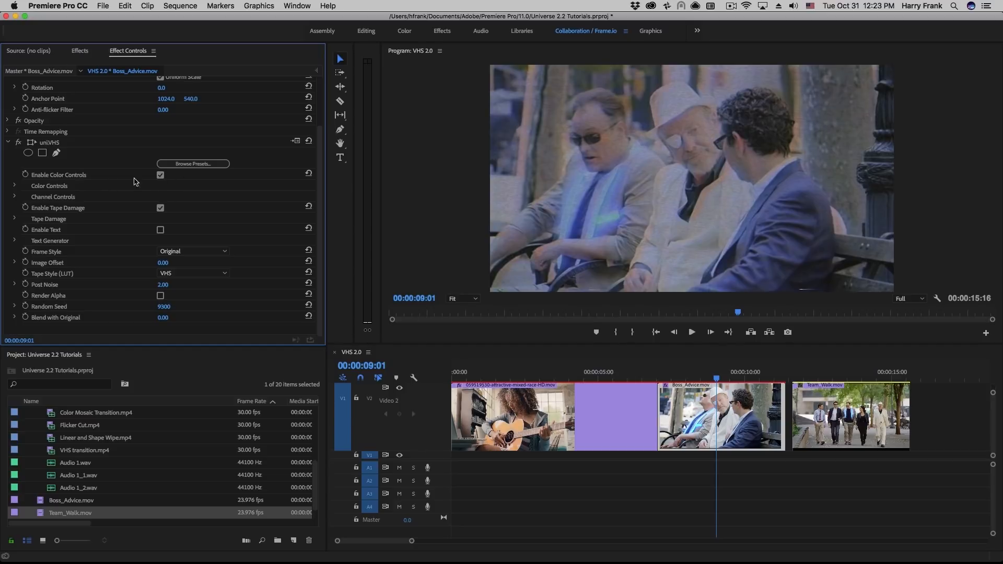
{"action": "mouse_move", "coordinate": [182, 199]}
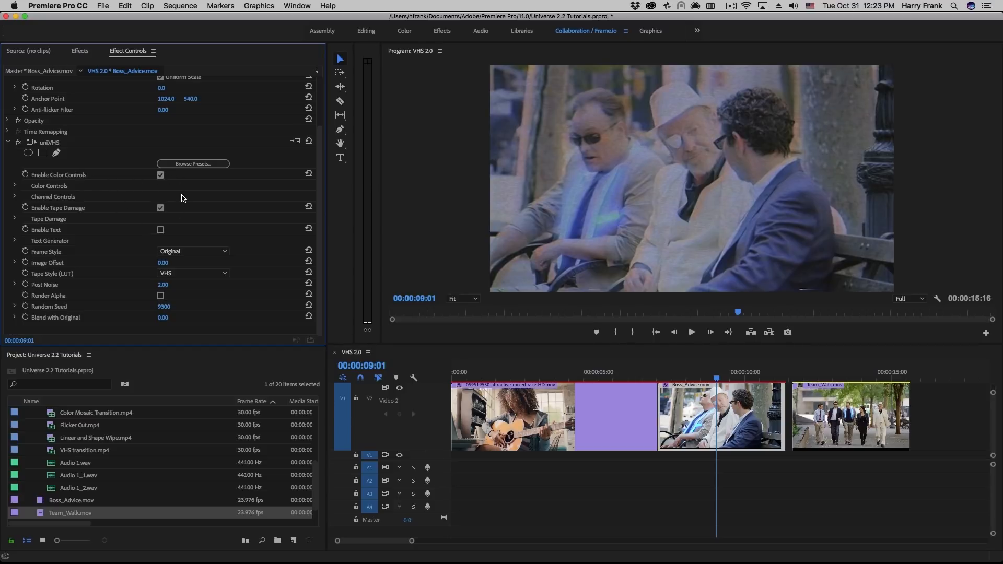
{"action": "mouse_move", "coordinate": [126, 169]}
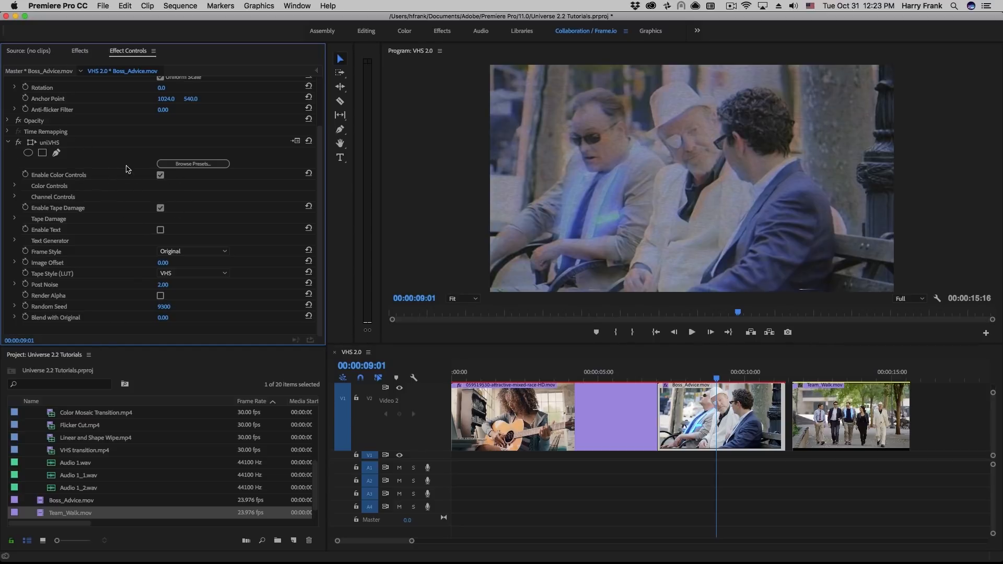
{"action": "mouse_move", "coordinate": [96, 319]}
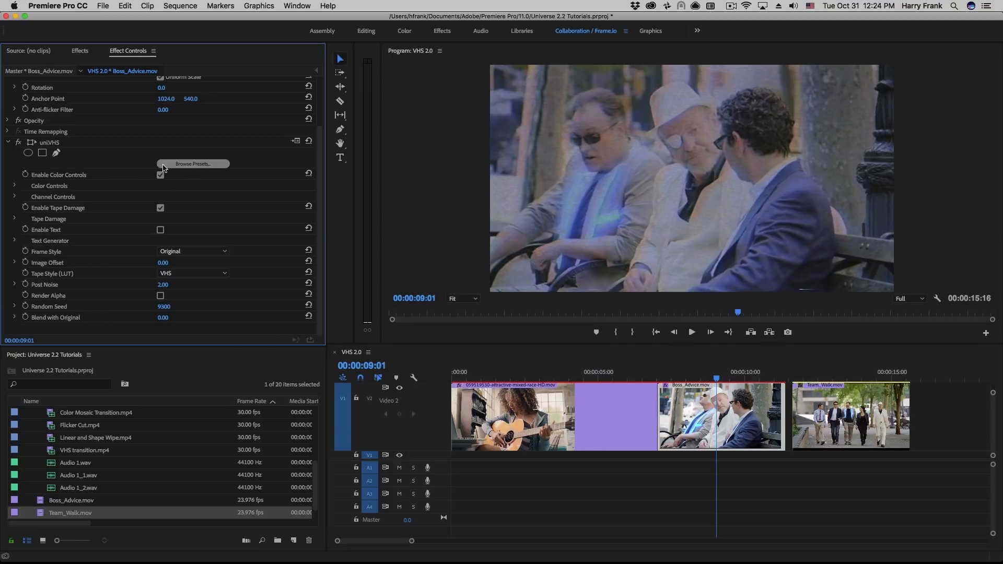
{"action": "mouse_move", "coordinate": [177, 178]}
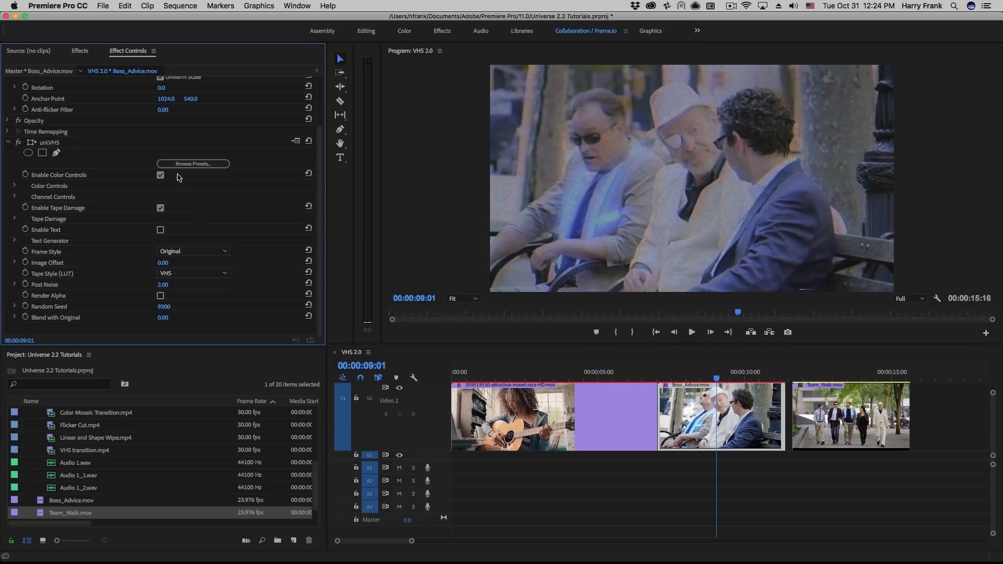
{"action": "mouse_move", "coordinate": [285, 243]}
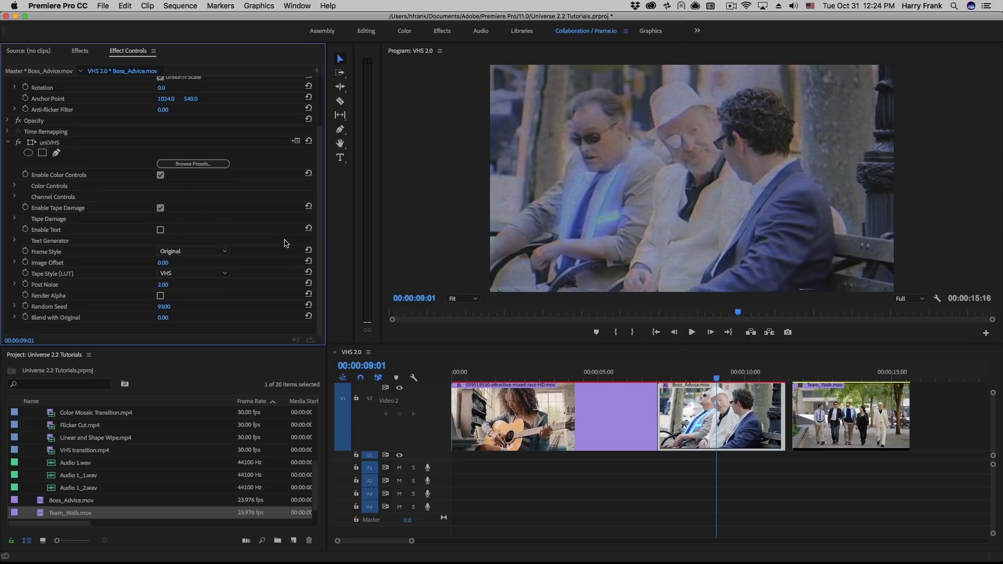
{"action": "mouse_move", "coordinate": [146, 174]}
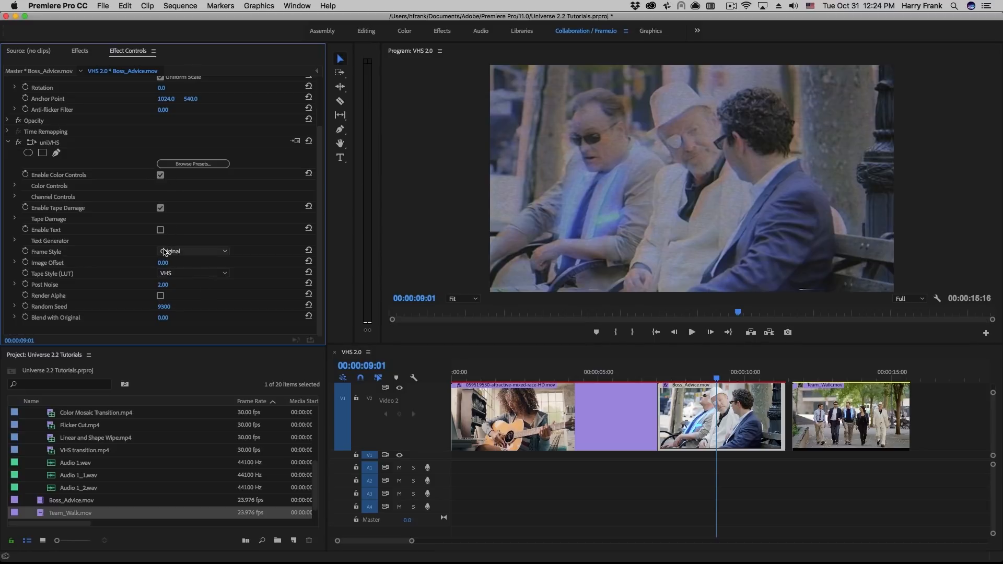
{"action": "mouse_move", "coordinate": [216, 307]}
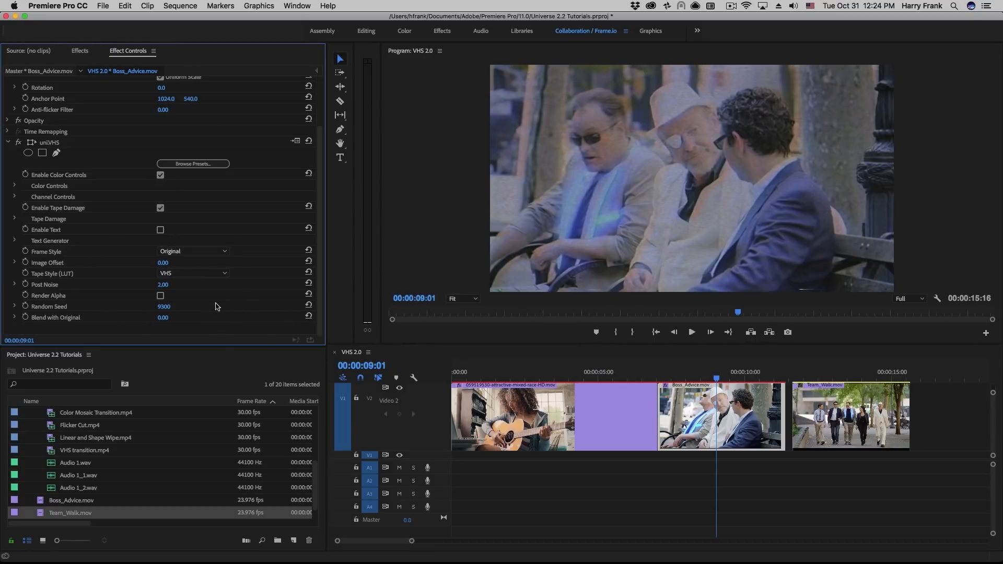
{"action": "mouse_move", "coordinate": [249, 165]}
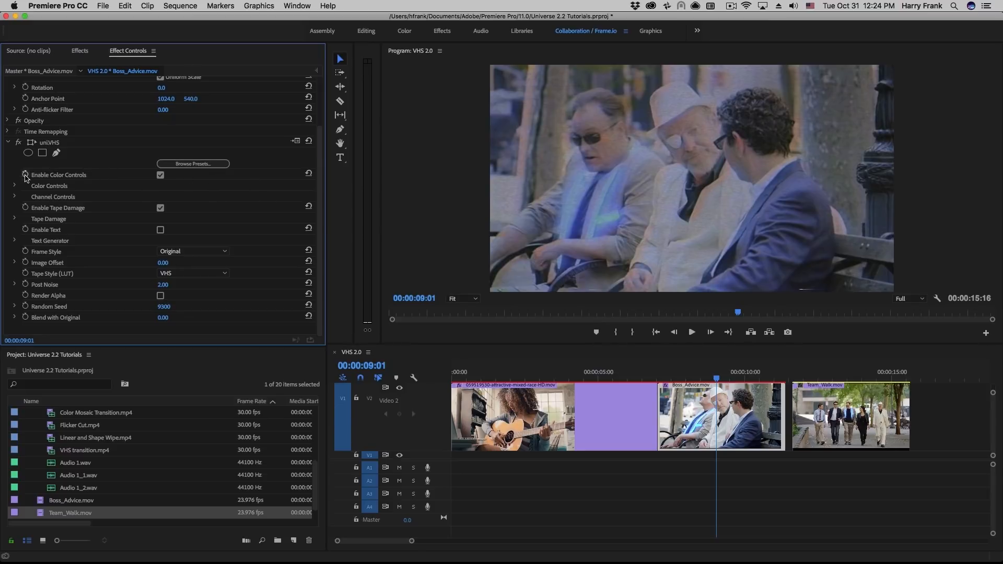
- Switch off uniVHS Tape Damage on Boss_Advice, previewing the PLAY/SP text overlay then disabling it
{"action": "left_click", "coordinate": [160, 176]}
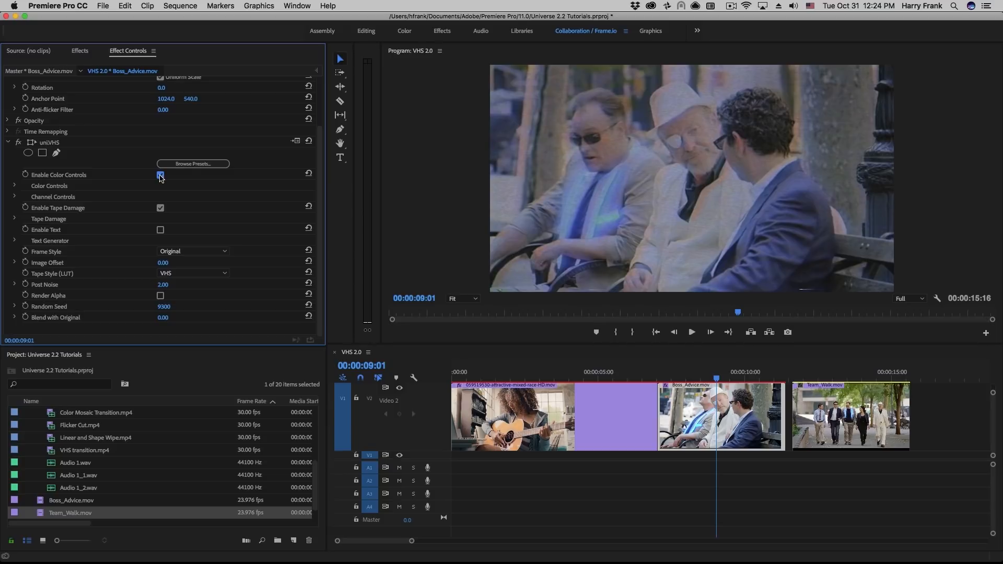
{"action": "left_click", "coordinate": [161, 174]}
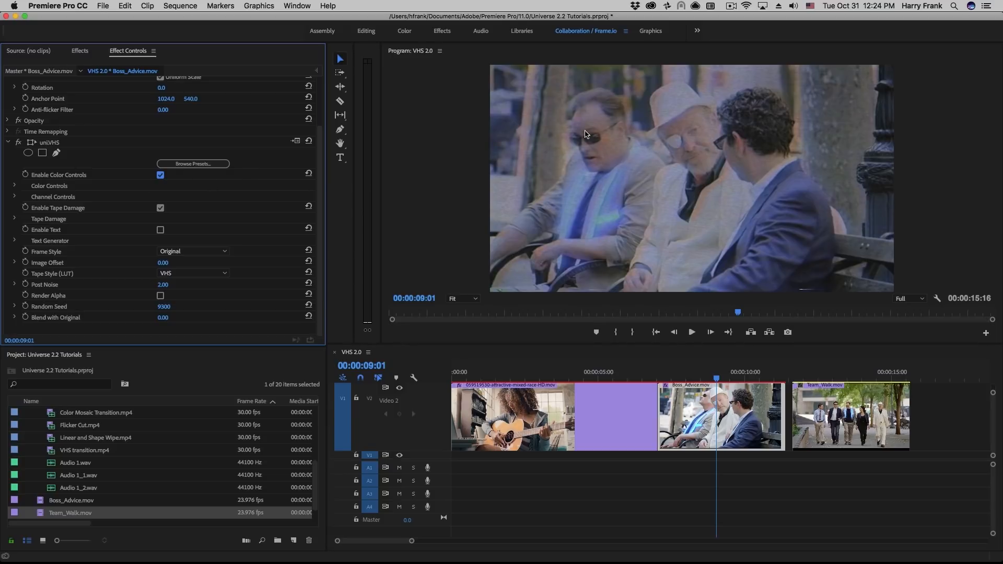
{"action": "mouse_move", "coordinate": [761, 185]}
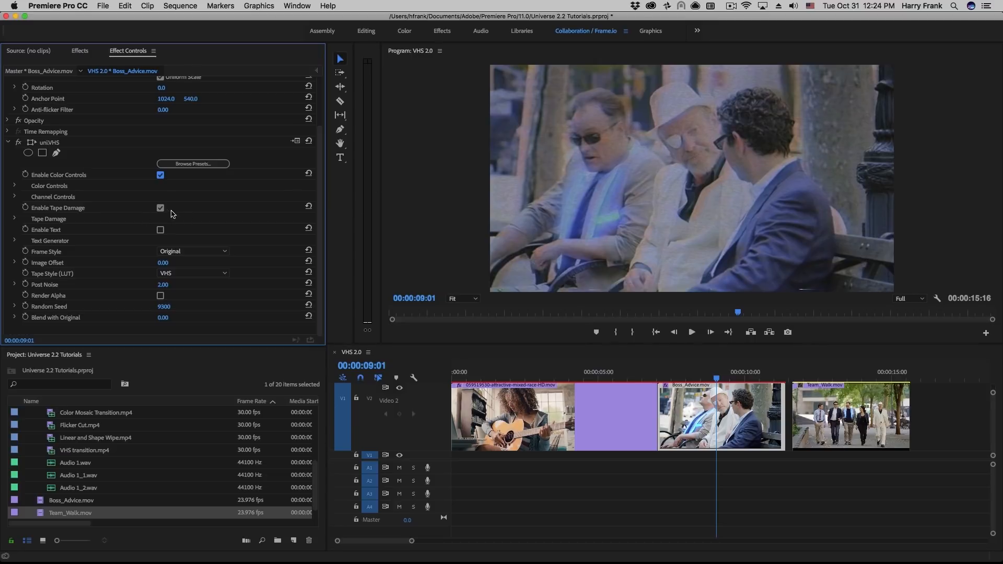
{"action": "mouse_move", "coordinate": [694, 155]}
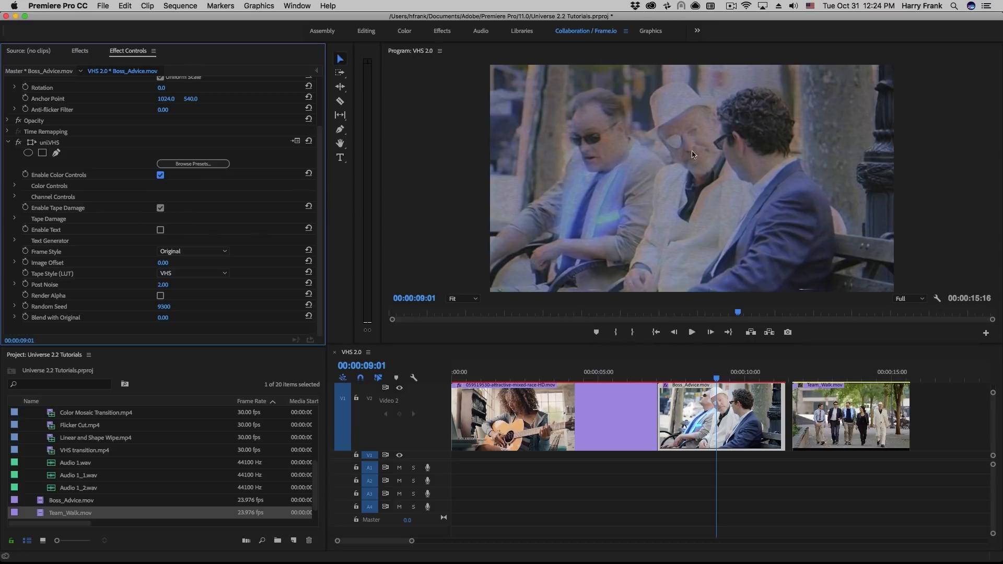
{"action": "mouse_move", "coordinate": [729, 173]}
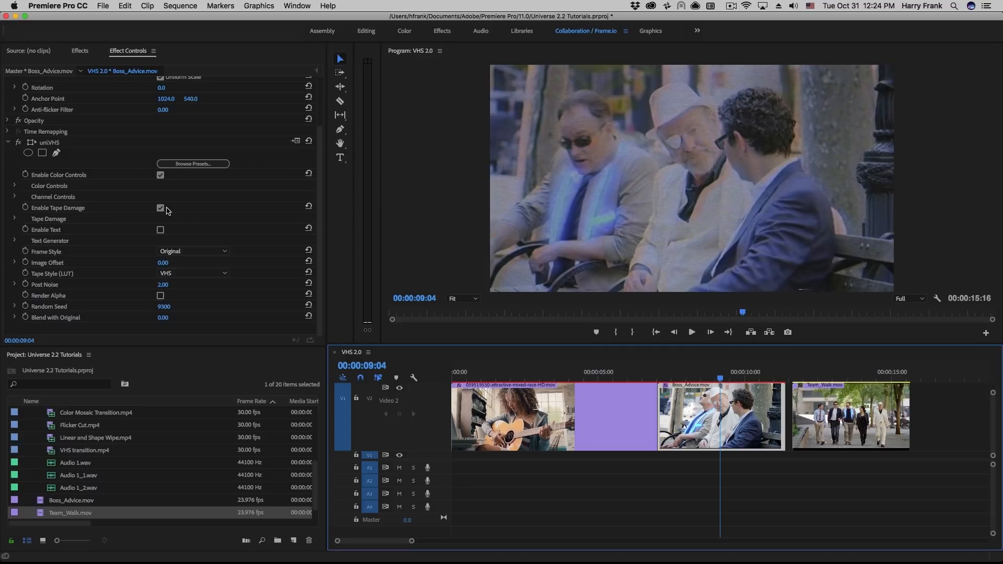
{"action": "left_click", "coordinate": [160, 208]}
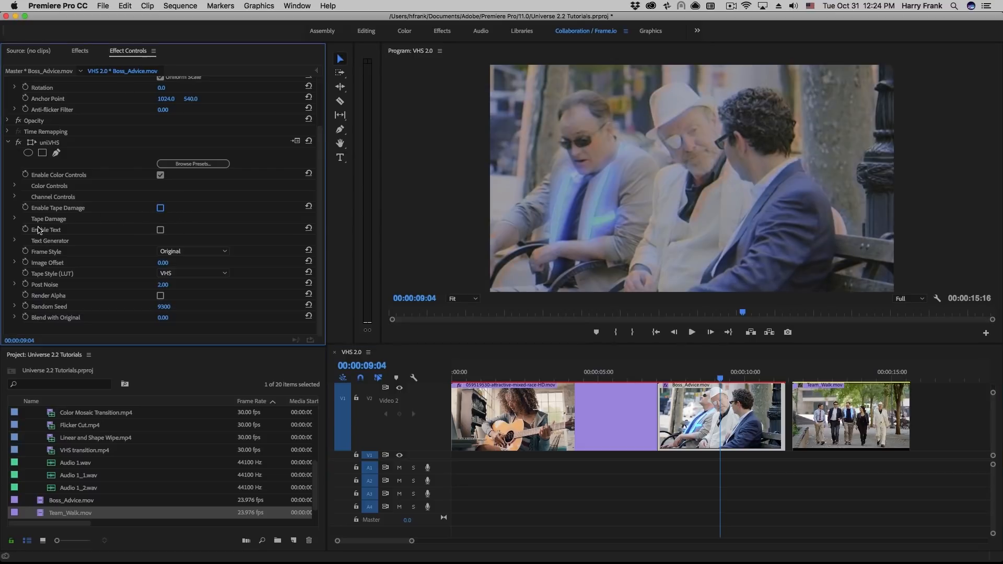
{"action": "left_click", "coordinate": [160, 230]}
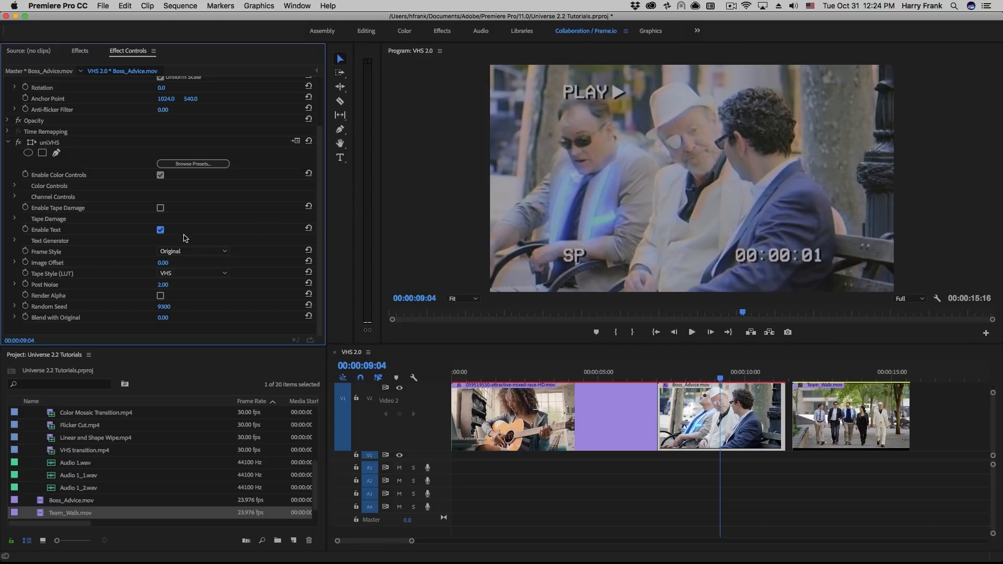
{"action": "left_click", "coordinate": [160, 230]}
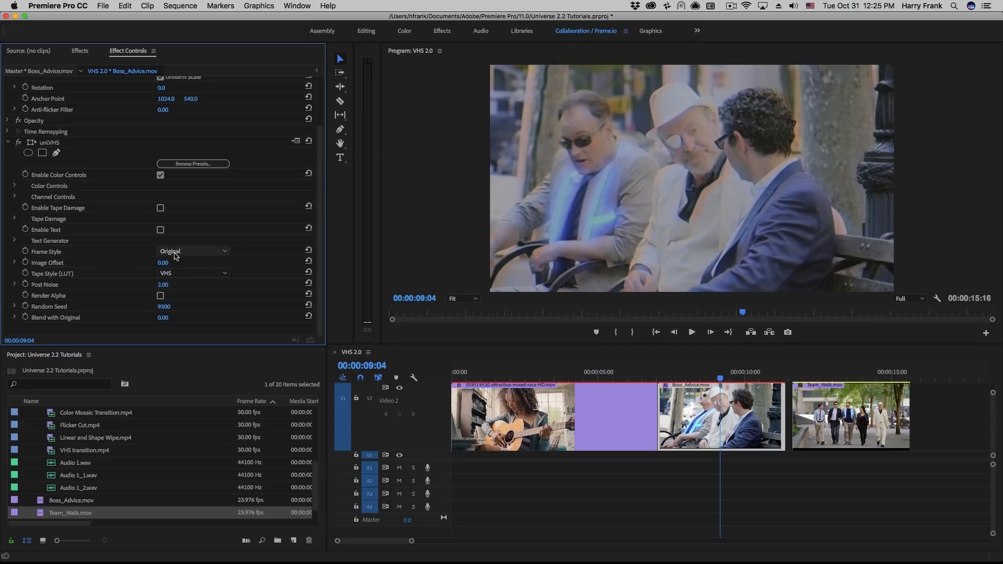
- Set the uniVHS Frame Style to 4x3 after briefly reverting to the original style
{"action": "left_click", "coordinate": [192, 251]}
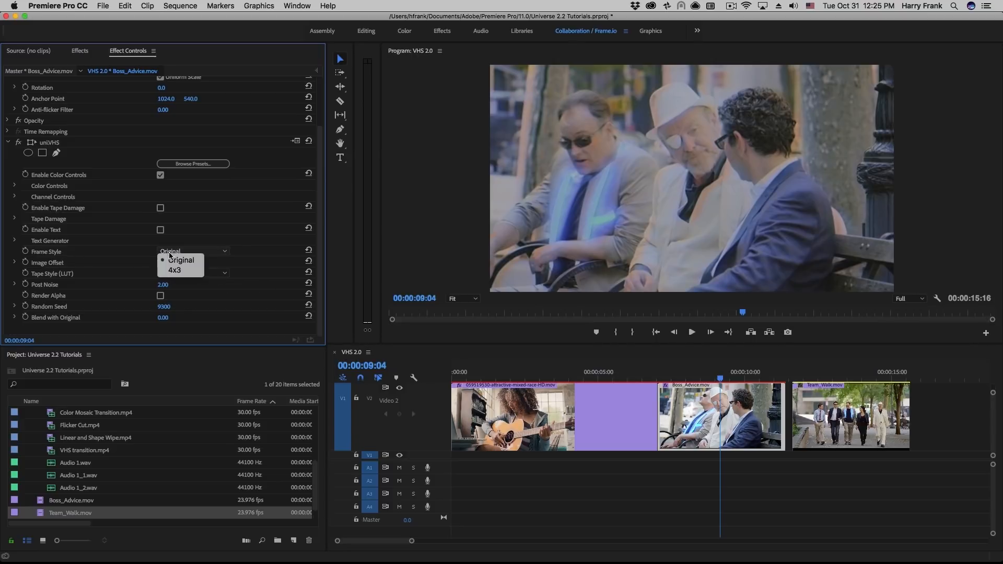
{"action": "left_click", "coordinate": [174, 270]}
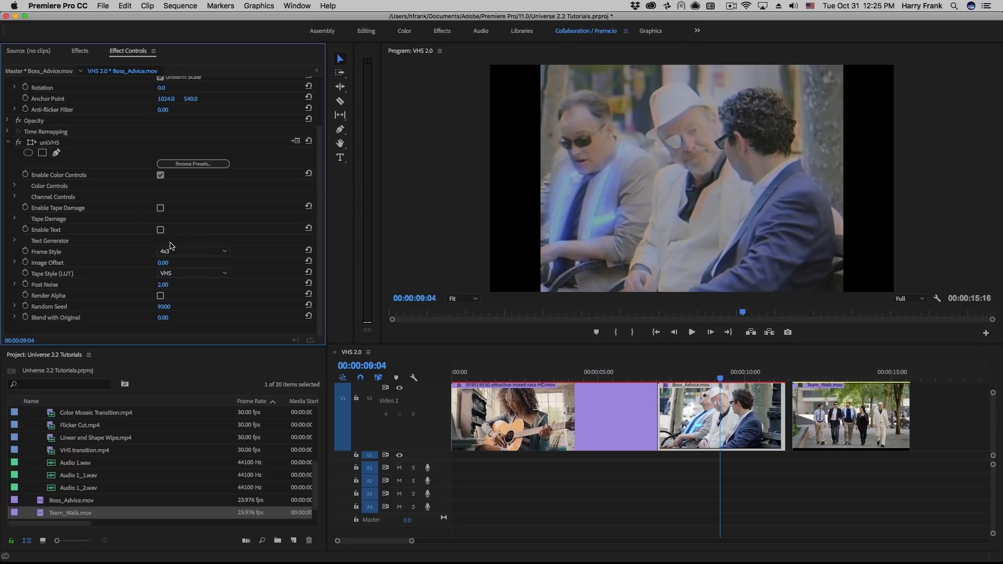
{"action": "left_click", "coordinate": [191, 251]}
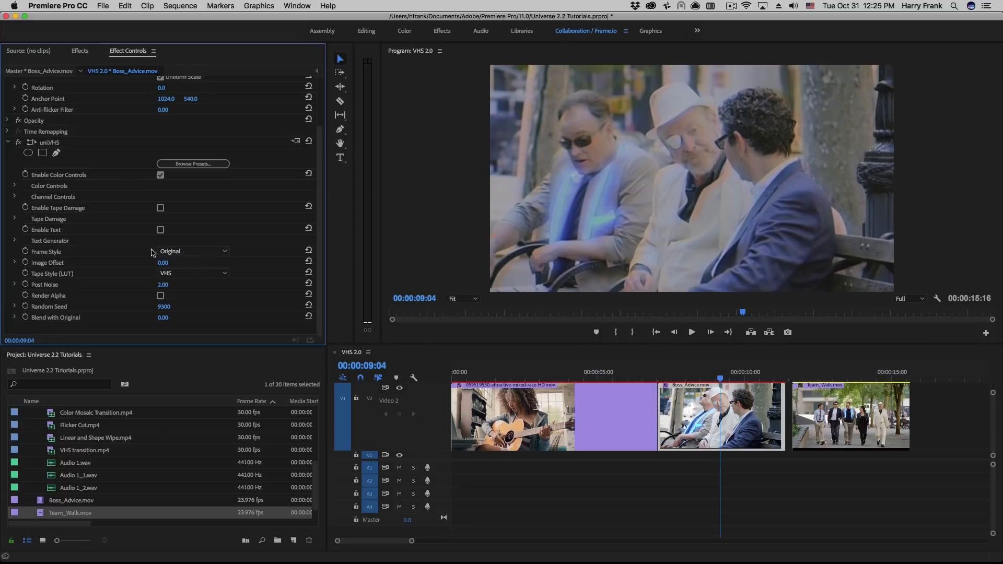
{"action": "mouse_move", "coordinate": [197, 265]}
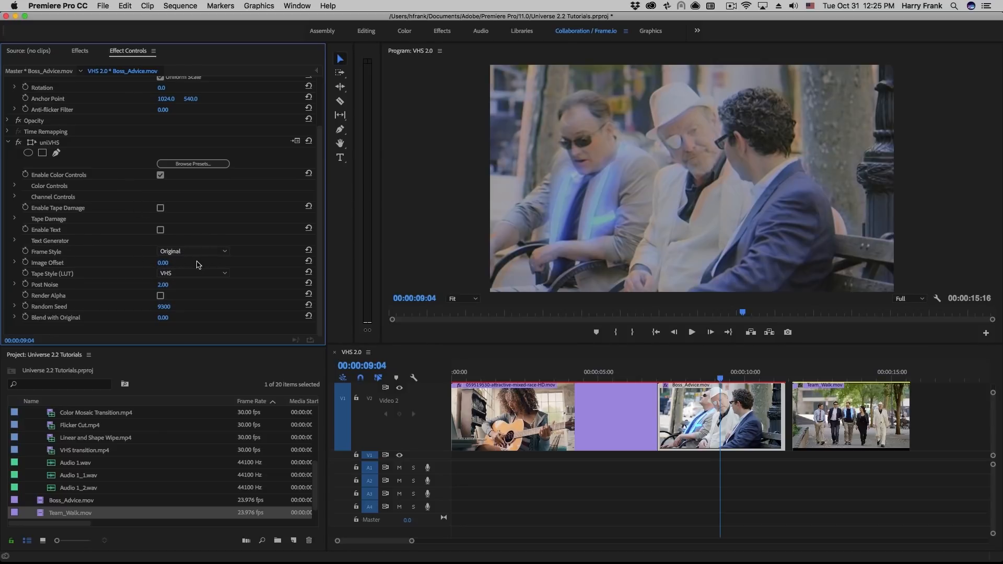
{"action": "left_click", "coordinate": [192, 250]}
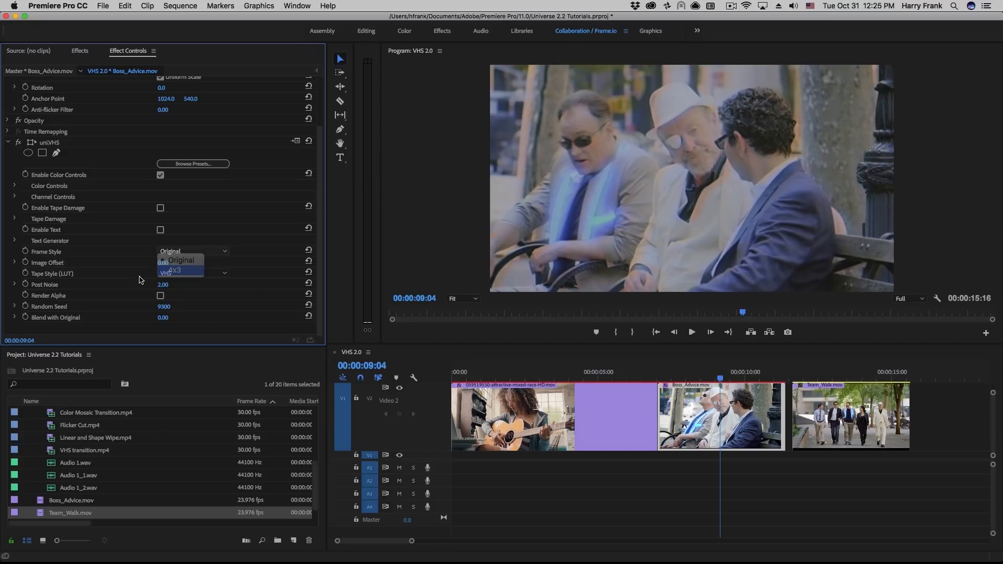
{"action": "left_click", "coordinate": [176, 269]}
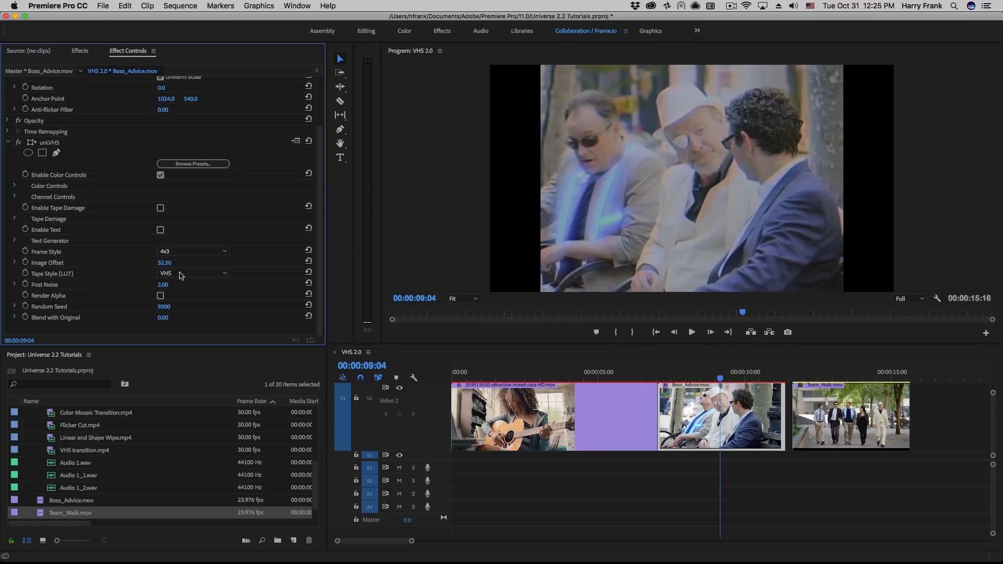
{"action": "mouse_move", "coordinate": [56, 274]}
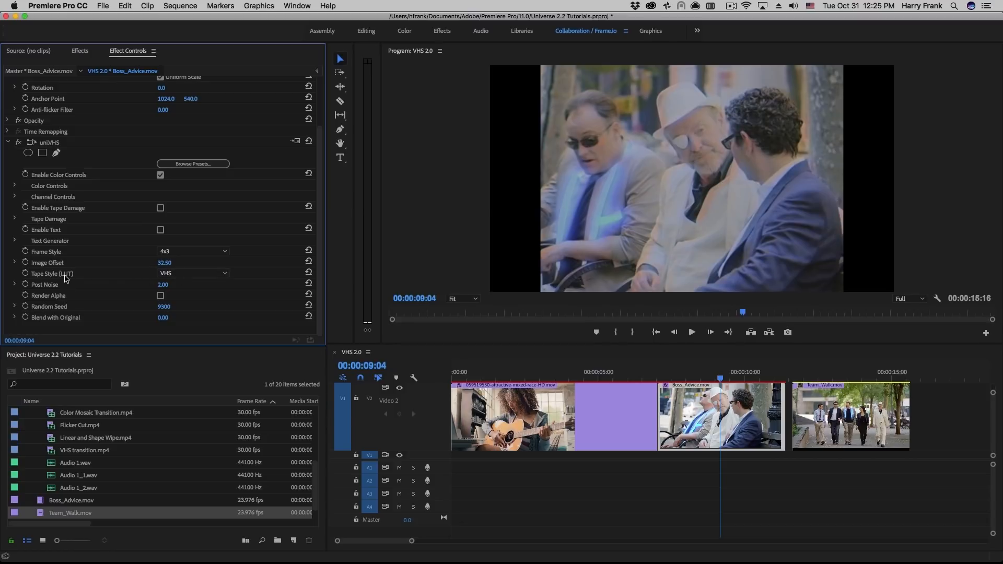
{"action": "mouse_move", "coordinate": [186, 285]}
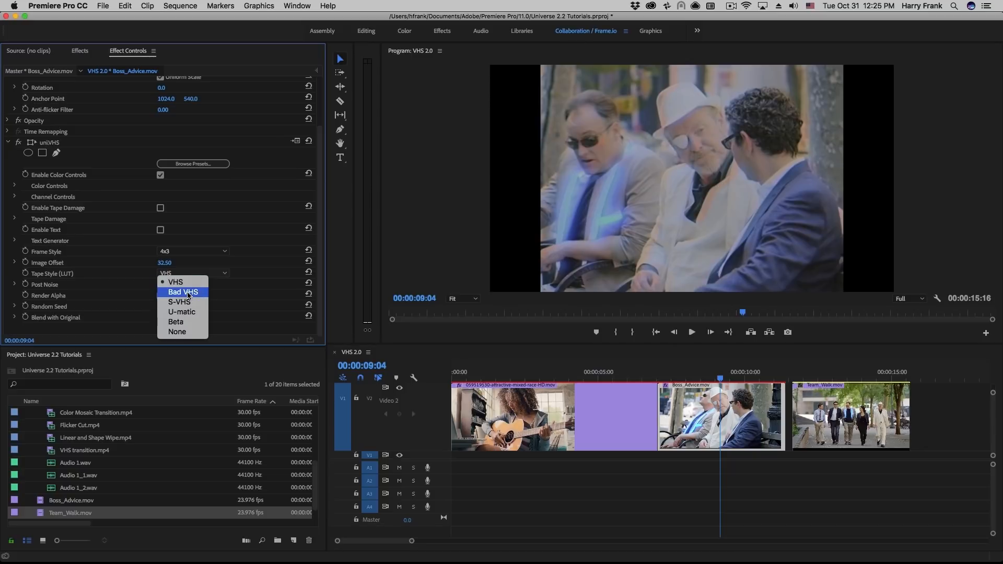
{"action": "mouse_move", "coordinate": [188, 312]}
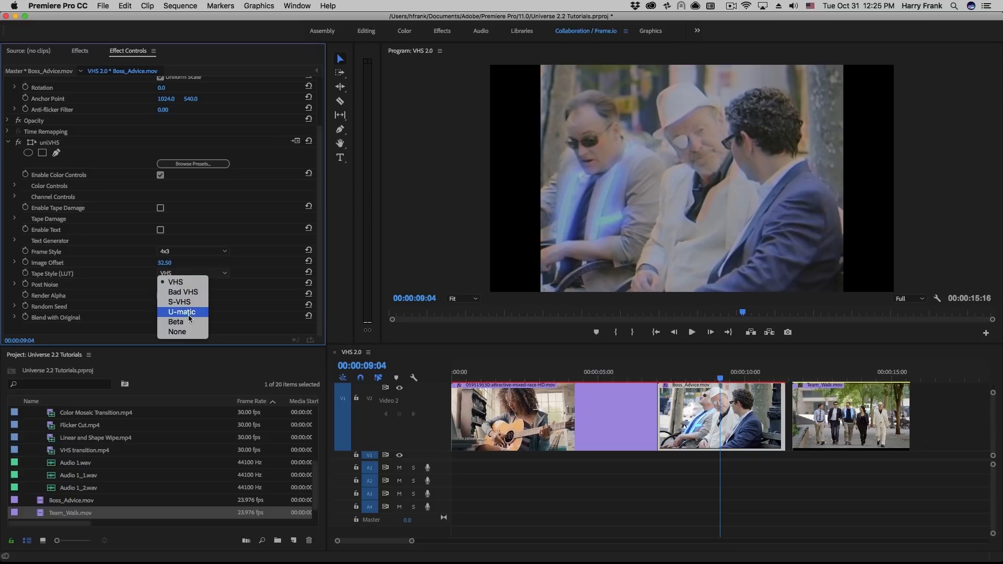
{"action": "mouse_move", "coordinate": [194, 302]}
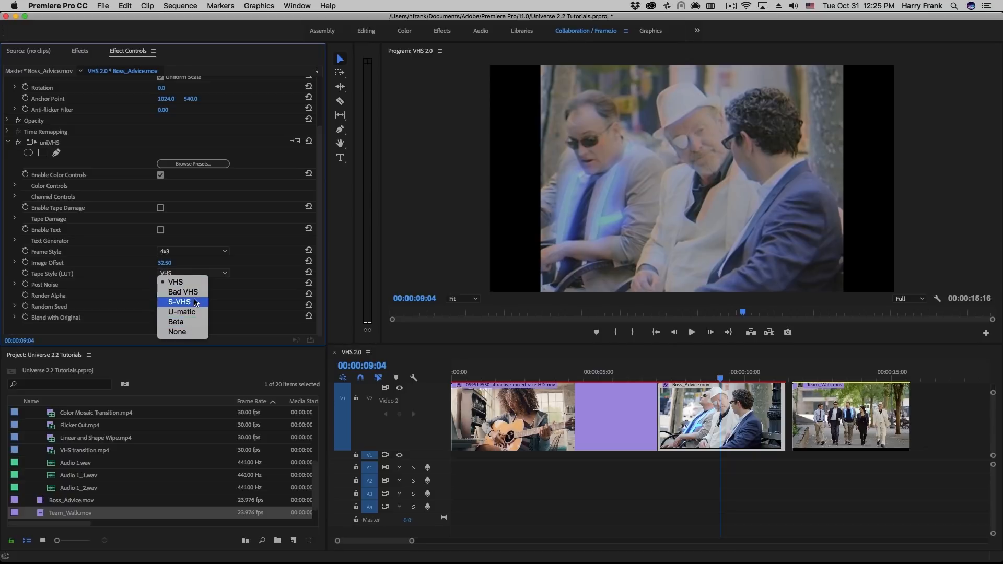
{"action": "mouse_move", "coordinate": [182, 293]}
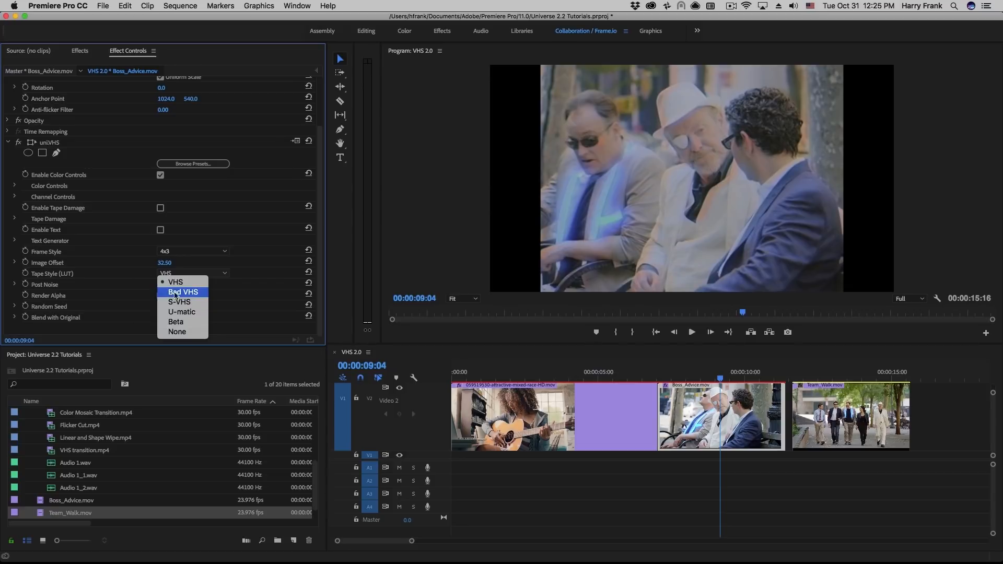
{"action": "mouse_move", "coordinate": [179, 331]}
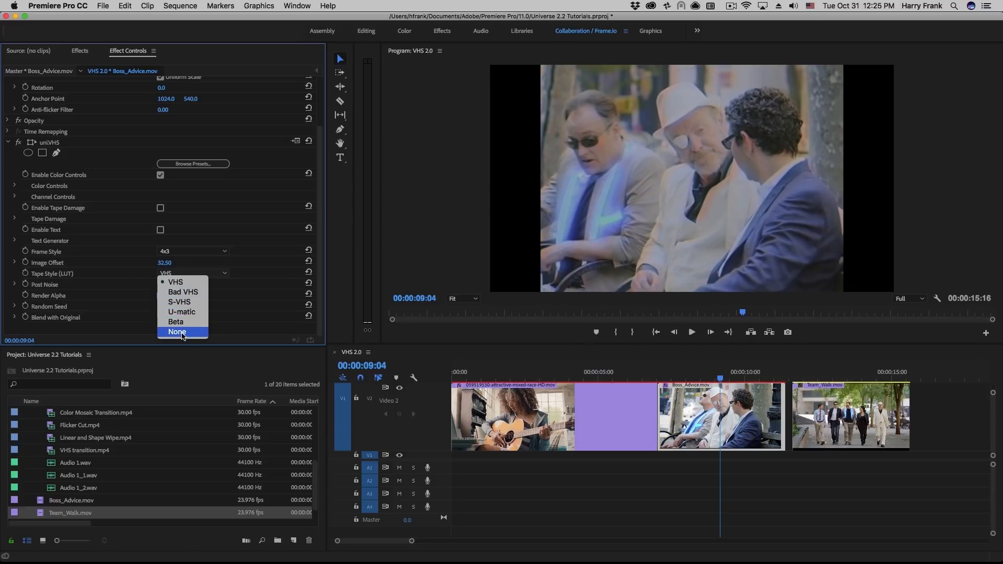
- Set uniVHS Tape Style (LUT) to None and raise Post Noise to 20
{"action": "left_click", "coordinate": [177, 331]}
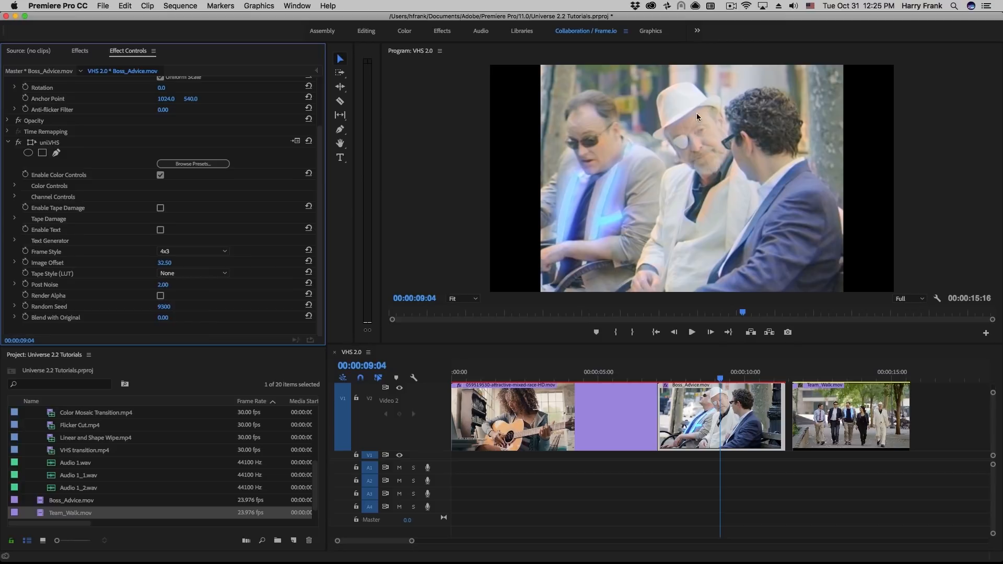
{"action": "left_click", "coordinate": [191, 273]}
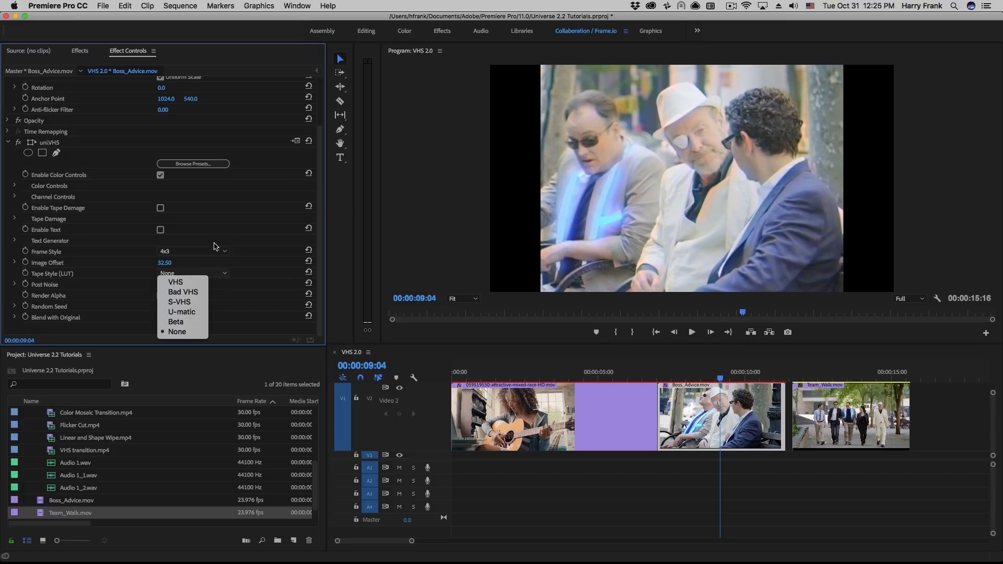
{"action": "left_click", "coordinate": [176, 331]}
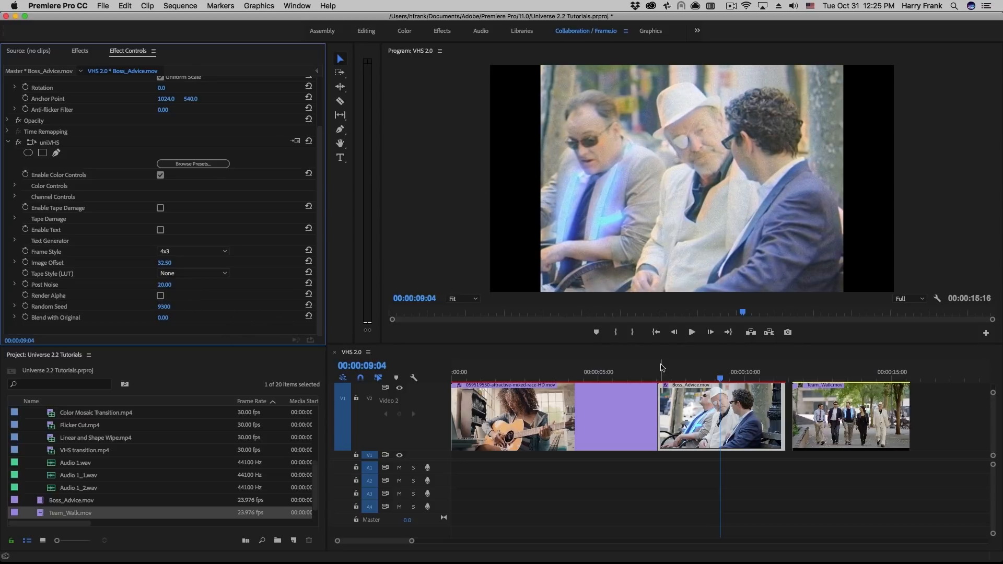
{"action": "left_click", "coordinate": [728, 376]}
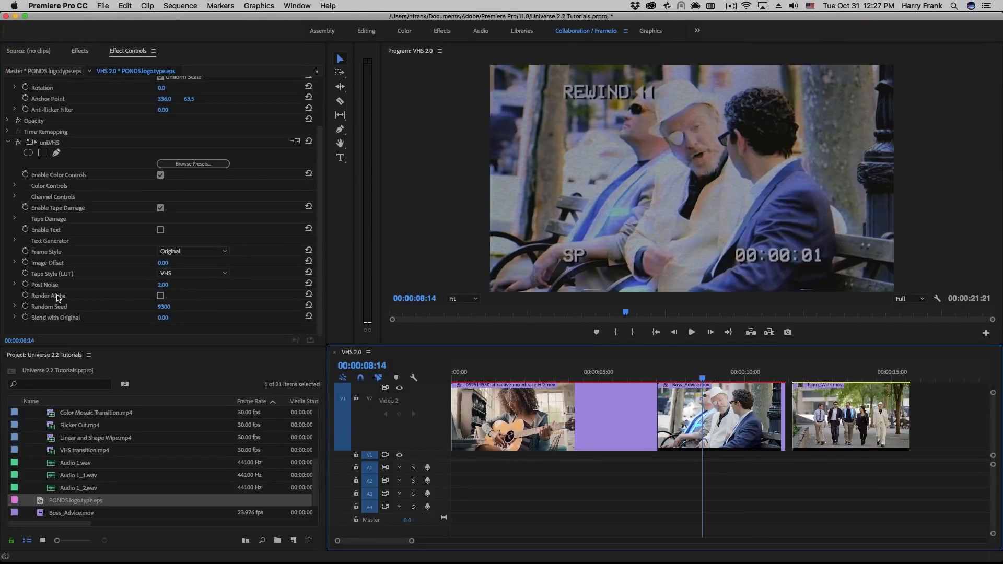
{"action": "mouse_move", "coordinate": [378, 545]}
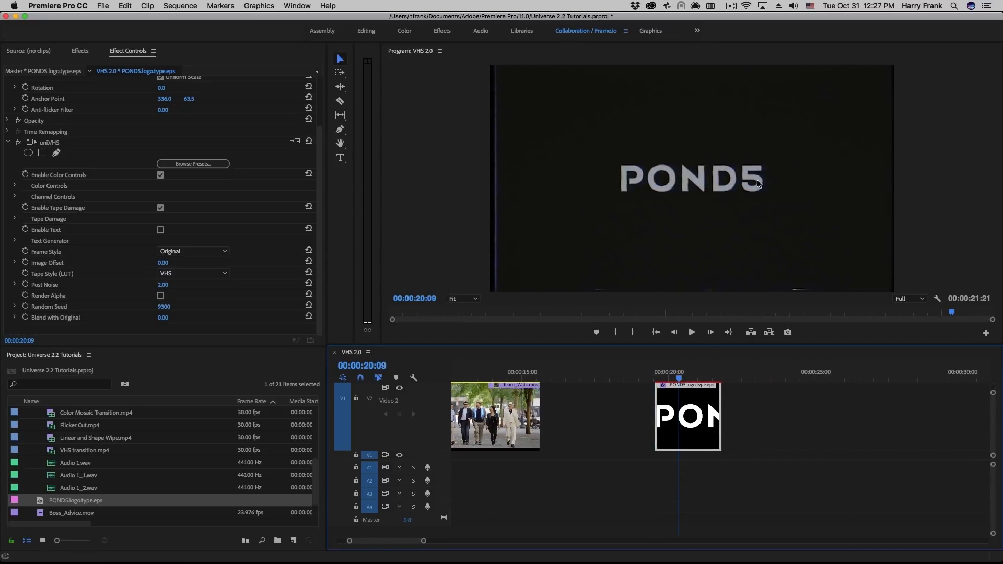
{"action": "mouse_move", "coordinate": [880, 206]}
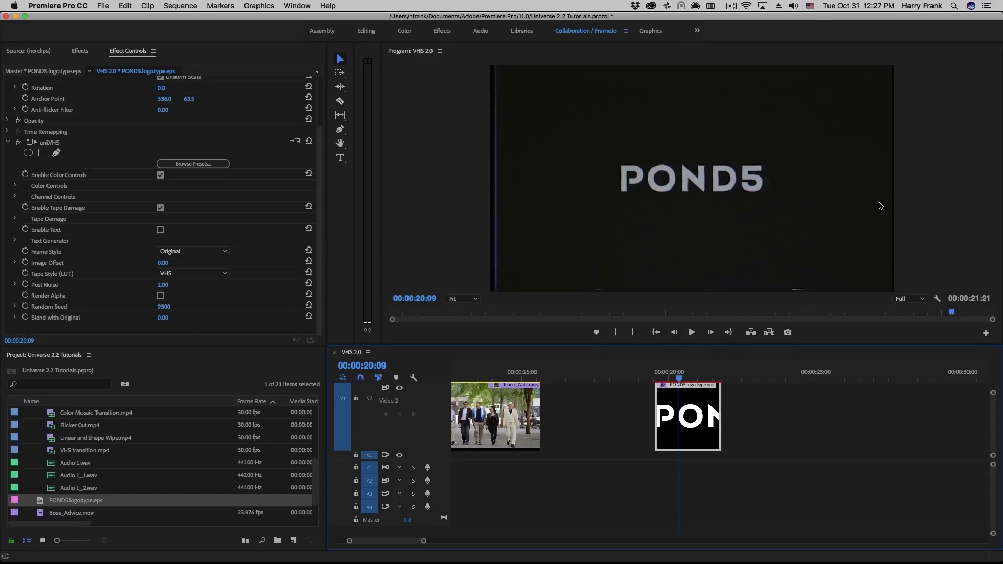
{"action": "mouse_move", "coordinate": [789, 255]}
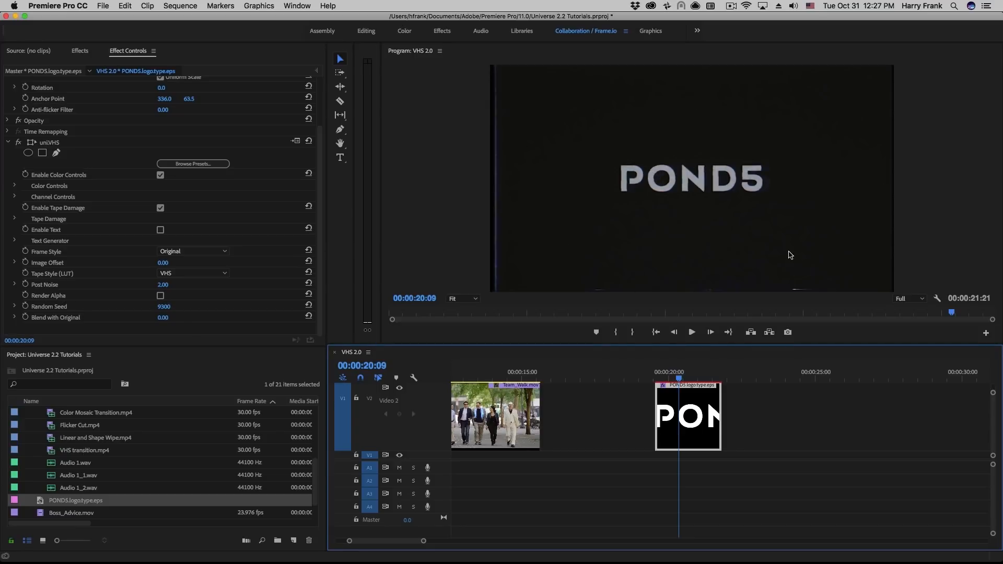
- Move the playhead into the POND5 logo clip and enable uniVHS Render Alpha
{"action": "left_click", "coordinate": [670, 372]}
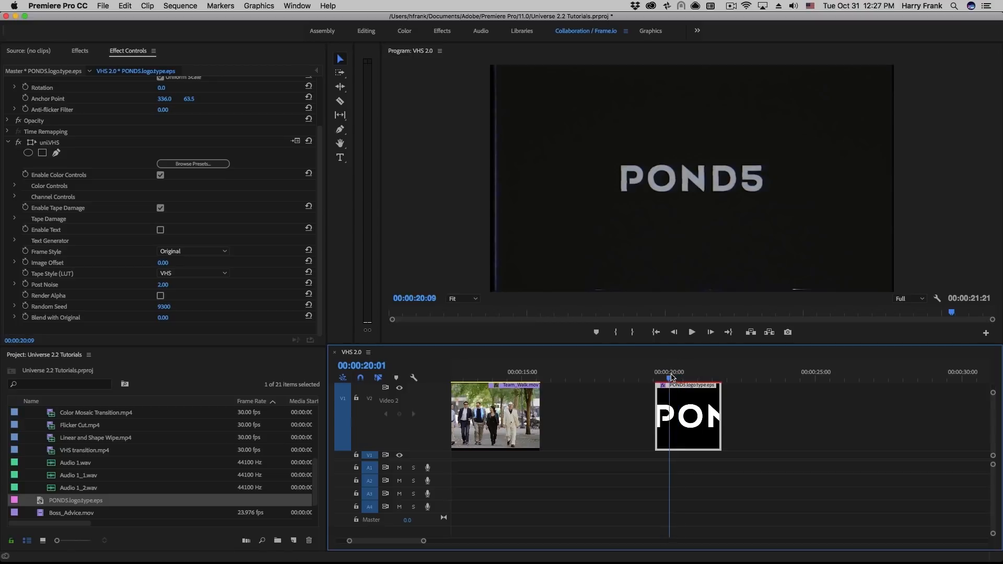
{"action": "left_click", "coordinate": [672, 371]}
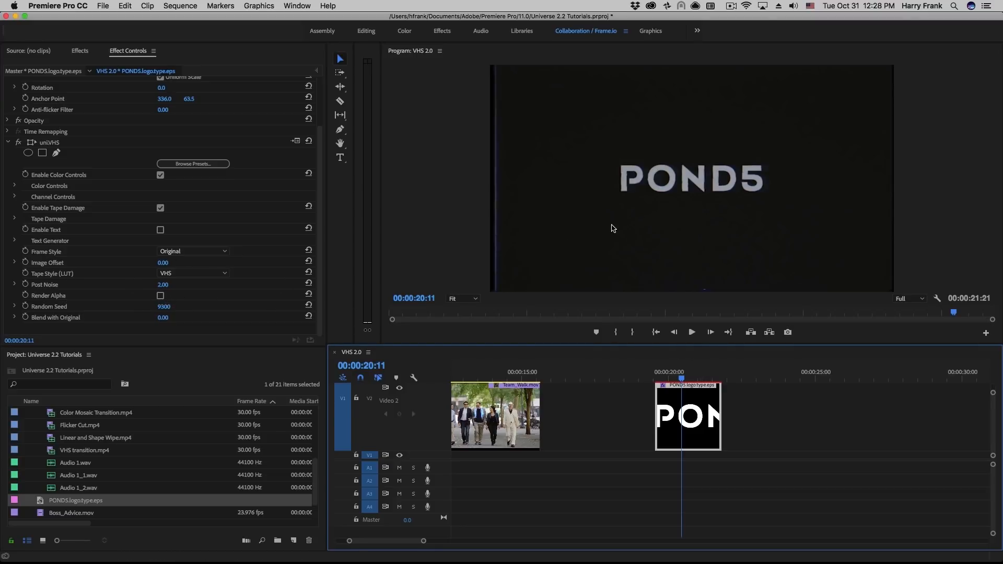
{"action": "mouse_move", "coordinate": [538, 251]}
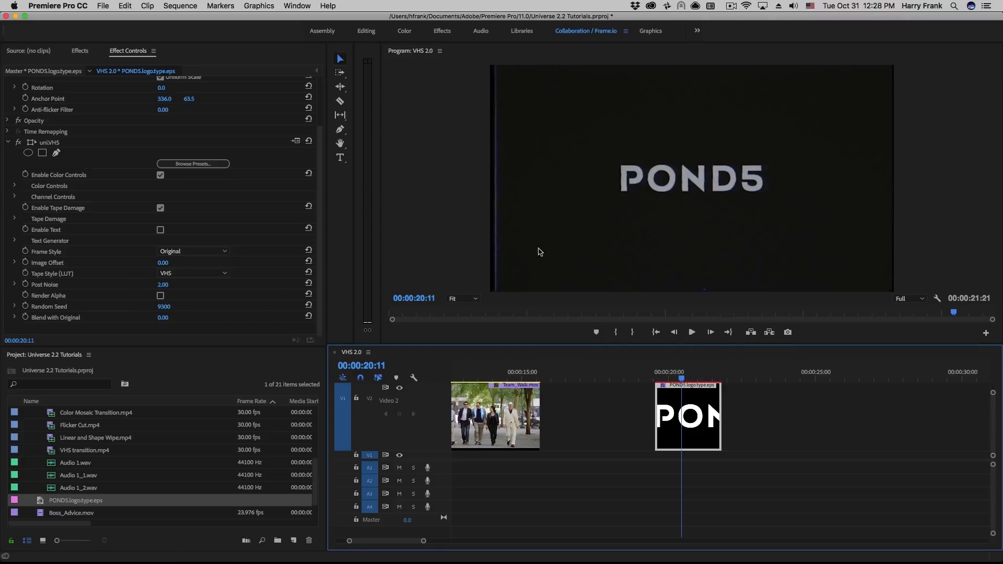
{"action": "left_click", "coordinate": [161, 296]}
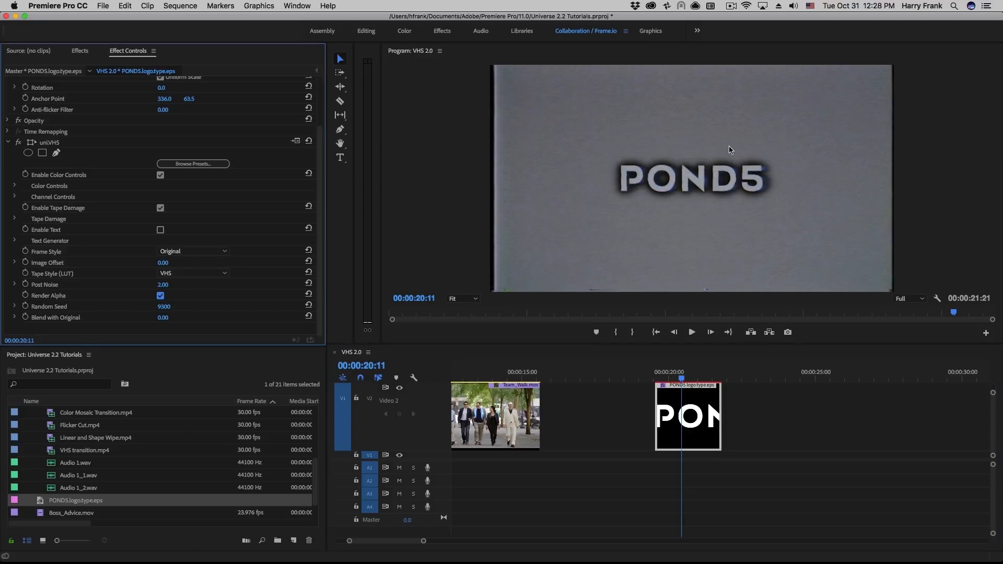
{"action": "mouse_move", "coordinate": [607, 177]}
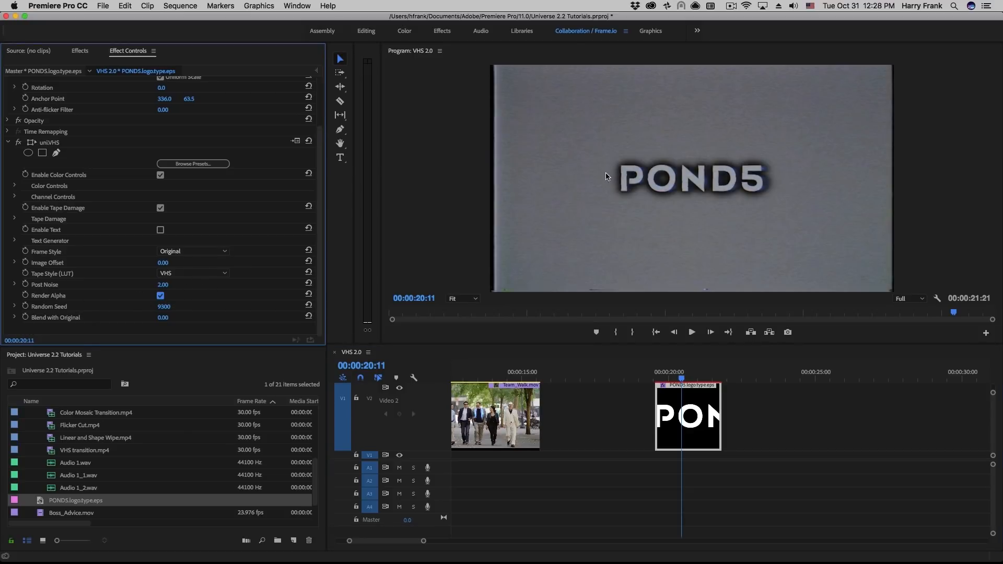
{"action": "mouse_move", "coordinate": [705, 230]}
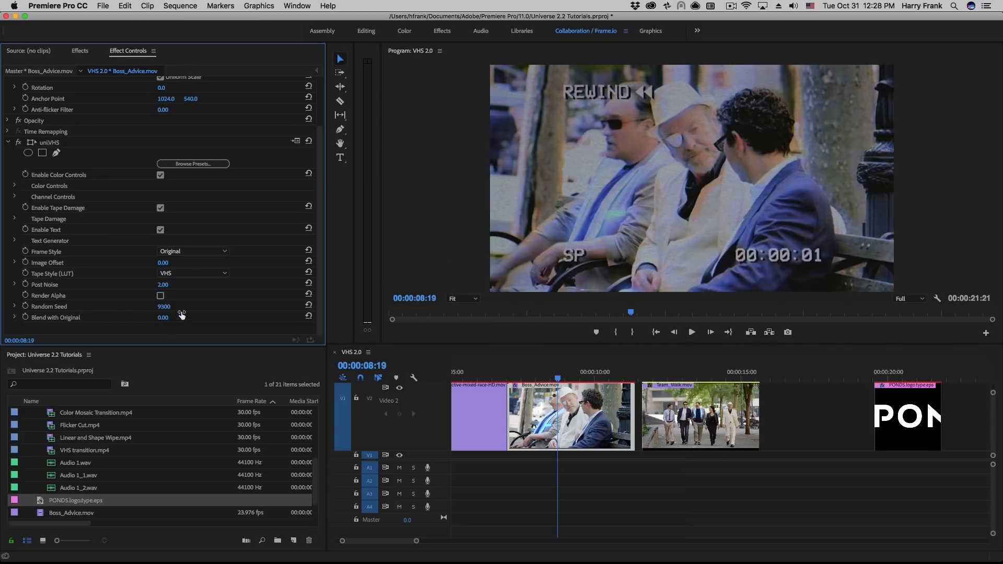
{"action": "mouse_move", "coordinate": [167, 313]}
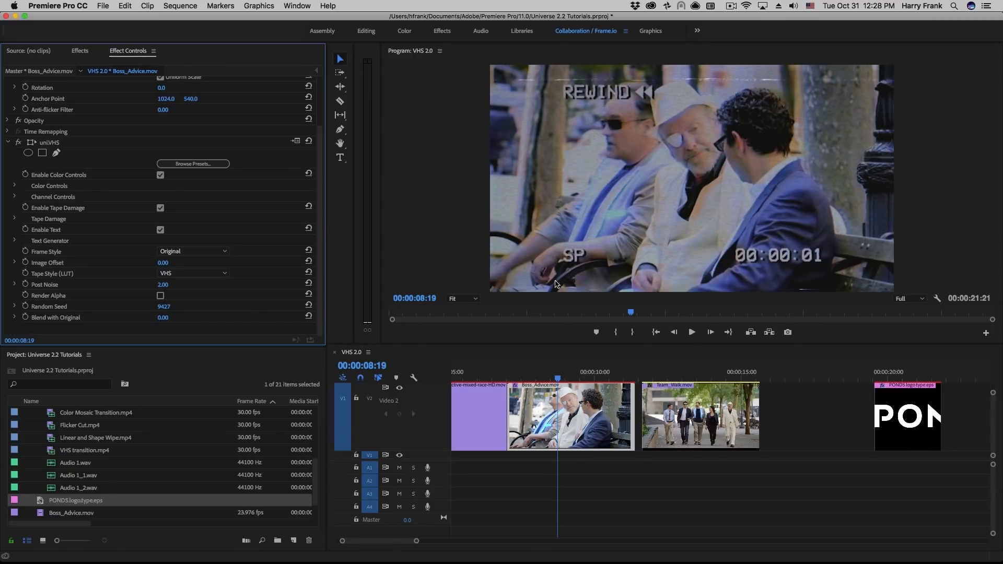
{"action": "mouse_move", "coordinate": [157, 318]}
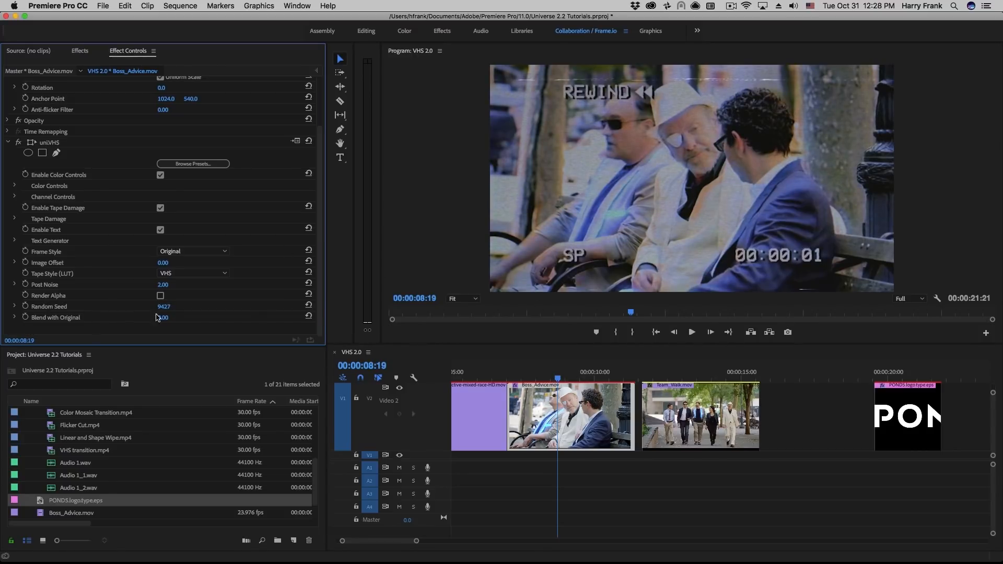
- Uncheck Enable Text in uniVHS to hide Boss_Advice's REWIND, SP and timecode overlay
{"action": "left_click", "coordinate": [161, 230]}
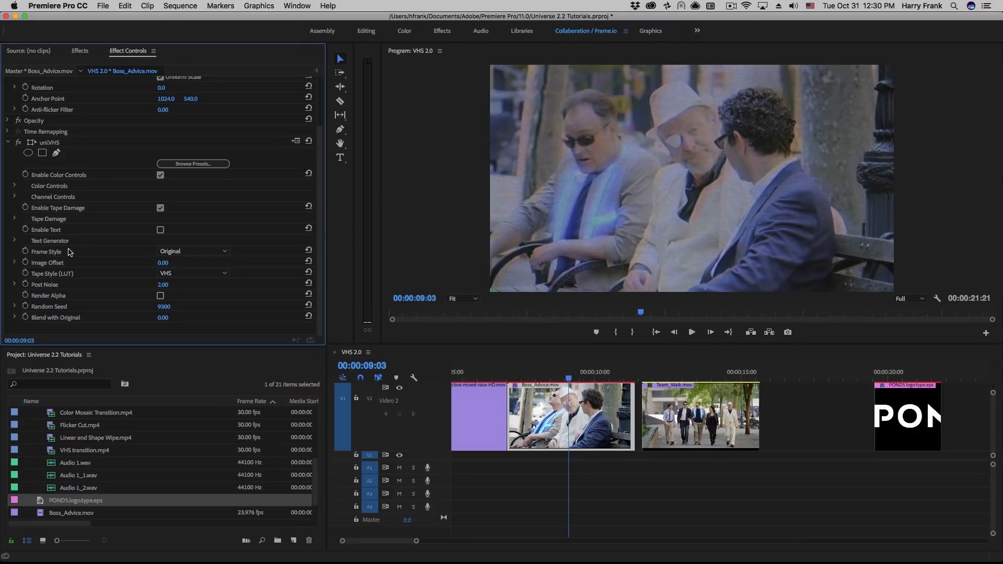
{"action": "mouse_move", "coordinate": [69, 265]}
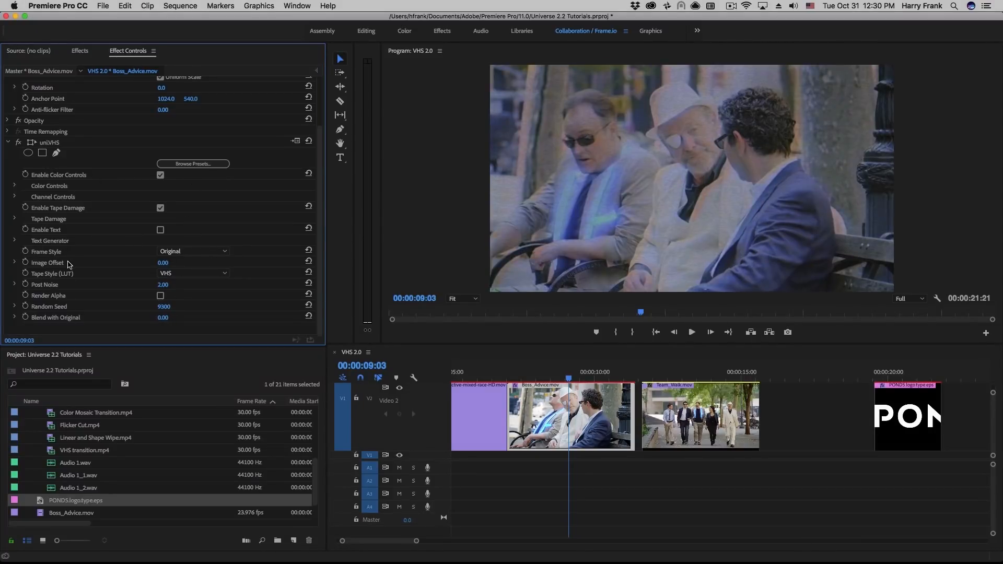
{"action": "mouse_move", "coordinate": [77, 242]}
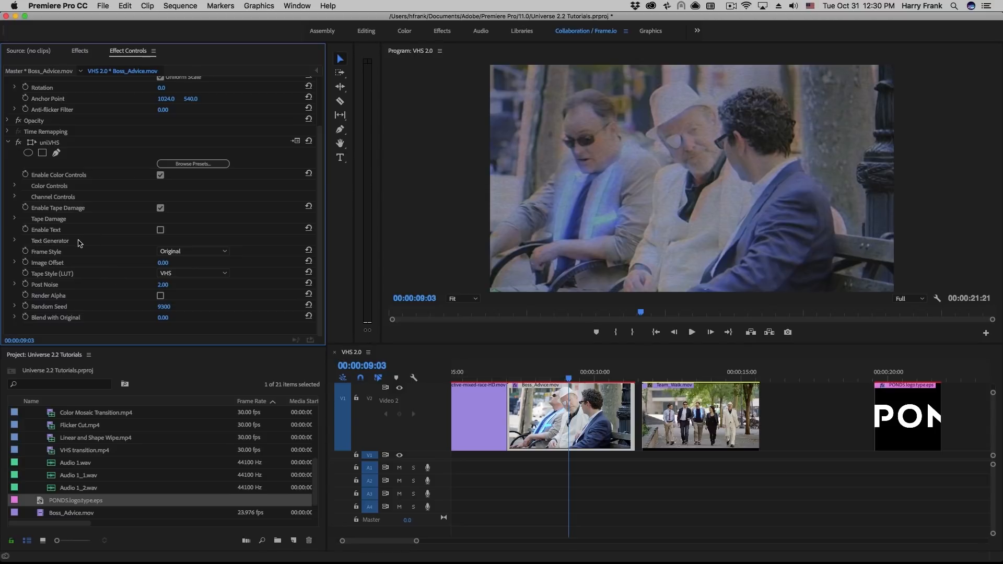
{"action": "mouse_move", "coordinate": [65, 210]}
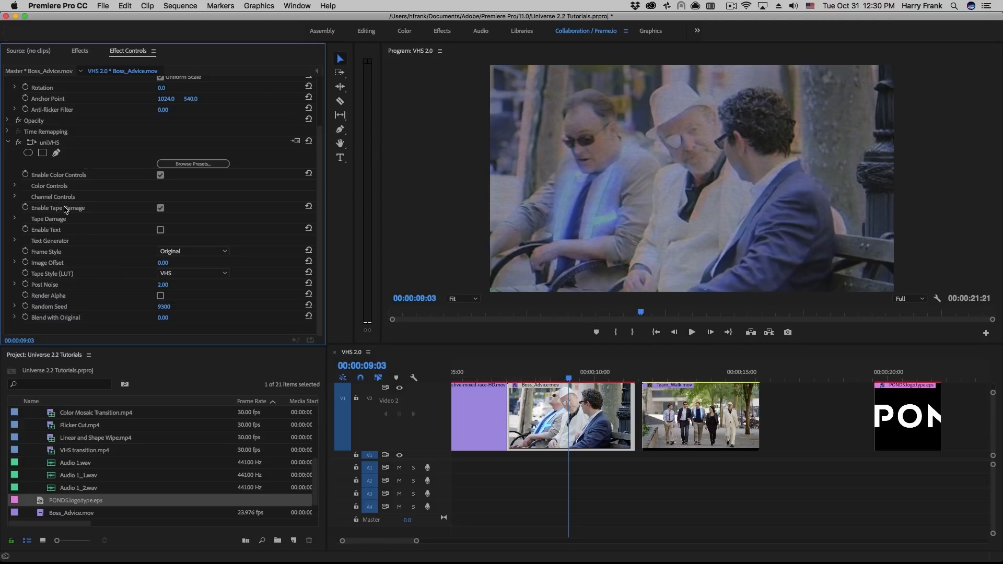
{"action": "mouse_move", "coordinate": [131, 227]}
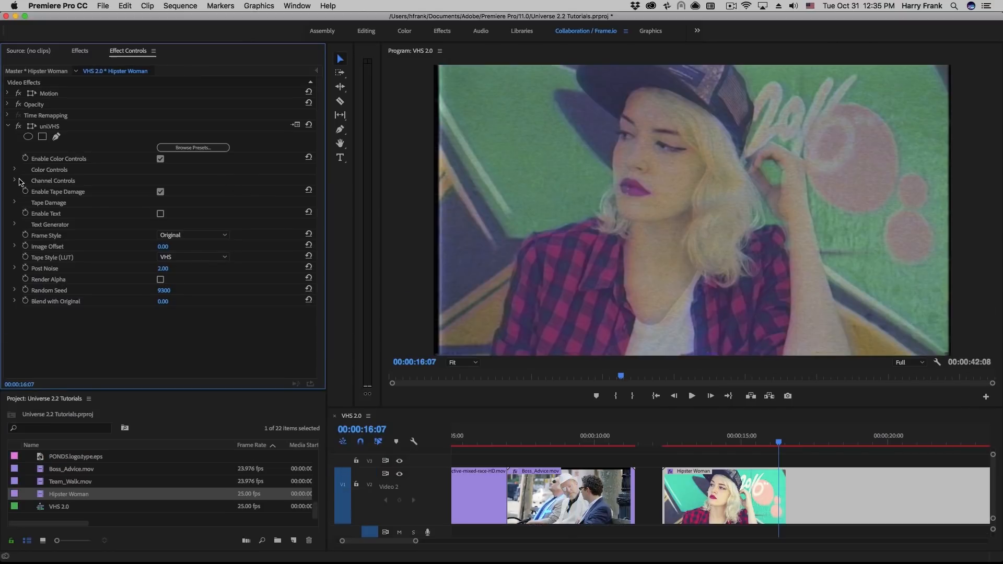
{"action": "mouse_move", "coordinate": [383, 246]}
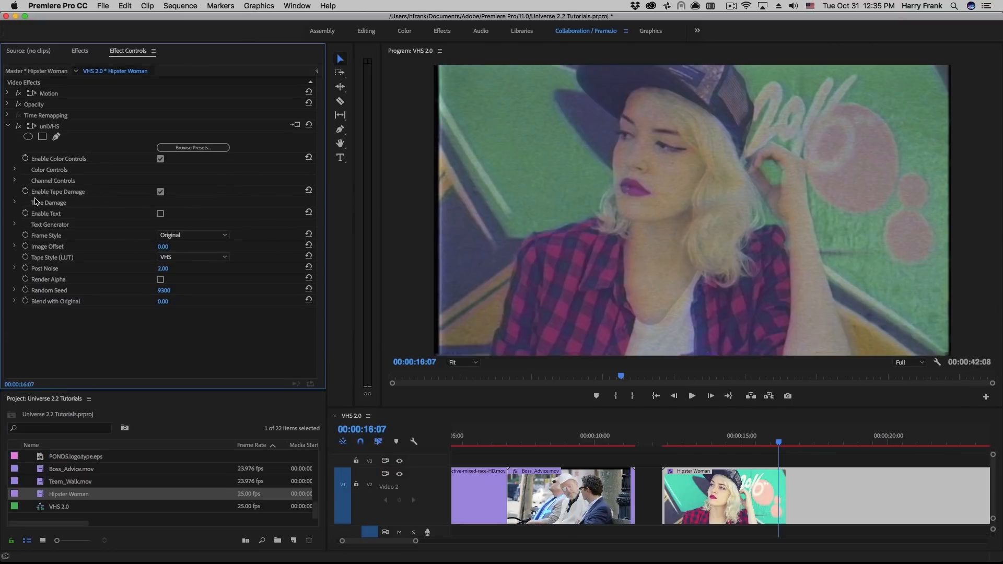
- Expand uniVHS Color Controls, try a higher black level, and raise Saturation to 191.60
{"action": "left_click", "coordinate": [14, 169]}
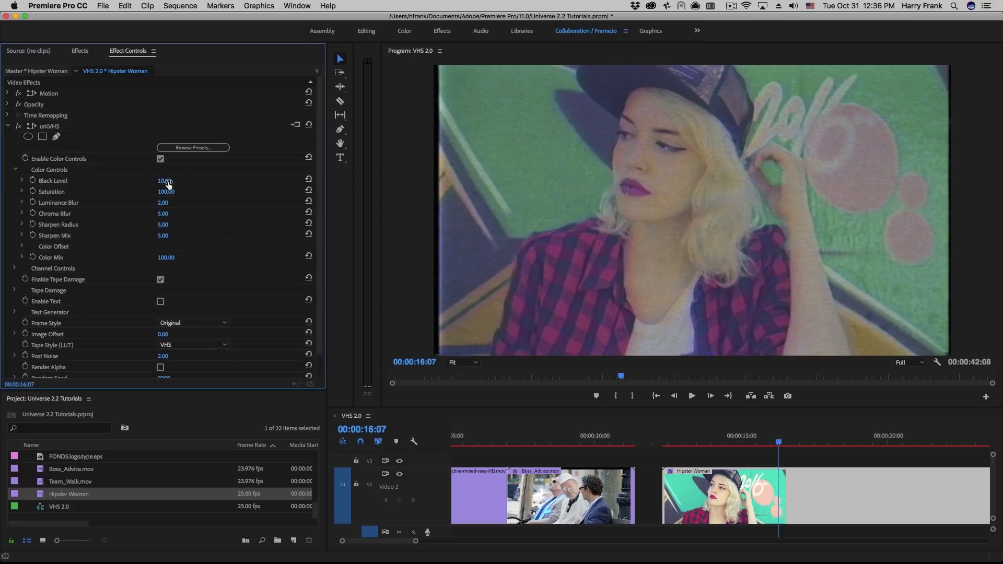
{"action": "left_click_drag", "start_coordinate": [165, 180], "coordinate": [168, 181]}
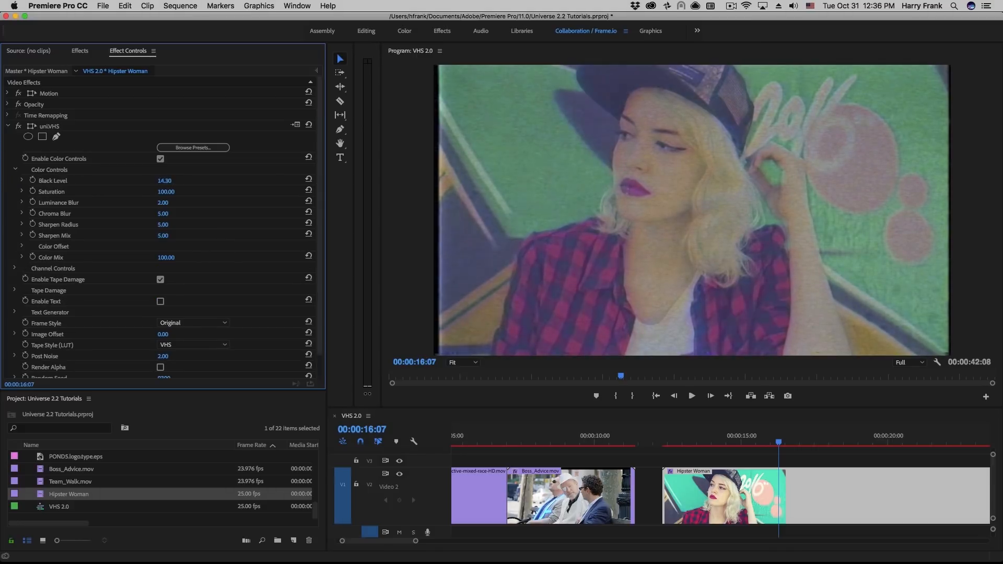
{"action": "left_click_drag", "start_coordinate": [165, 180], "coordinate": [186, 181]}
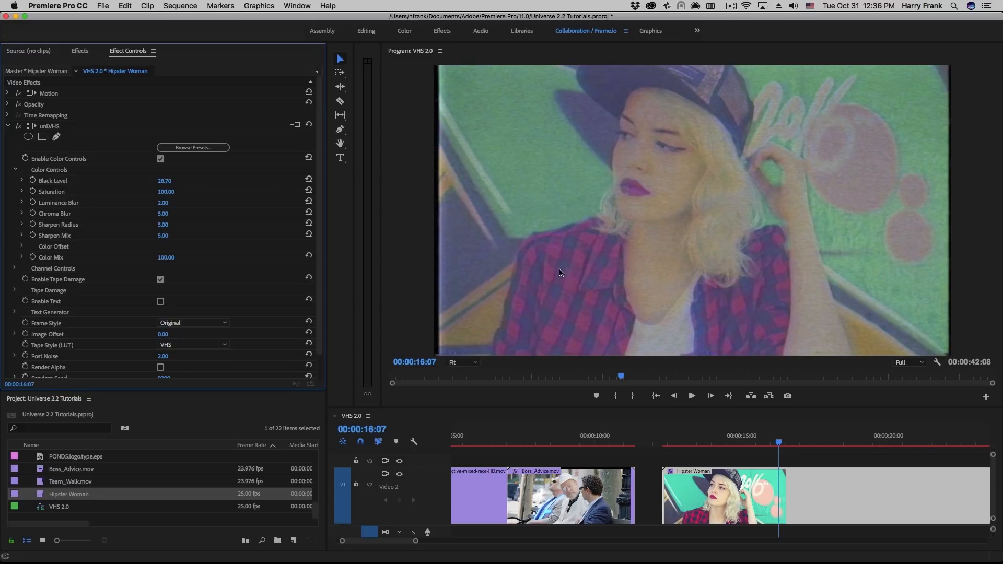
{"action": "mouse_move", "coordinate": [592, 164]}
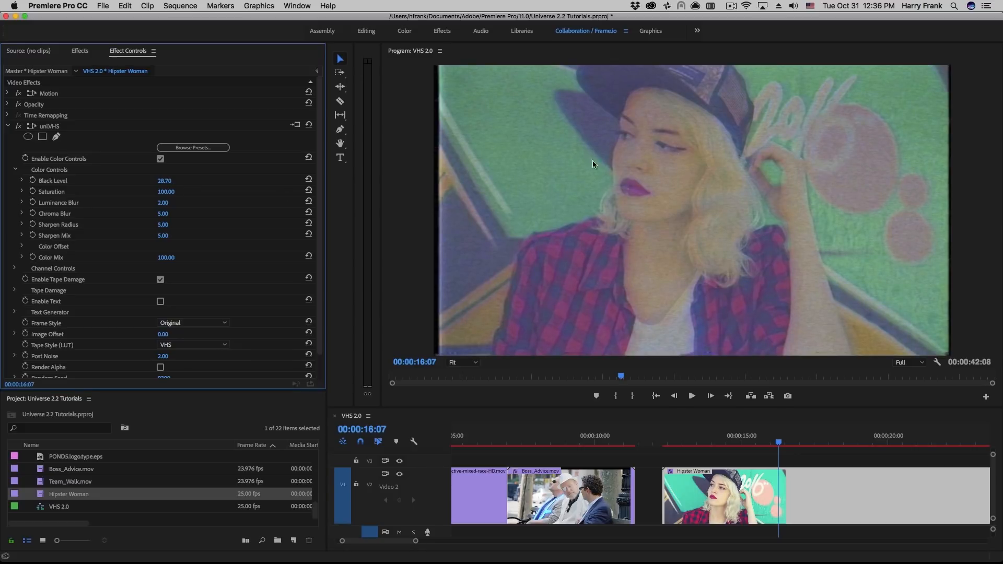
{"action": "mouse_move", "coordinate": [205, 243]}
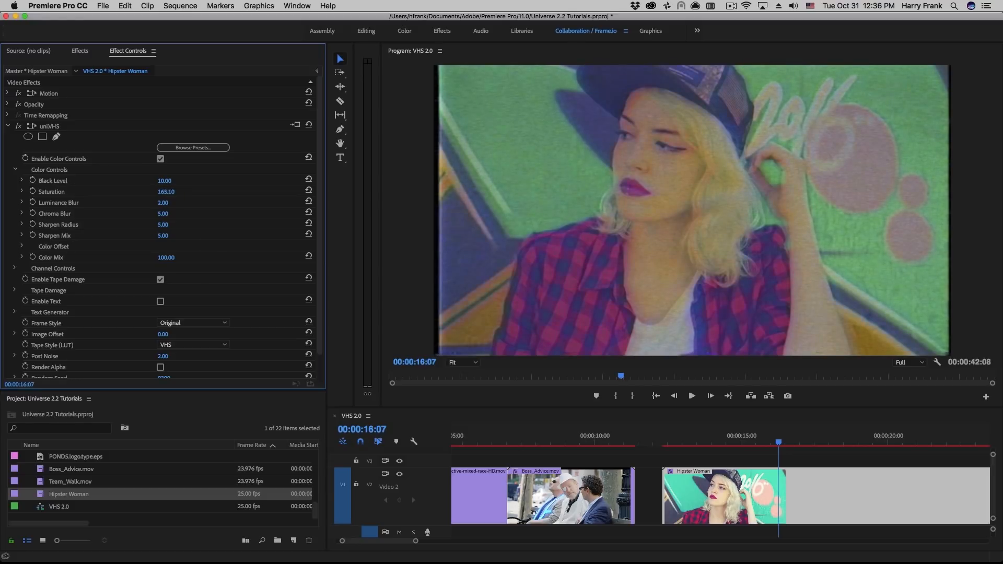
{"action": "left_click_drag", "start_coordinate": [166, 191], "coordinate": [157, 191]}
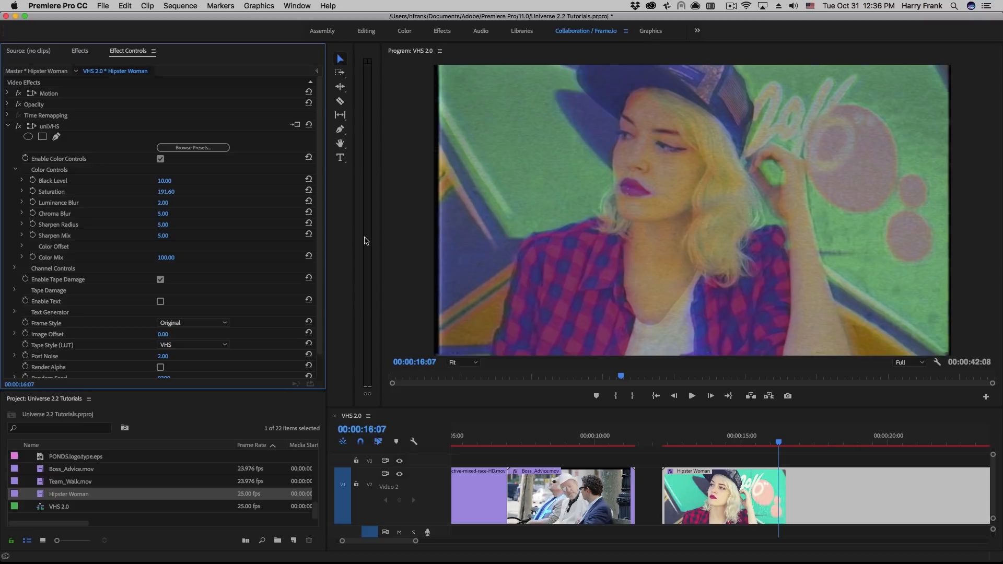
{"action": "mouse_move", "coordinate": [535, 168]}
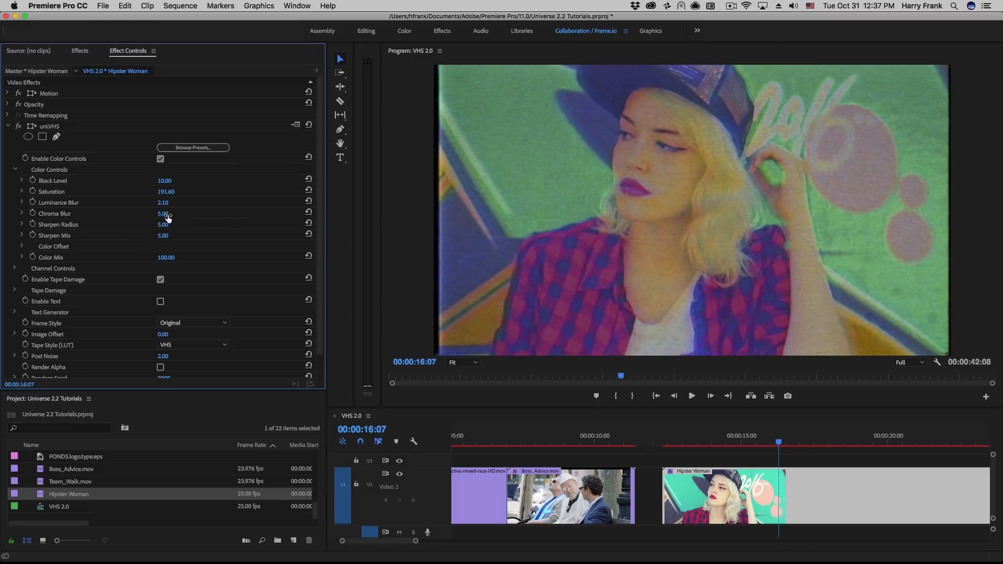
- Enter 50 as the uniVHS Chroma Blur value on the Hipster Woman clip
{"action": "double_click", "coordinate": [165, 213]}
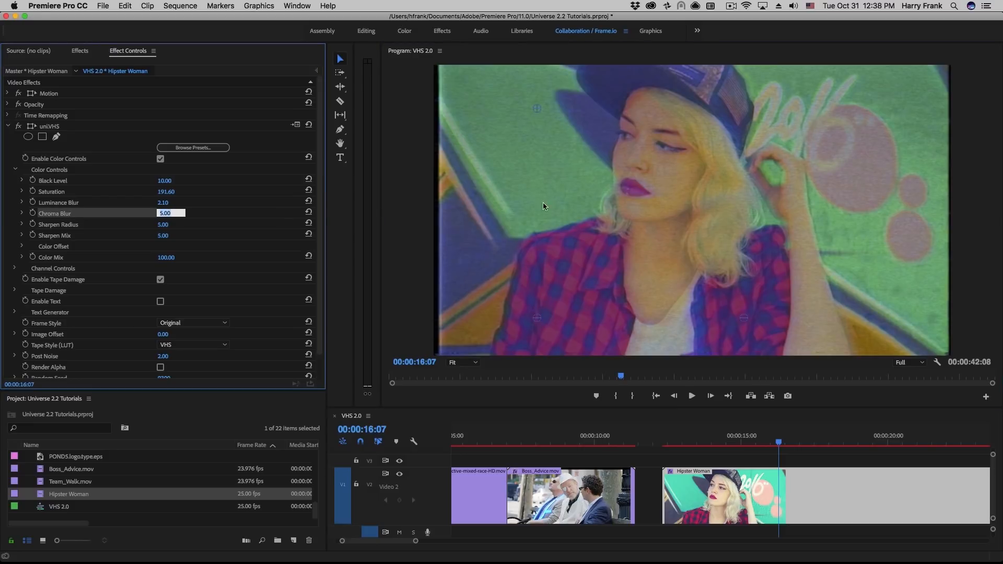
{"action": "mouse_move", "coordinate": [636, 226]}
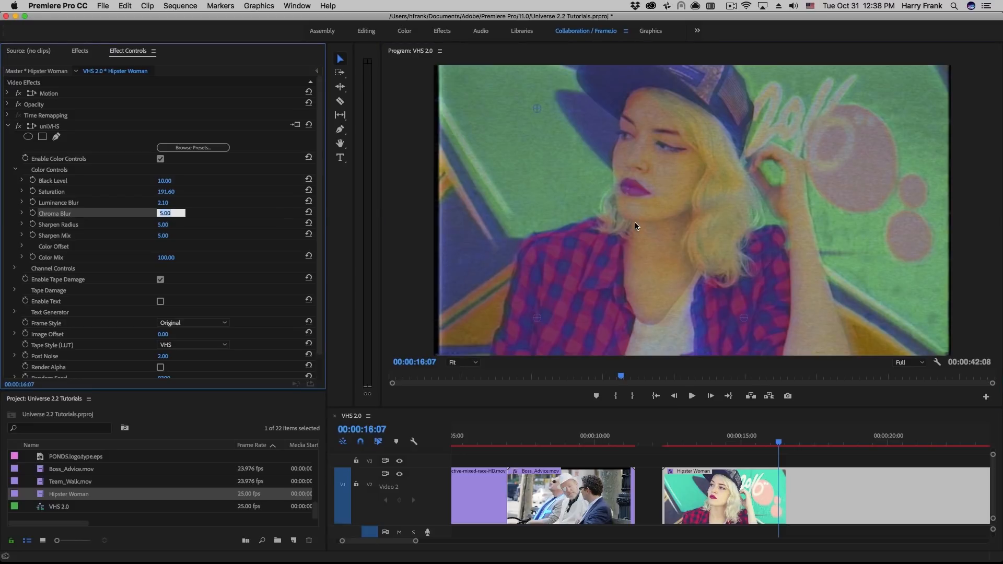
{"action": "type", "text": "50.00"}
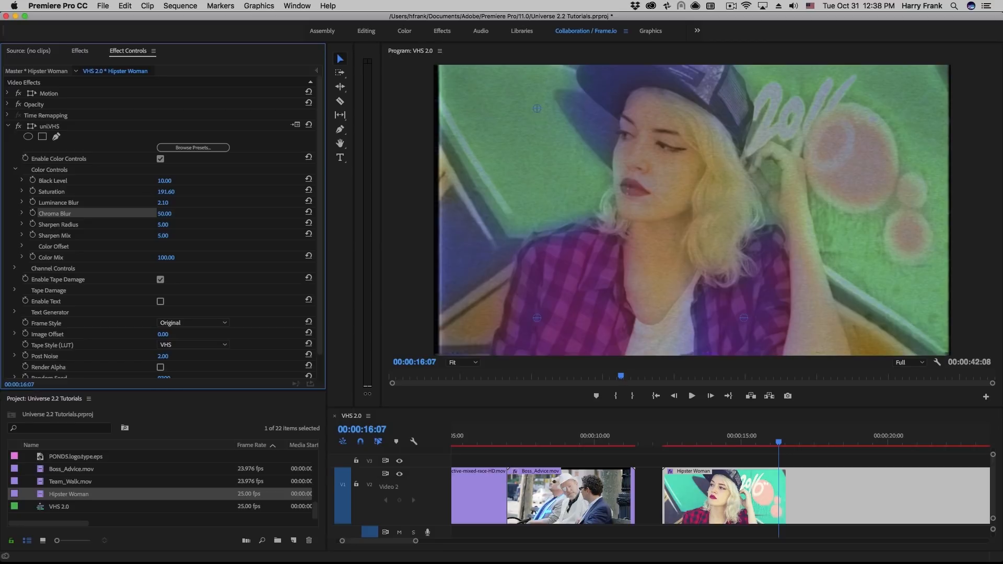
{"action": "mouse_move", "coordinate": [820, 222]}
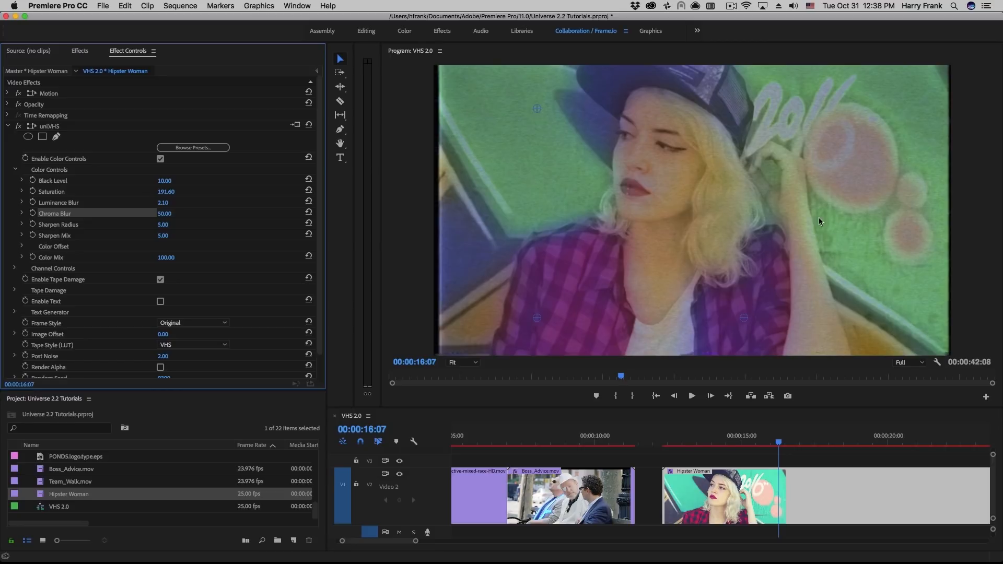
{"action": "mouse_move", "coordinate": [779, 177]}
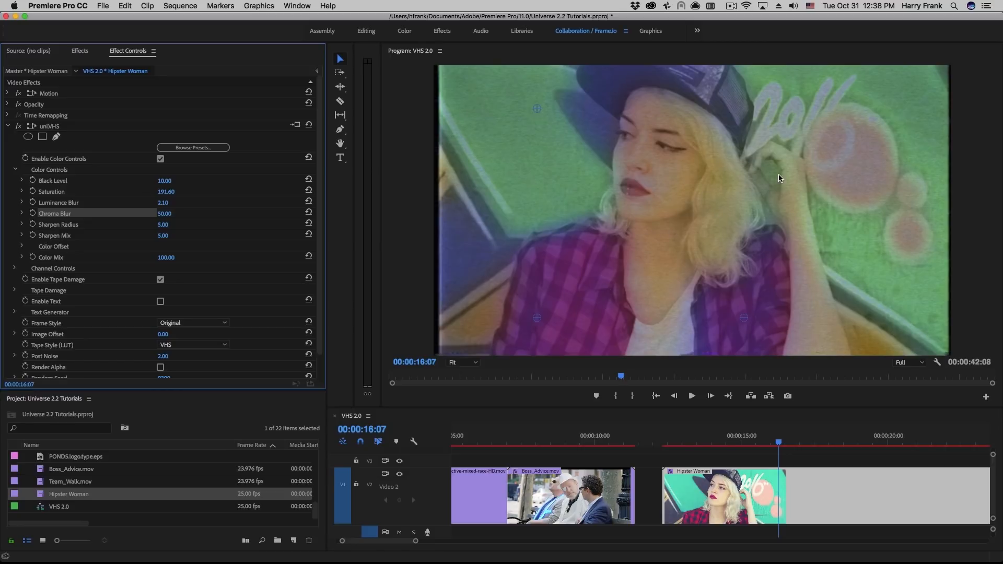
{"action": "mouse_move", "coordinate": [622, 223]}
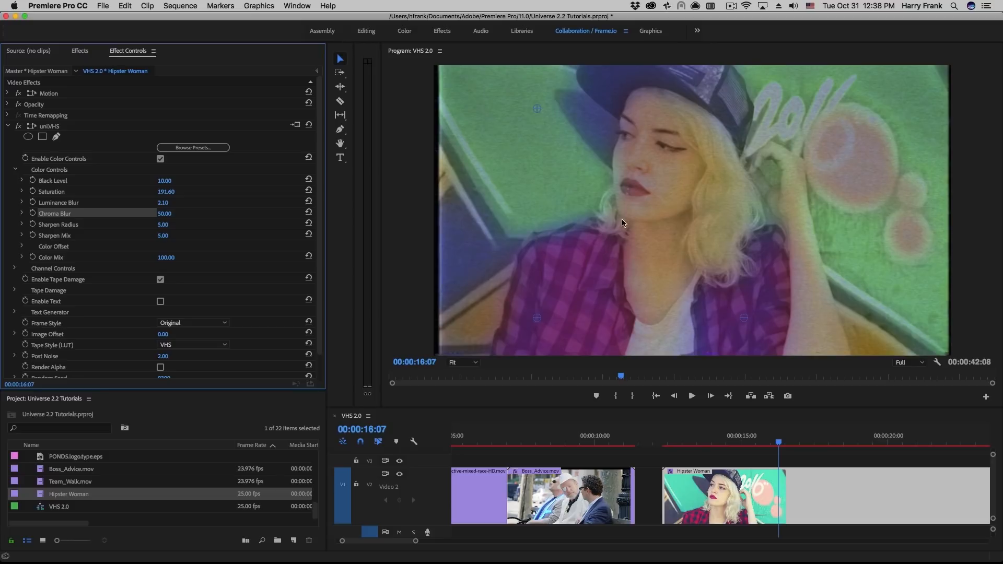
{"action": "mouse_move", "coordinate": [675, 195]}
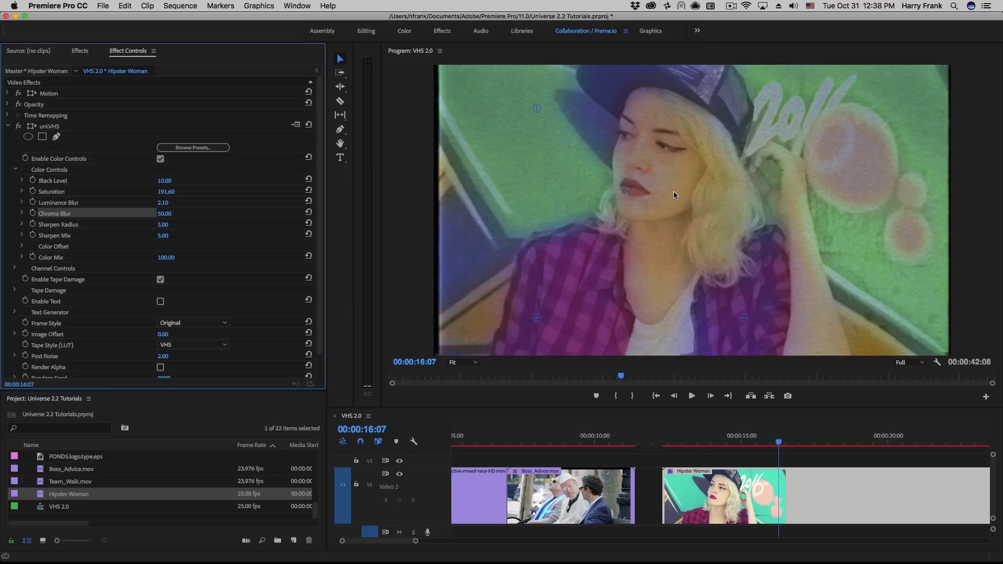
{"action": "mouse_move", "coordinate": [669, 211]}
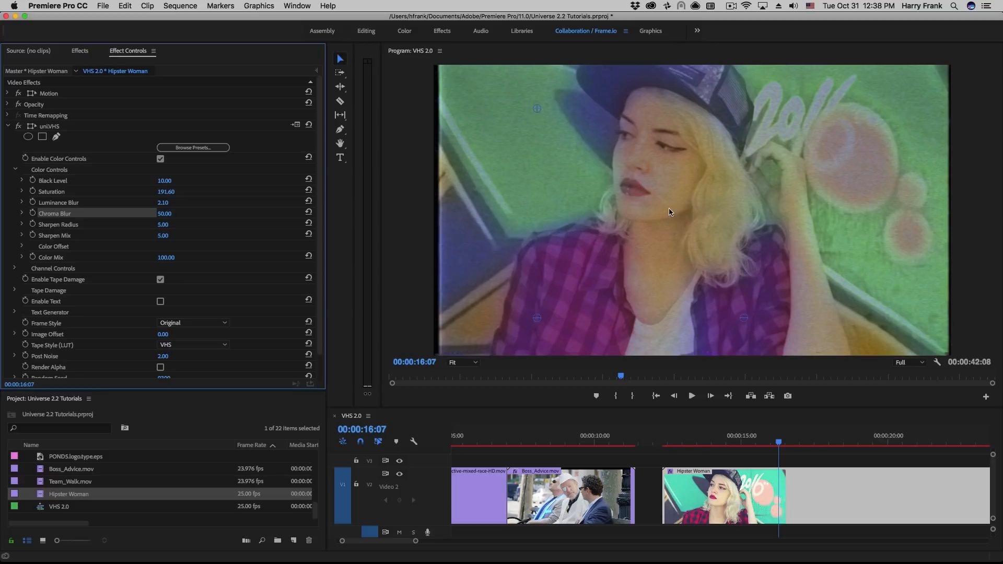
{"action": "mouse_move", "coordinate": [637, 168]}
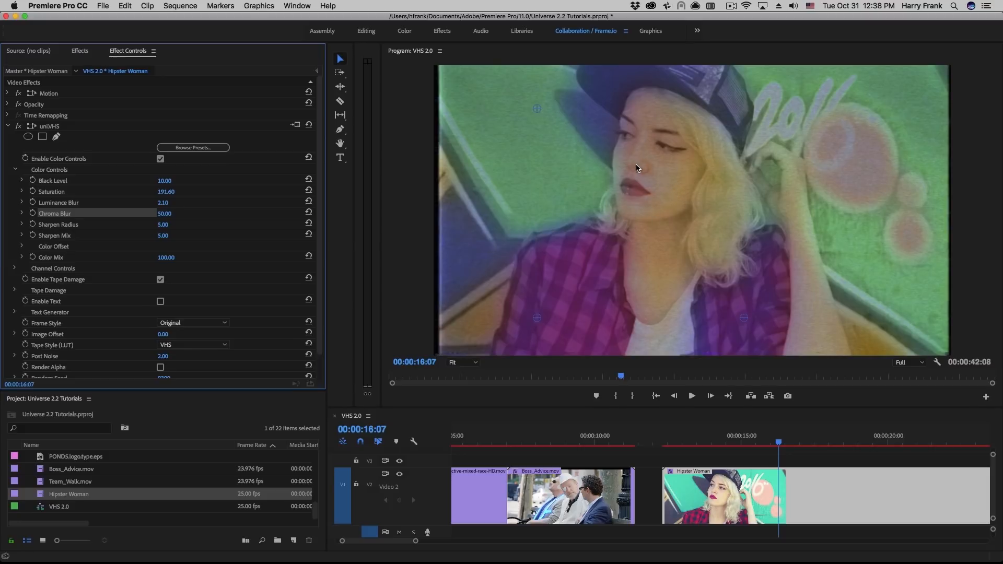
{"action": "mouse_move", "coordinate": [318, 250]}
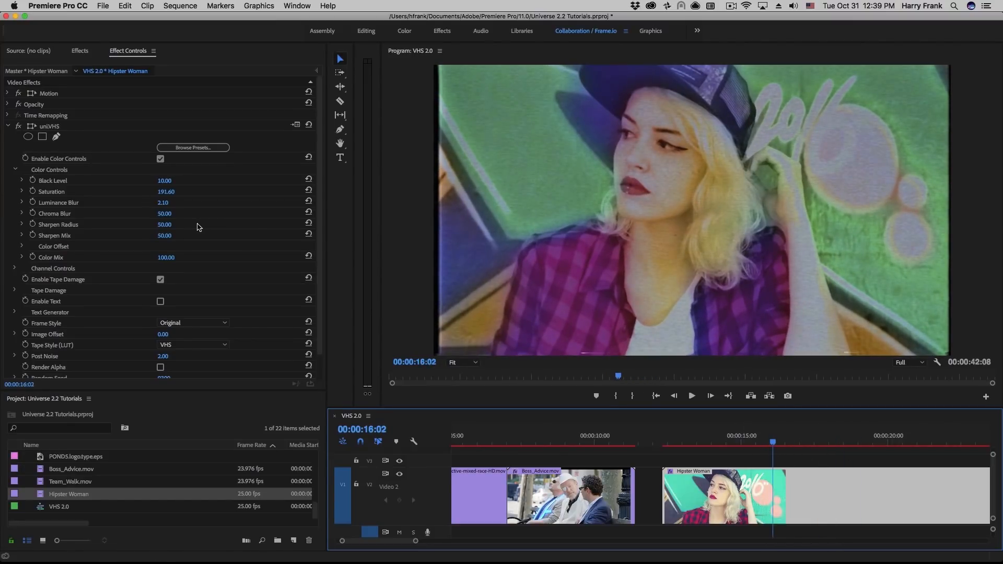
- Try Chroma Offset X values 80, 30, -80 and 0, settling on -10
{"action": "left_click", "coordinate": [22, 247]}
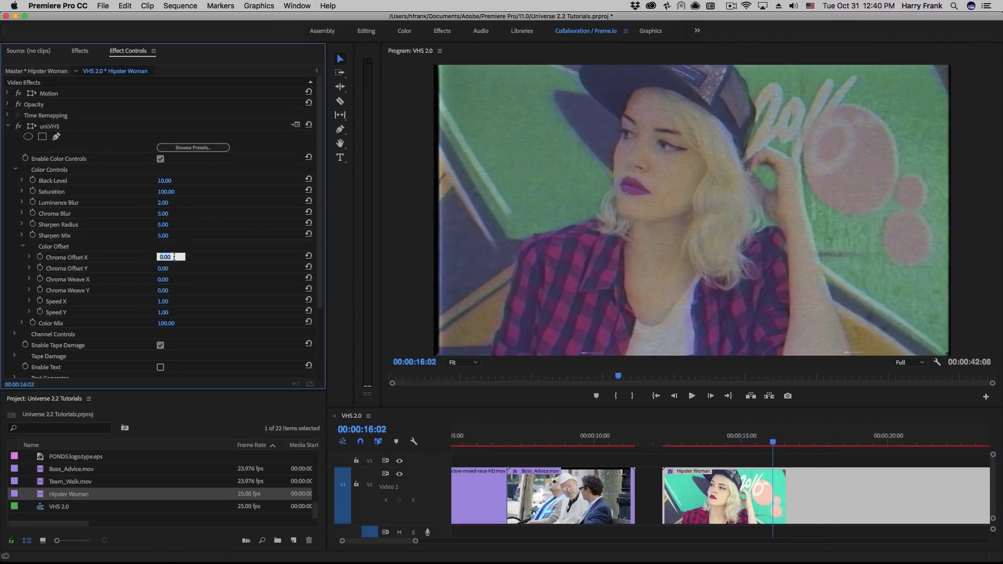
{"action": "type", "text": "80.00"}
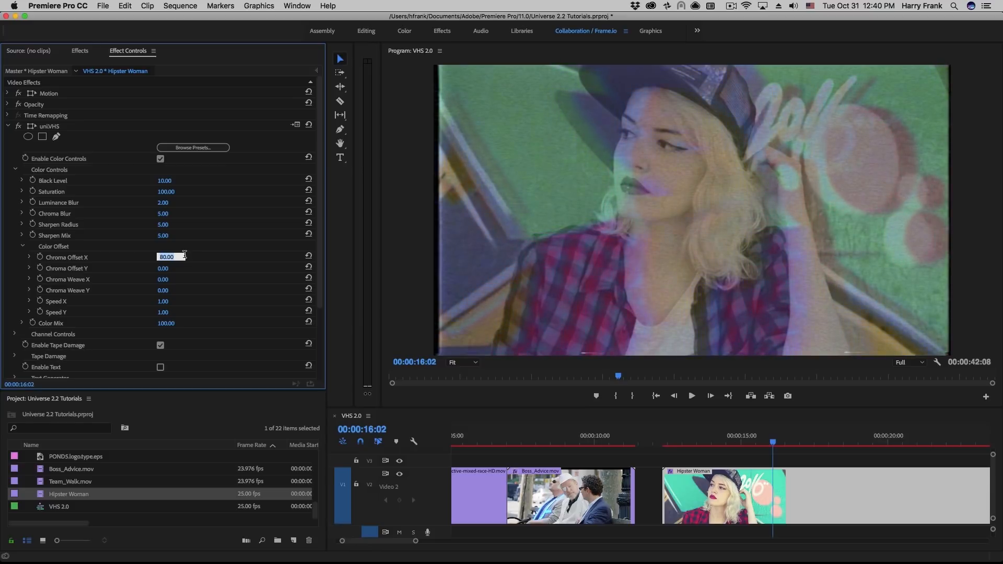
{"action": "type", "text": "30.00"}
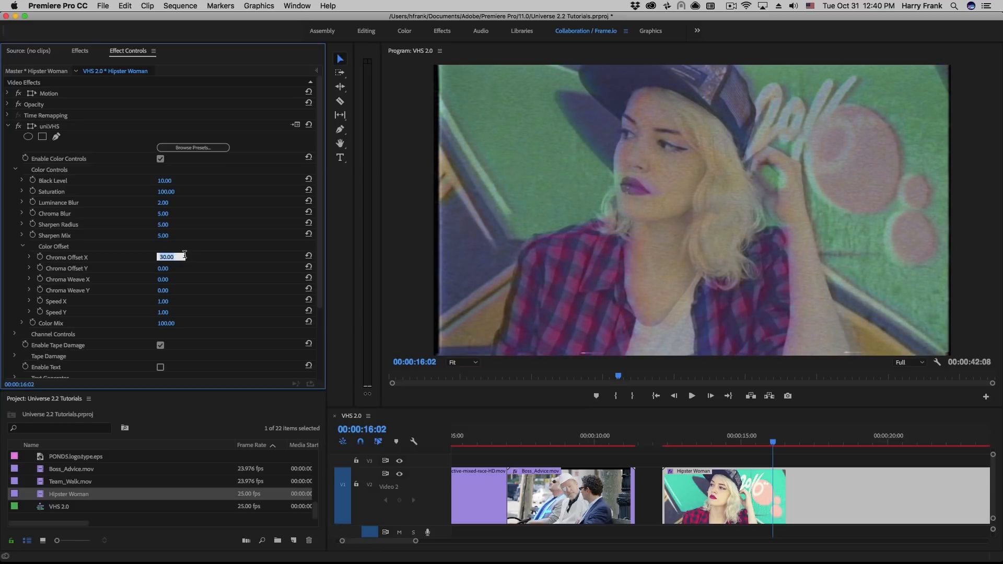
{"action": "type", "text": "-80.00"}
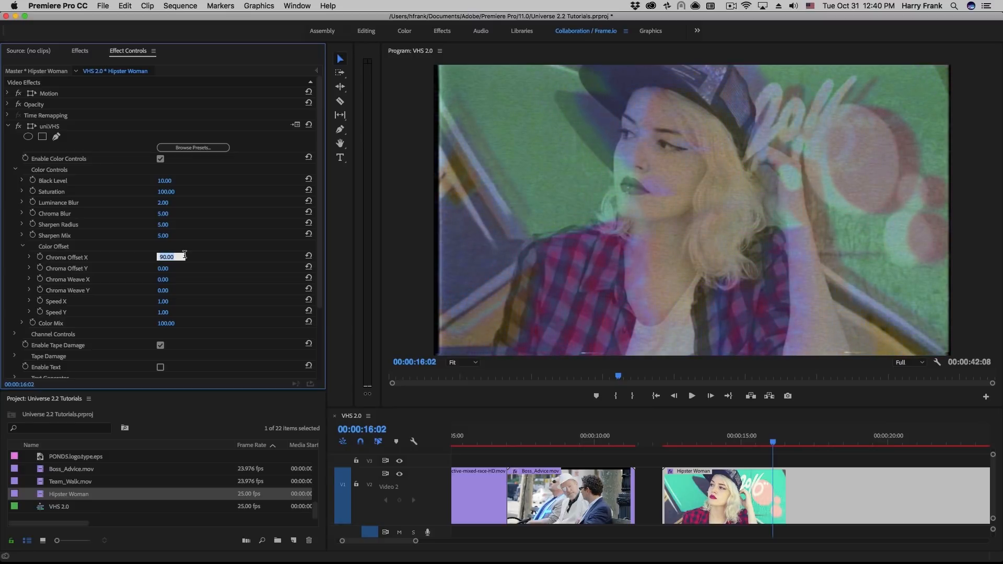
{"action": "type", "text": "0.00"}
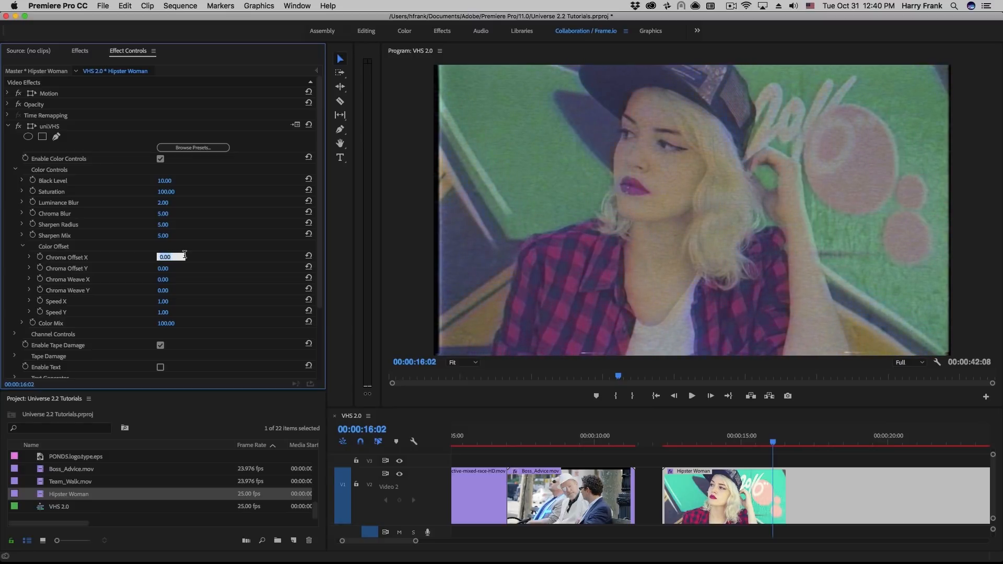
{"action": "type", "text": "-10.00"}
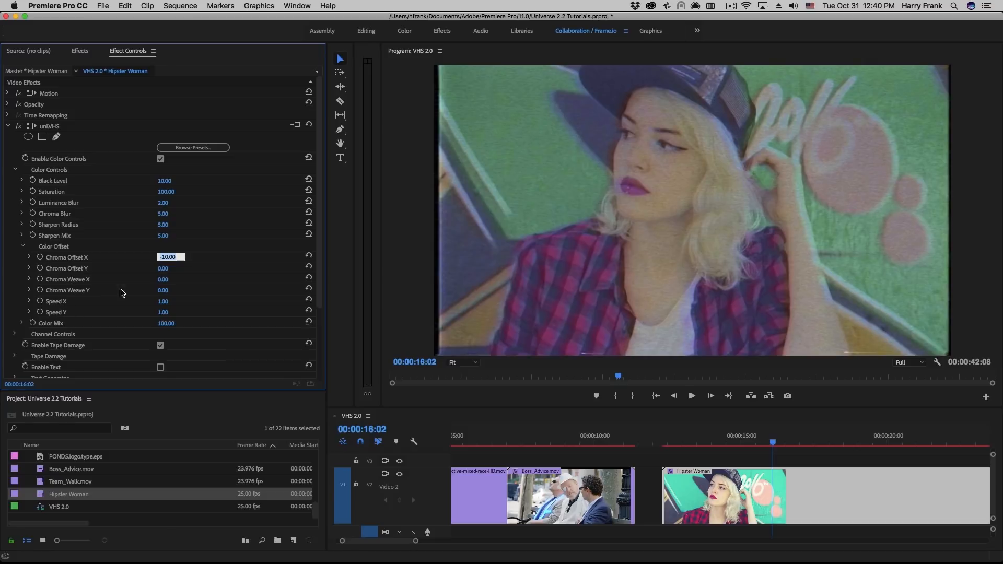
- Set Chroma Weave X, ending at 50, and jump the playhead earlier in the clip
{"action": "left_click", "coordinate": [170, 279]}
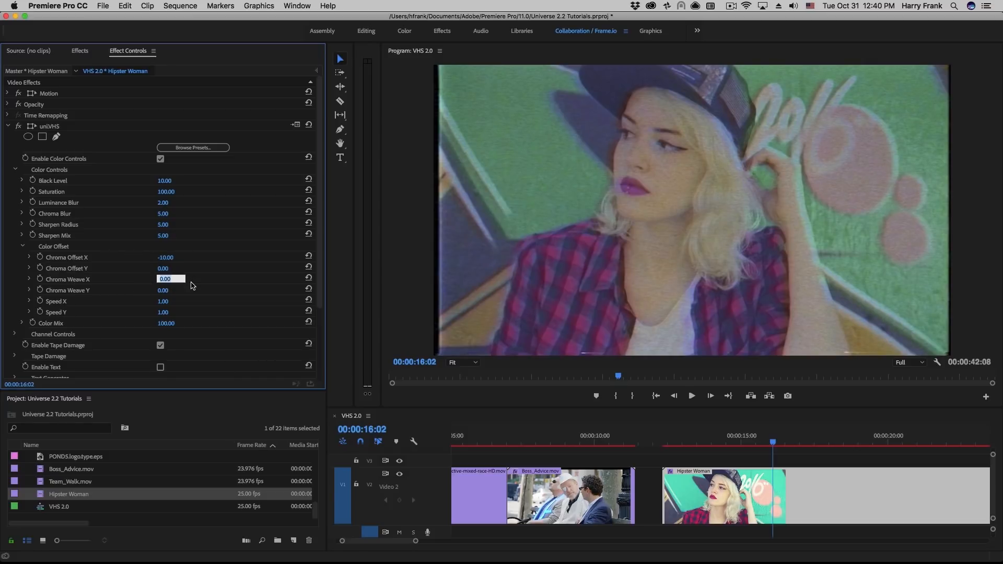
{"action": "type", "text": "20.00"}
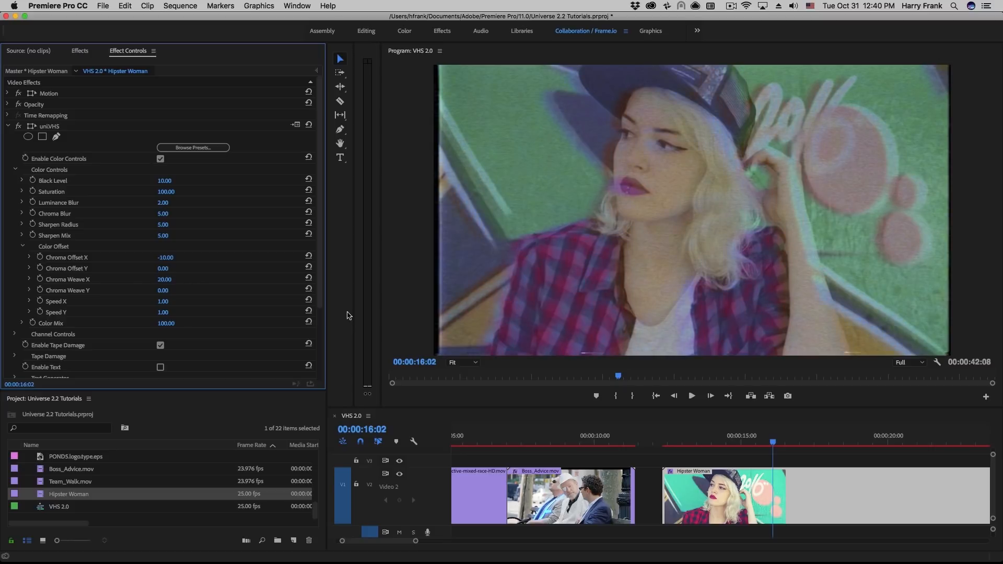
{"action": "left_click", "coordinate": [744, 443]}
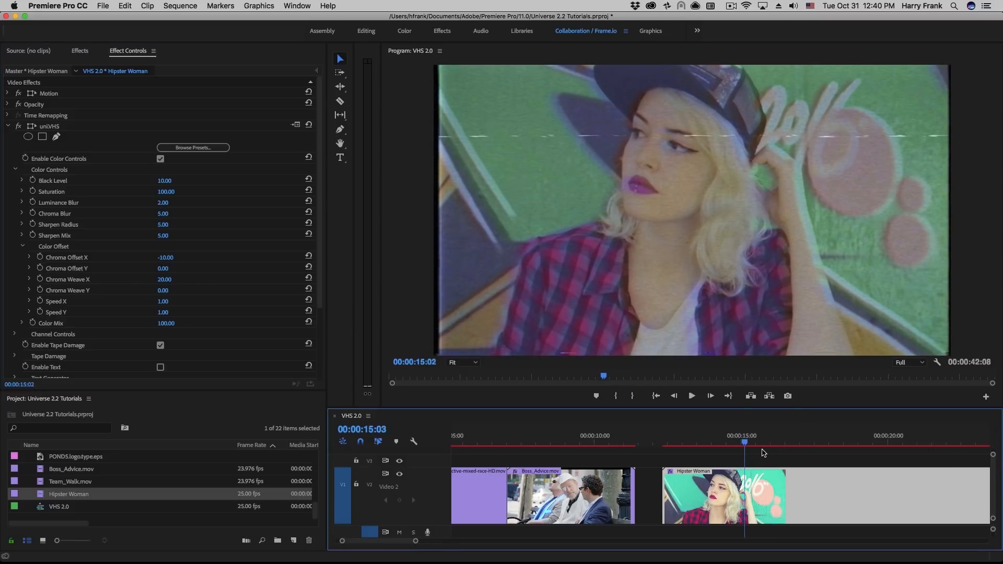
{"action": "left_click", "coordinate": [875, 444]}
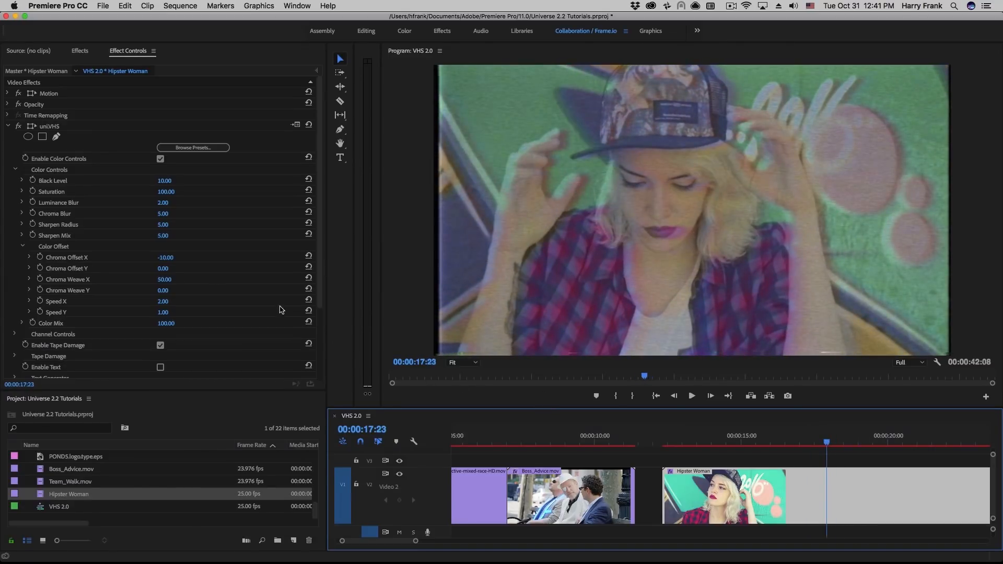
- Collapse the Color Offset group and bring uniVHS Color Mix down to 68
{"action": "left_click", "coordinate": [22, 246]}
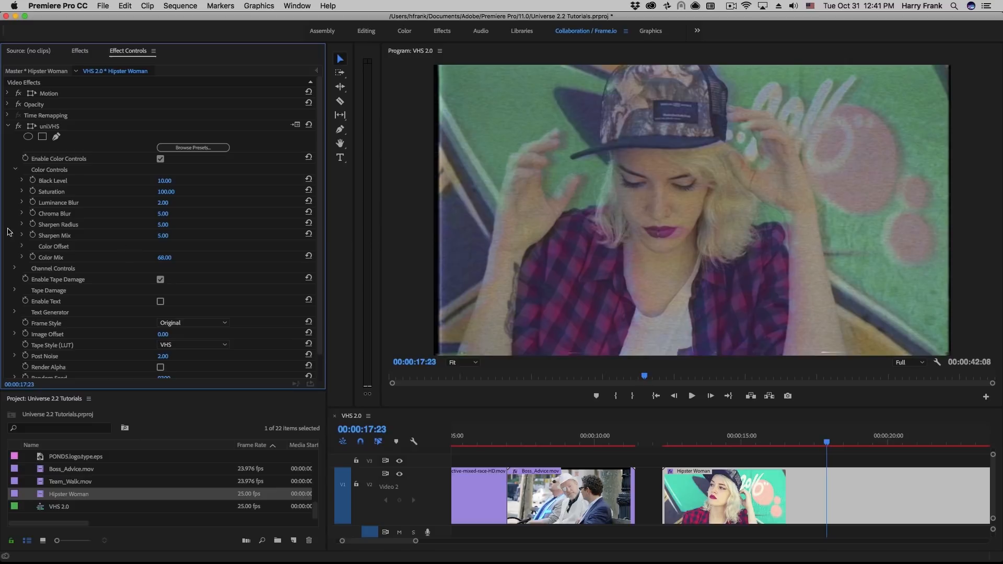
- Open Channel Controls and set RGB offsets 99/-50/10 and blurs 25/55/45
{"action": "left_click", "coordinate": [15, 169]}
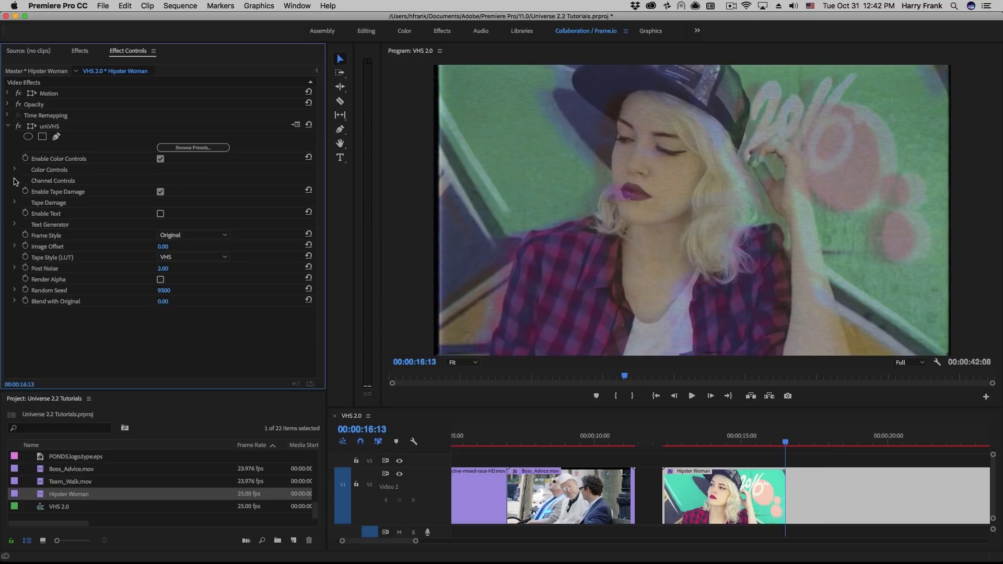
{"action": "left_click", "coordinate": [14, 169]}
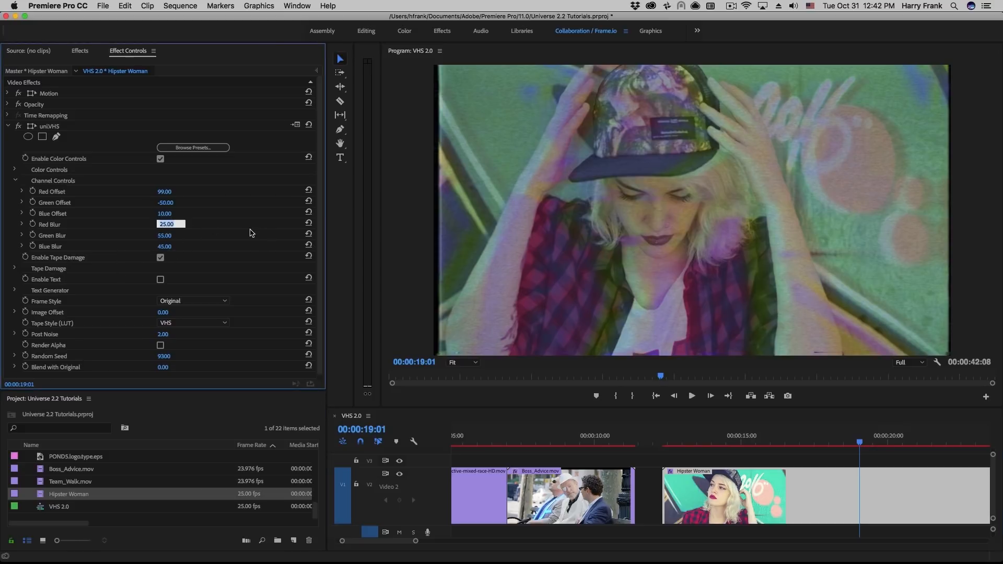
{"action": "left_click", "coordinate": [14, 180]}
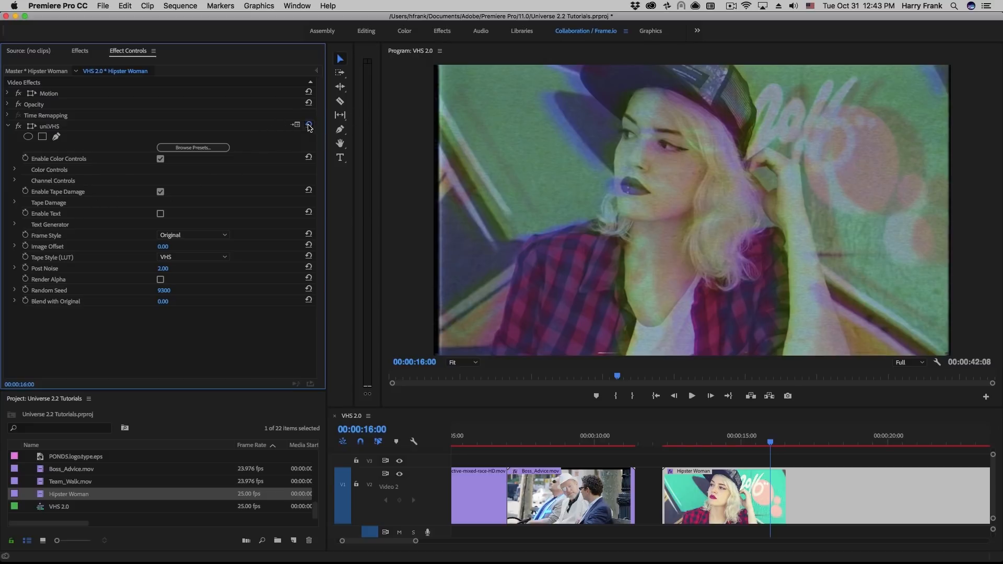
- Reset uniVHS defaults, try Bad Tracking, then set tape noise type to VHS Noise
{"action": "left_click", "coordinate": [14, 203]}
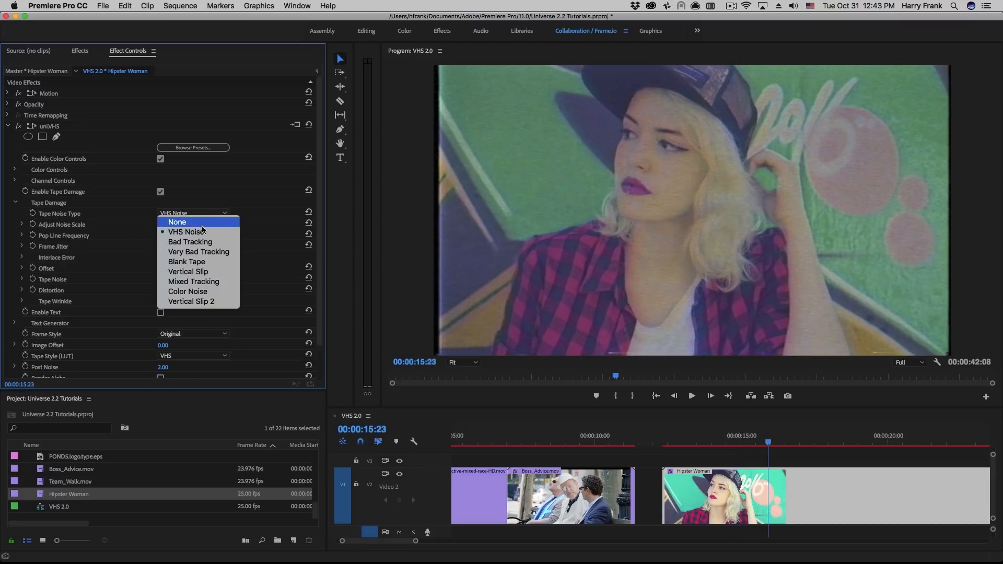
{"action": "mouse_move", "coordinate": [664, 172]}
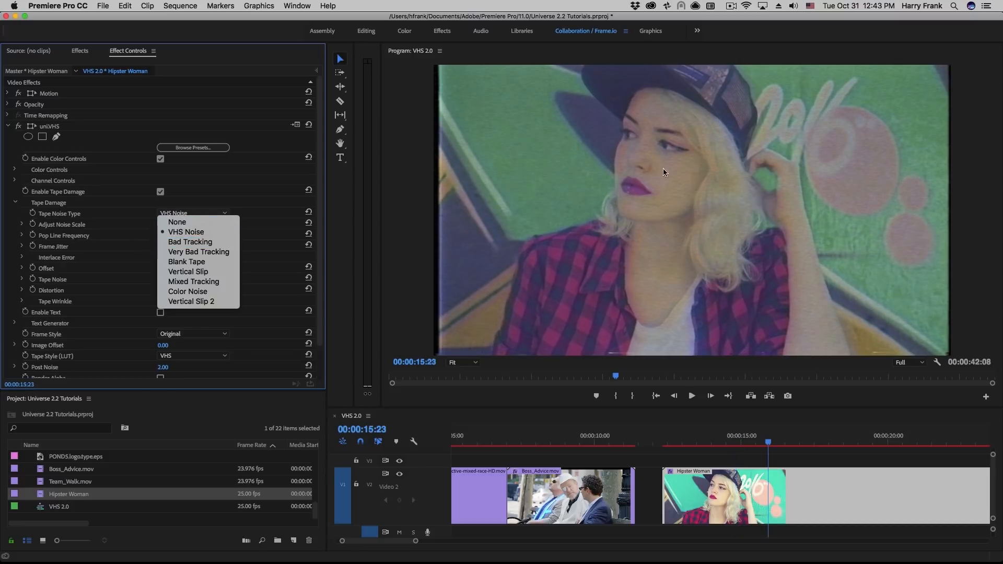
{"action": "mouse_move", "coordinate": [198, 271]}
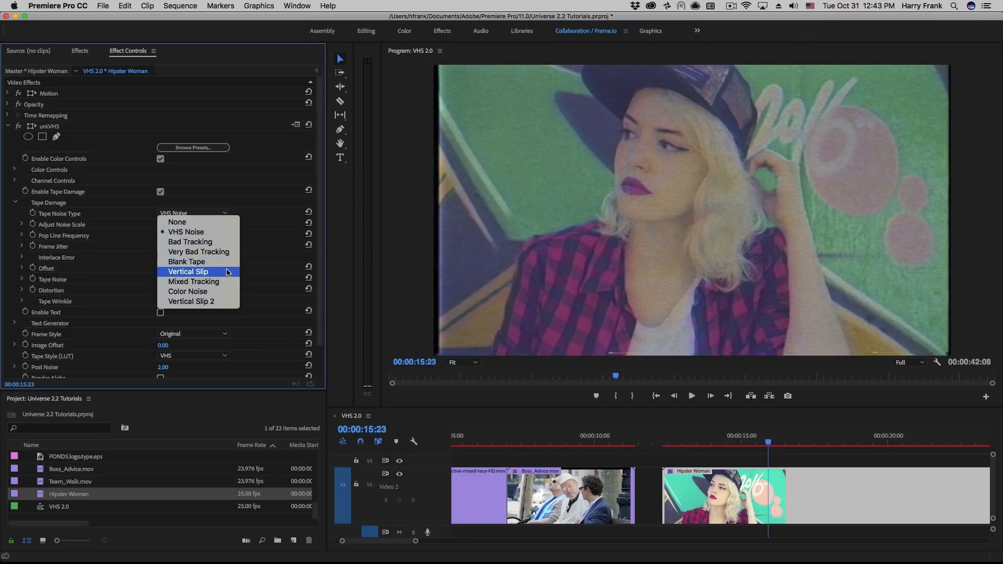
{"action": "mouse_move", "coordinate": [187, 261]}
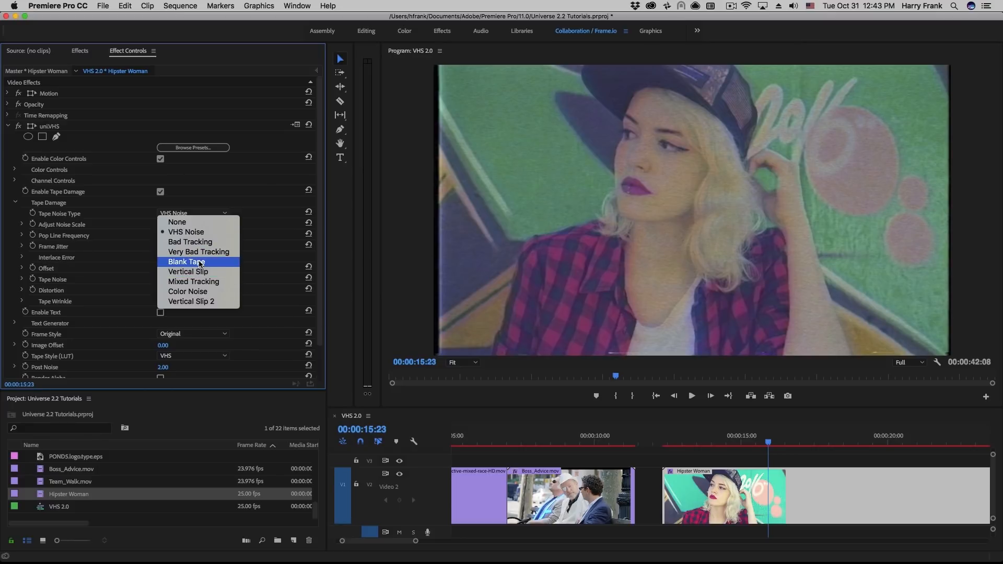
{"action": "mouse_move", "coordinate": [190, 242]}
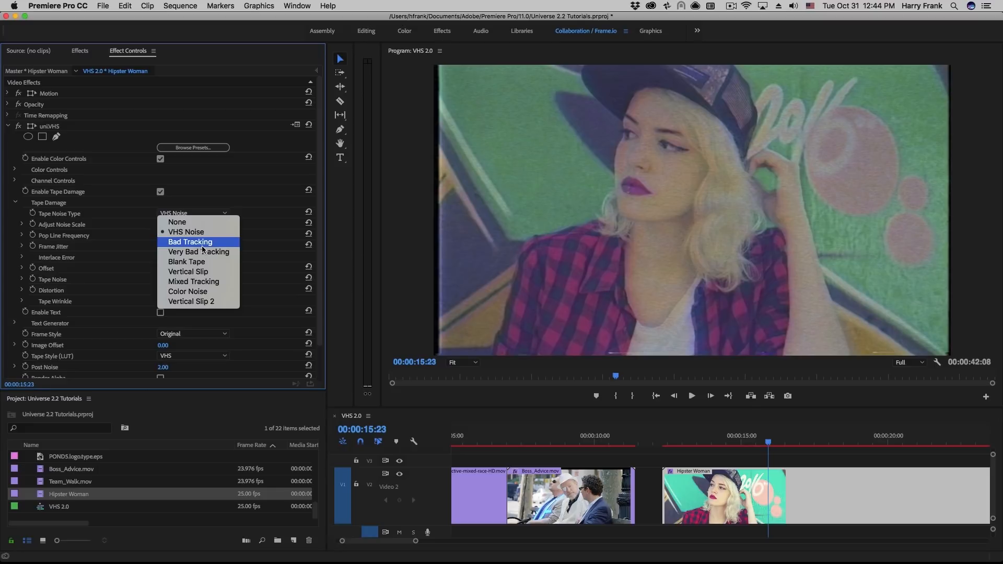
{"action": "left_click", "coordinate": [190, 242]}
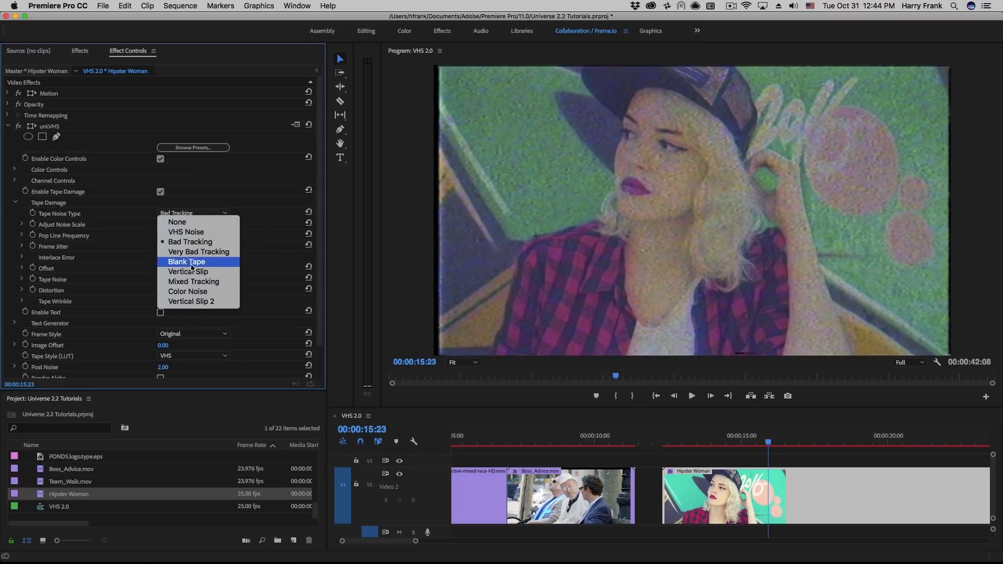
{"action": "mouse_move", "coordinate": [186, 232]}
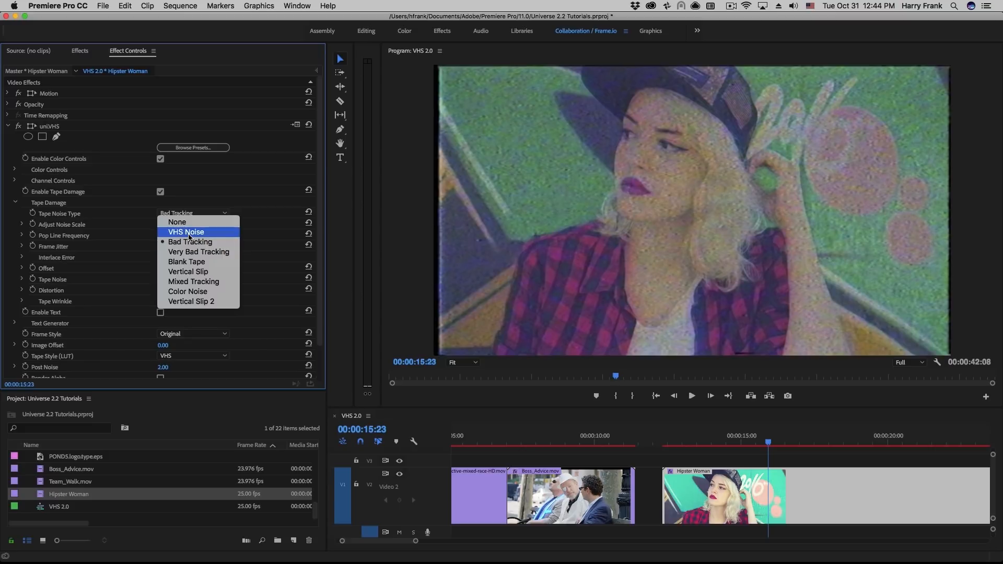
{"action": "left_click", "coordinate": [186, 231]}
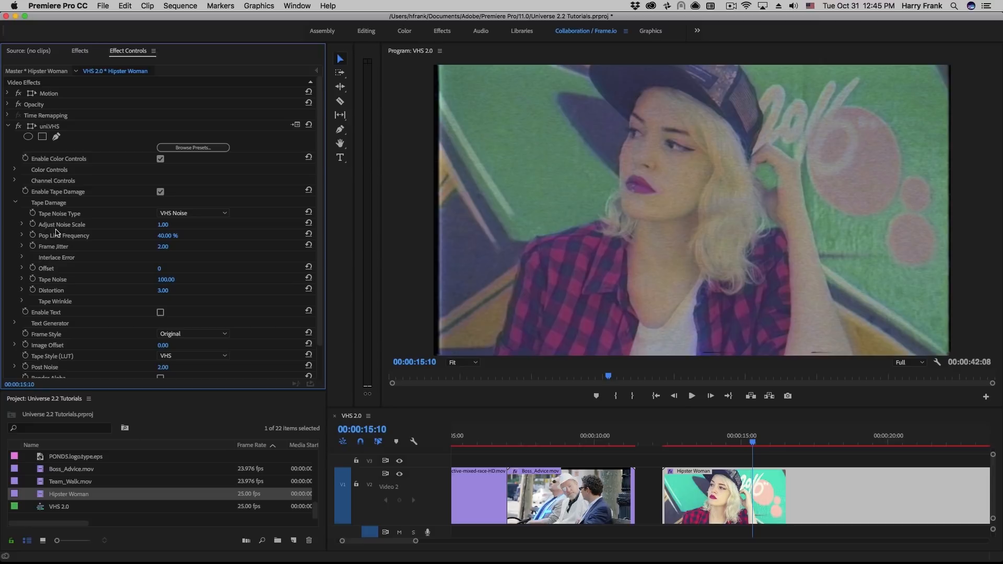
{"action": "mouse_move", "coordinate": [355, 244]}
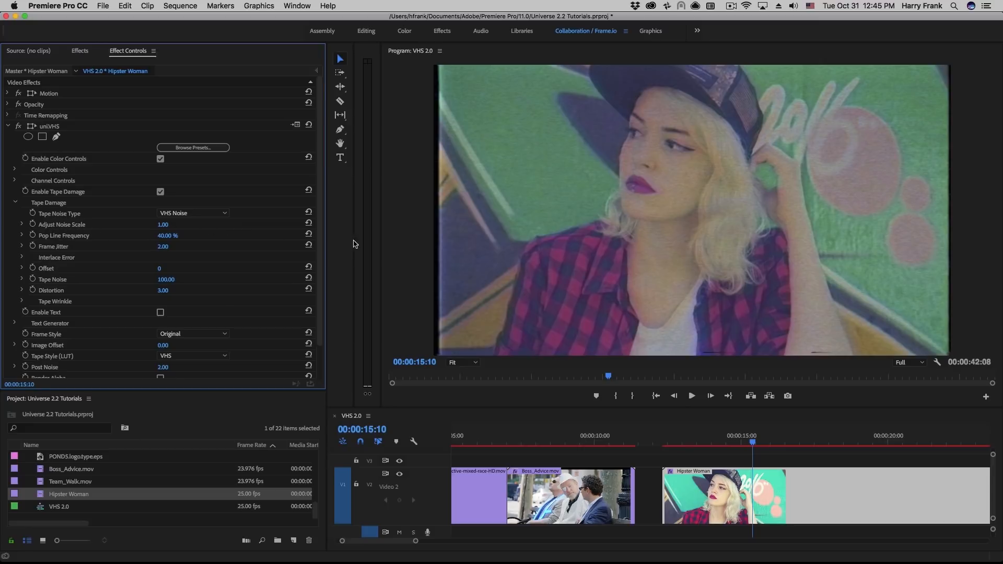
{"action": "mouse_move", "coordinate": [444, 128]}
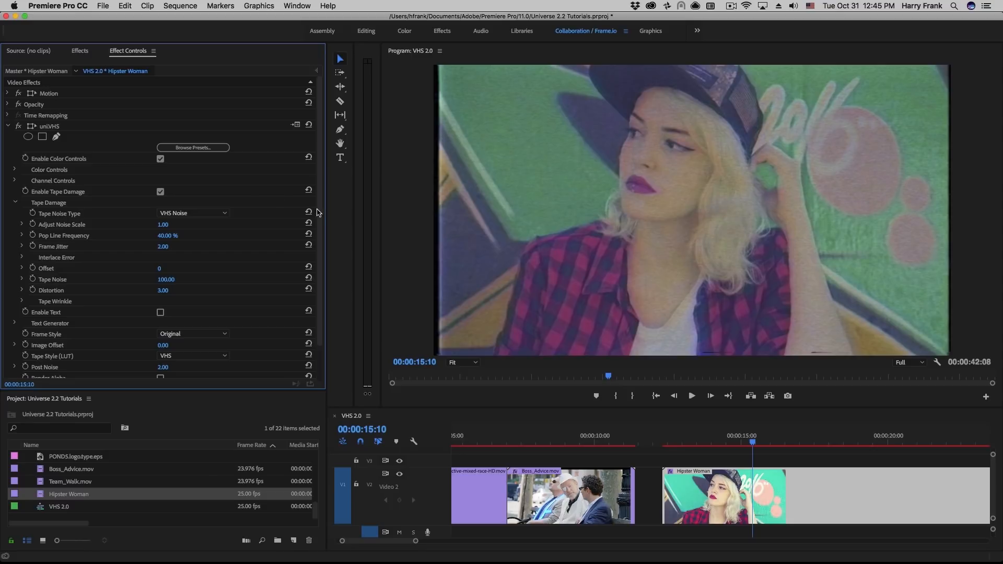
{"action": "mouse_move", "coordinate": [318, 212]}
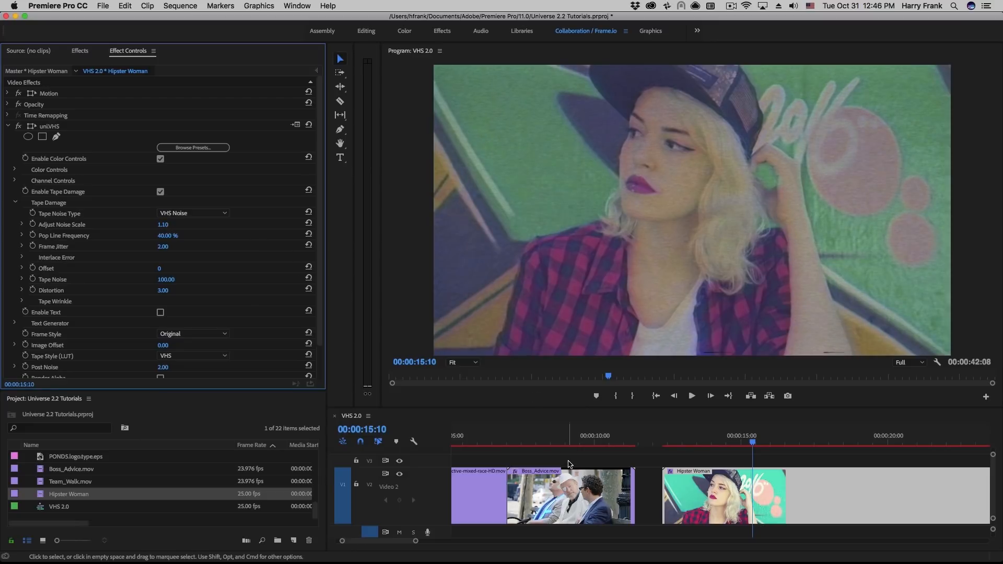
- Set noise scale to 1.10 and frame jitter to 20, keep pop lines at 40%, and preview the clip
{"action": "left_click", "coordinate": [760, 442]}
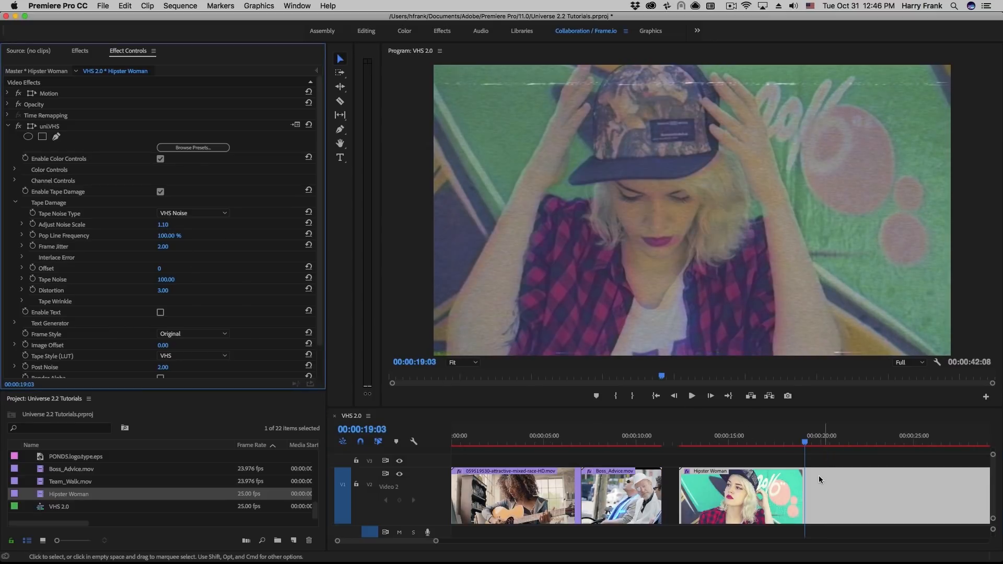
{"action": "left_click", "coordinate": [822, 442]}
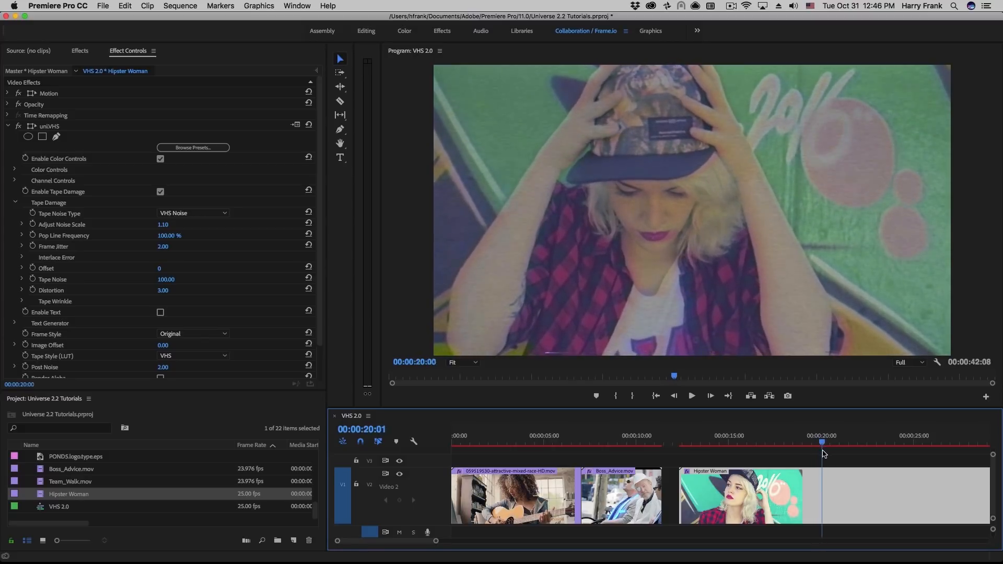
{"action": "left_click_drag", "start_coordinate": [170, 234], "coordinate": [154, 235]}
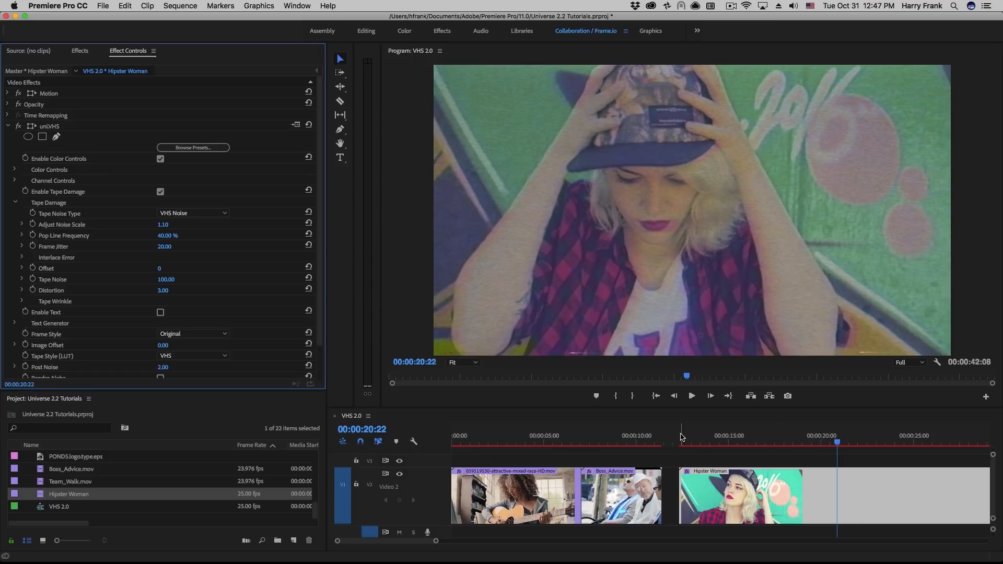
{"action": "left_click", "coordinate": [775, 436]}
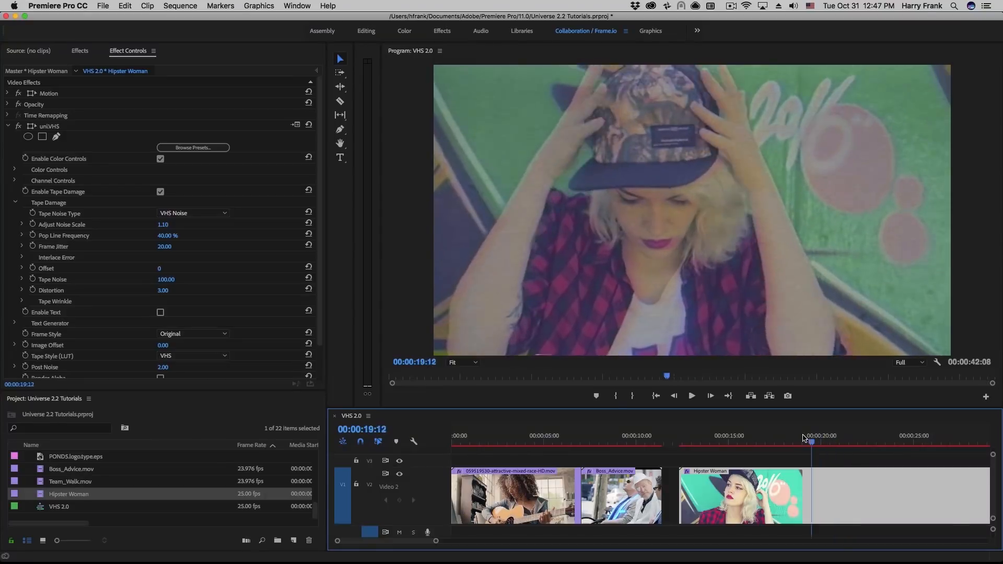
- Try yellow as the first interlace stripe colour, then set tape damage offset to 78
{"action": "left_click", "coordinate": [21, 257]}
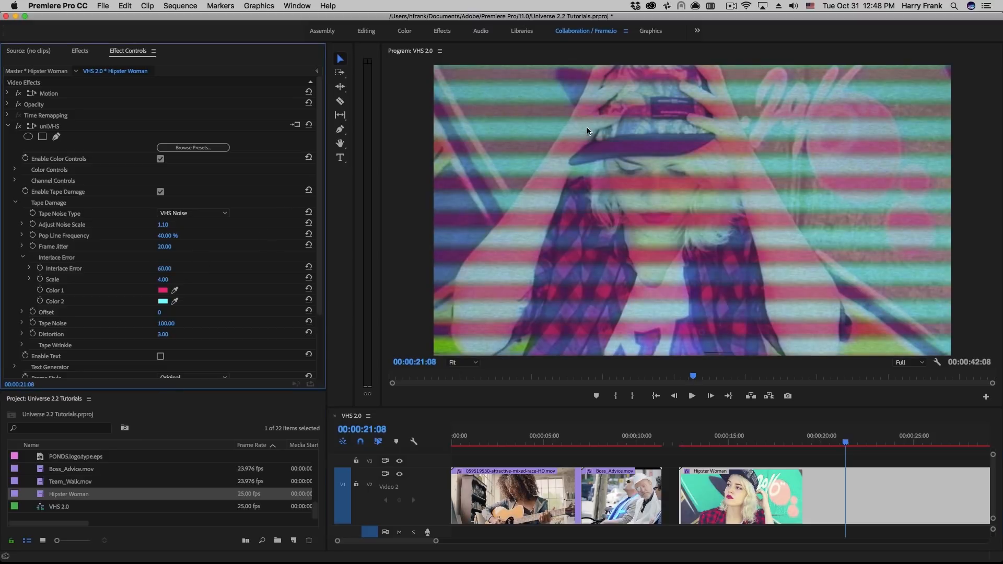
{"action": "mouse_move", "coordinate": [502, 107]}
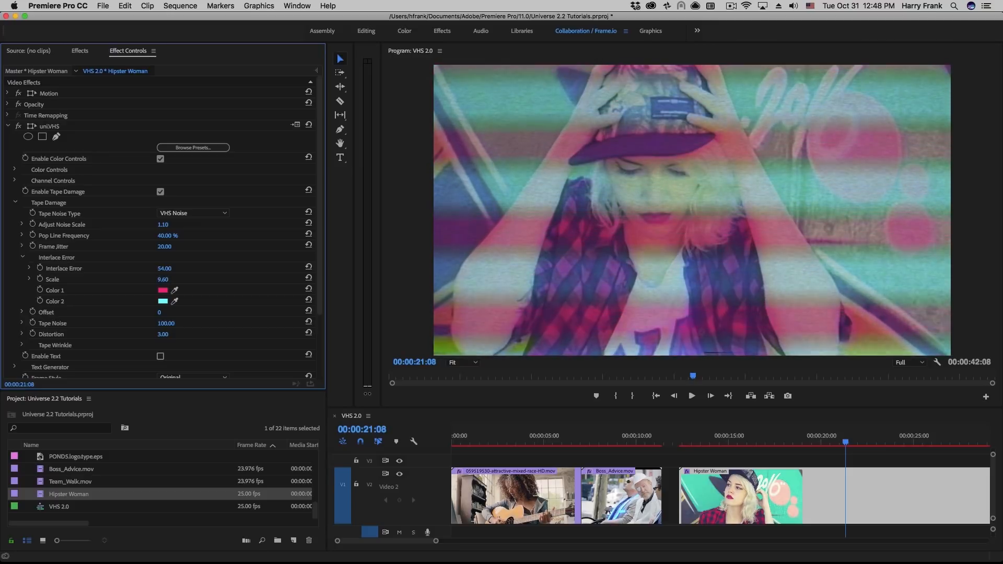
{"action": "left_click", "coordinate": [162, 290]}
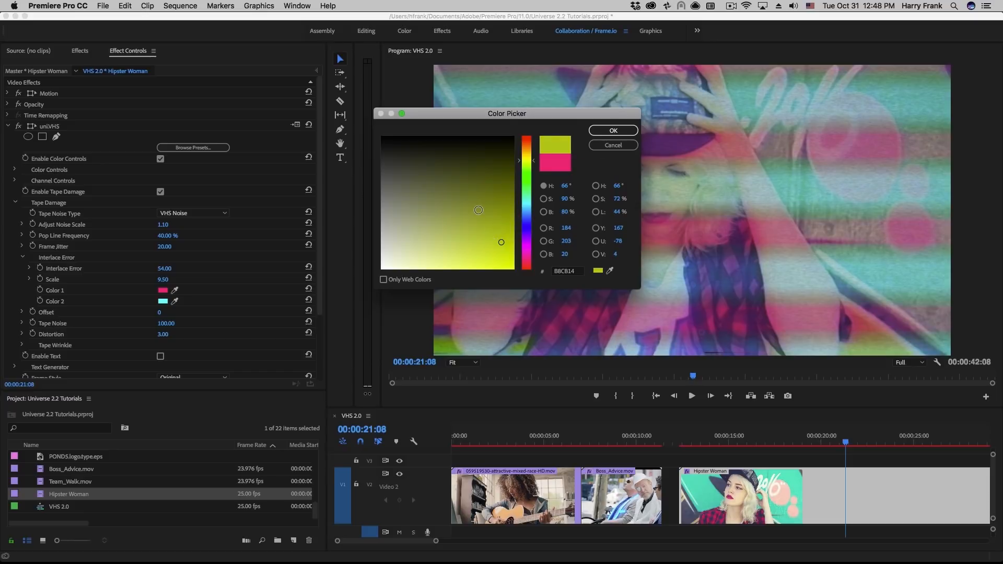
{"action": "left_click", "coordinate": [612, 131]}
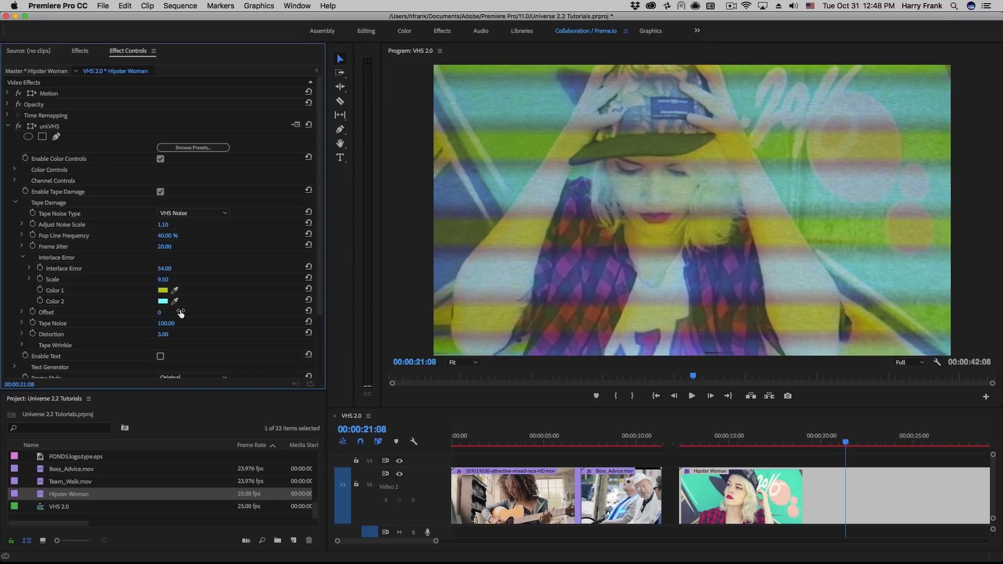
{"action": "left_click", "coordinate": [22, 257]}
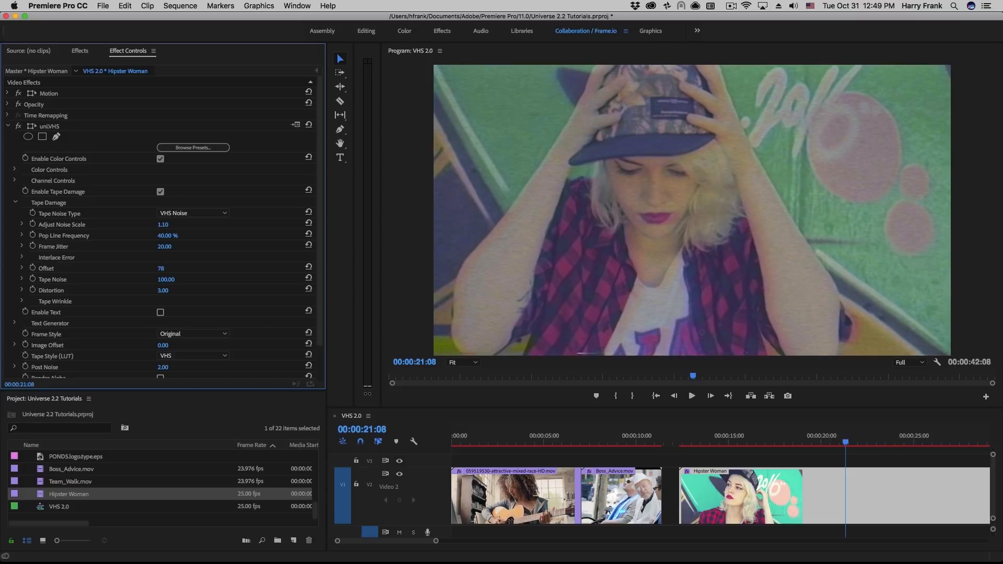
{"action": "mouse_move", "coordinate": [600, 267]}
{"action": "type", "text": "28"}
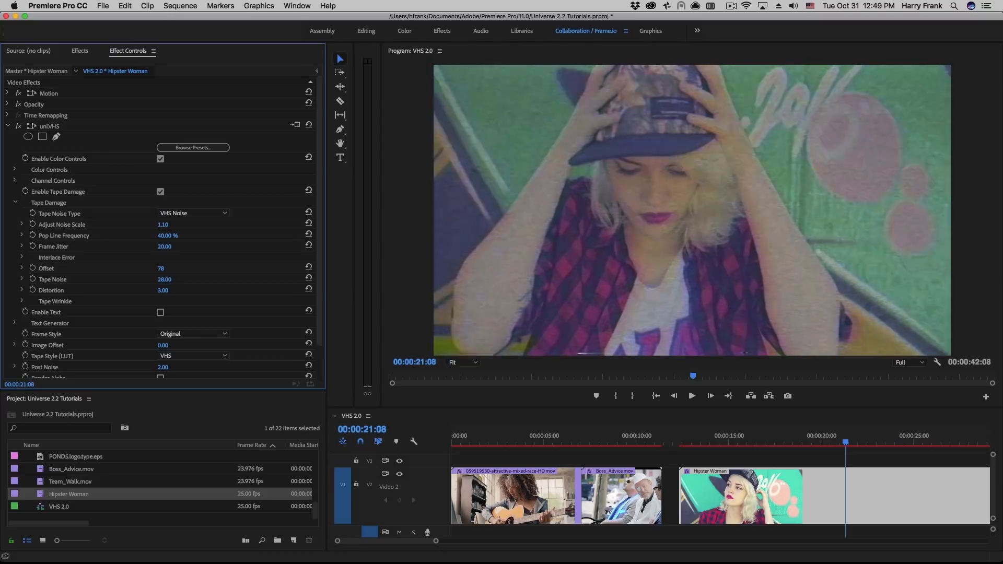
- Enter 200 for tape noise and 20 for distortion
{"action": "type", "text": "200.00"}
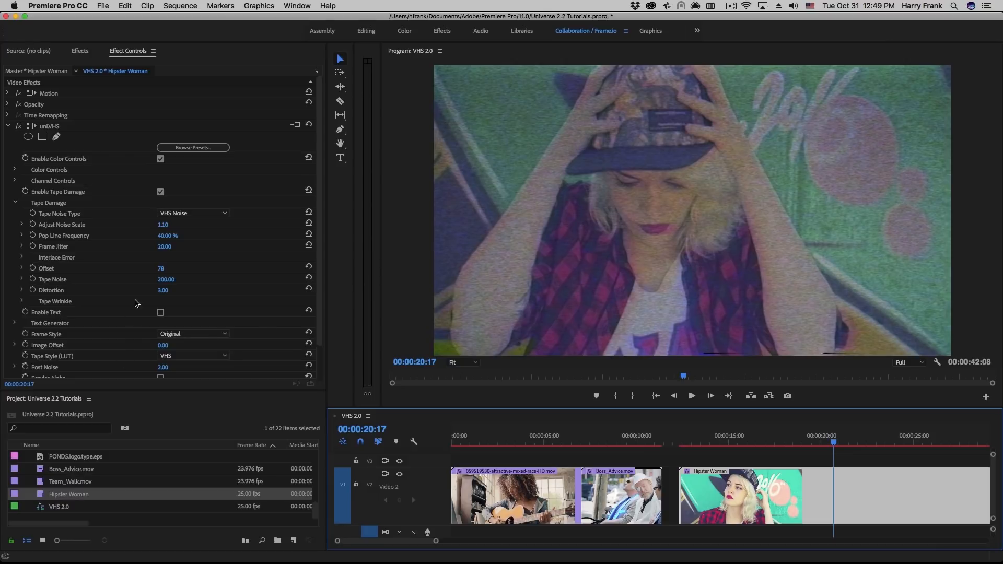
{"action": "double_click", "coordinate": [163, 290]}
{"action": "type", "text": "20"}
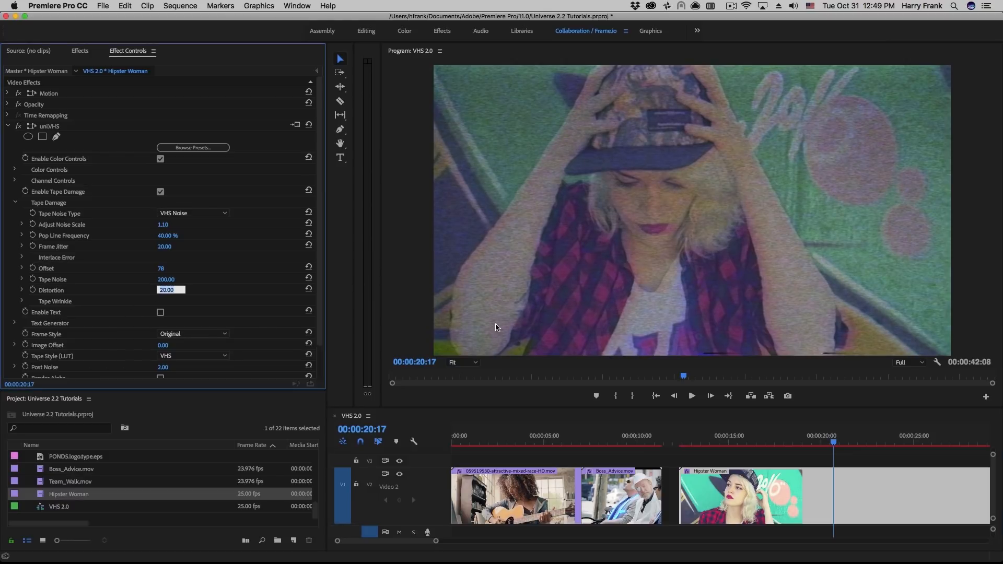
{"action": "left_click", "coordinate": [790, 436]}
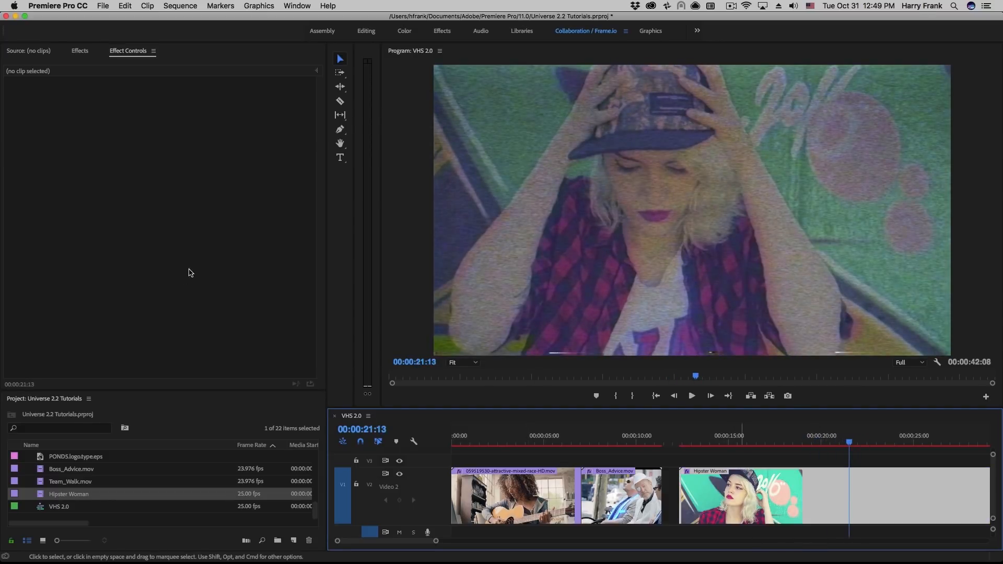
- Reselect Hipster Woman and enable Wrinkle Distortion under Tape Wrinkle
{"action": "left_click", "coordinate": [741, 495]}
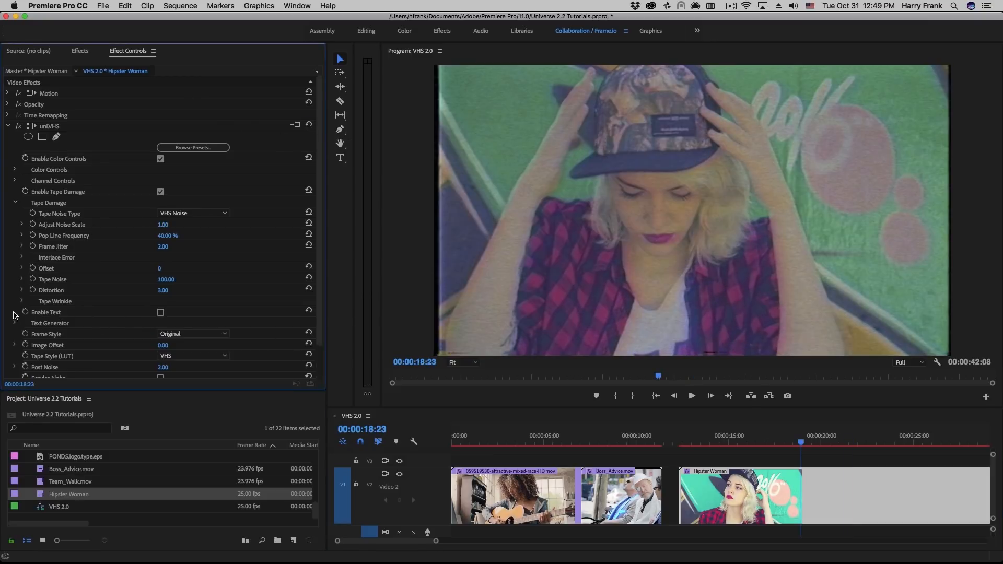
{"action": "mouse_move", "coordinate": [20, 314]}
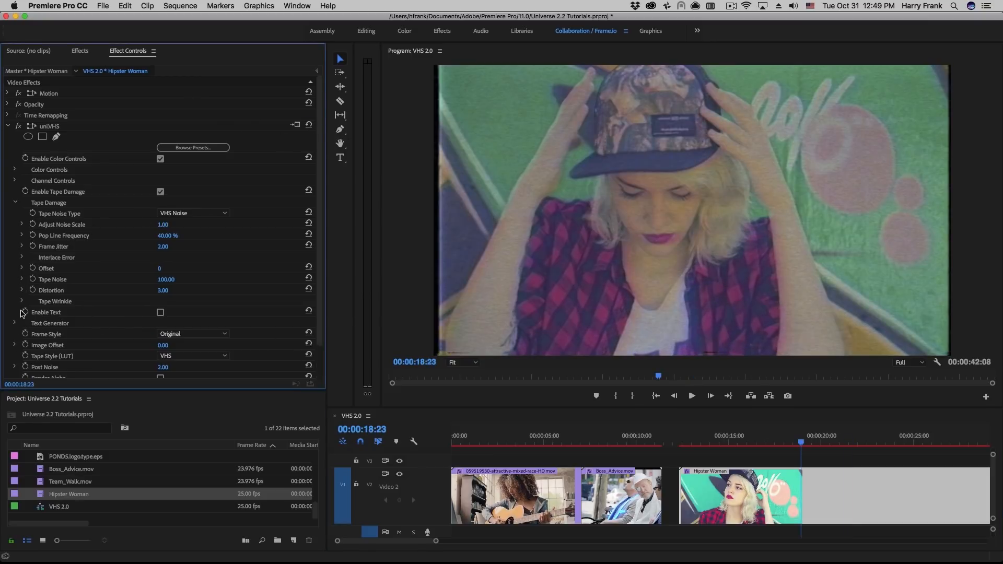
{"action": "left_click", "coordinate": [23, 301]}
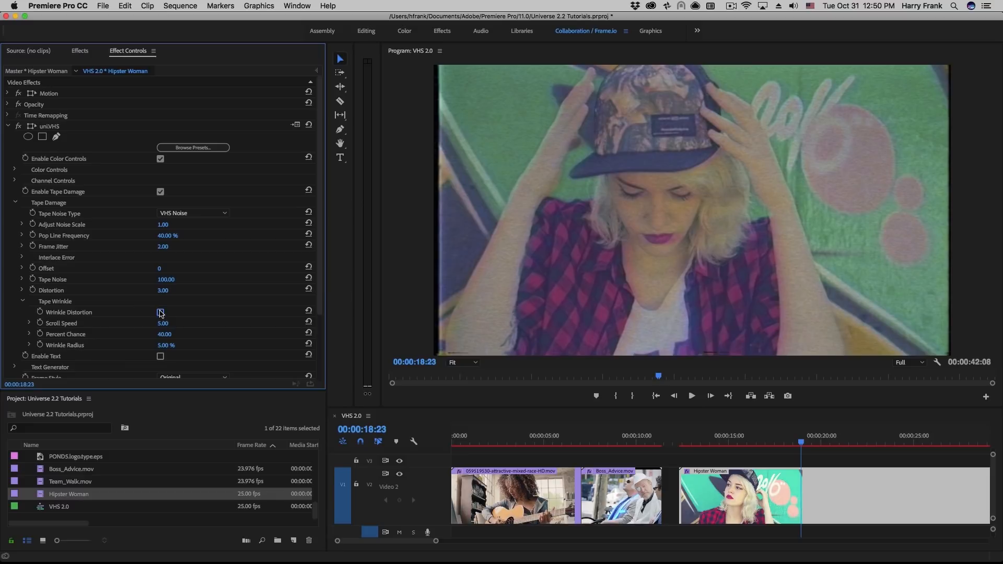
{"action": "left_click", "coordinate": [160, 312]}
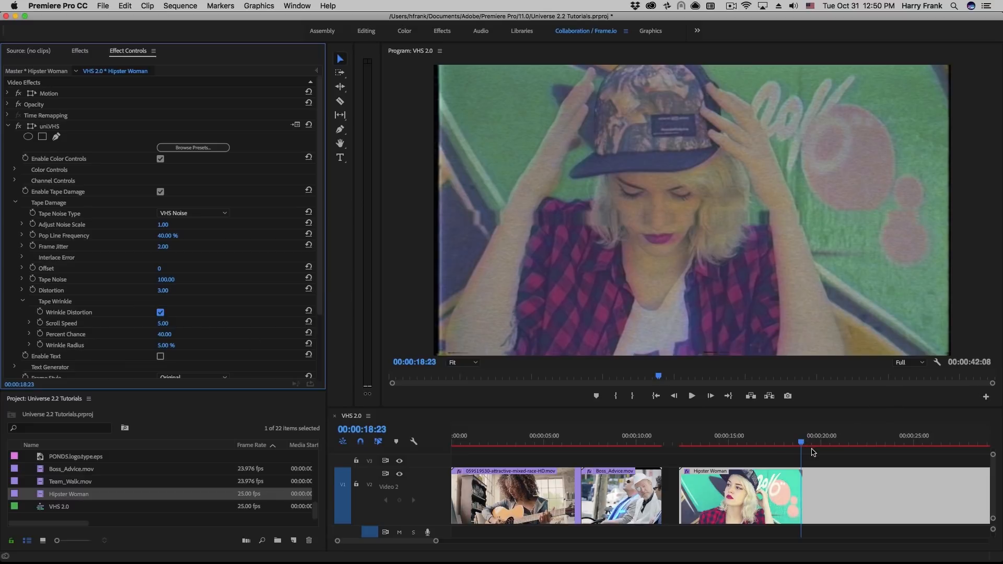
{"action": "left_click", "coordinate": [810, 444]}
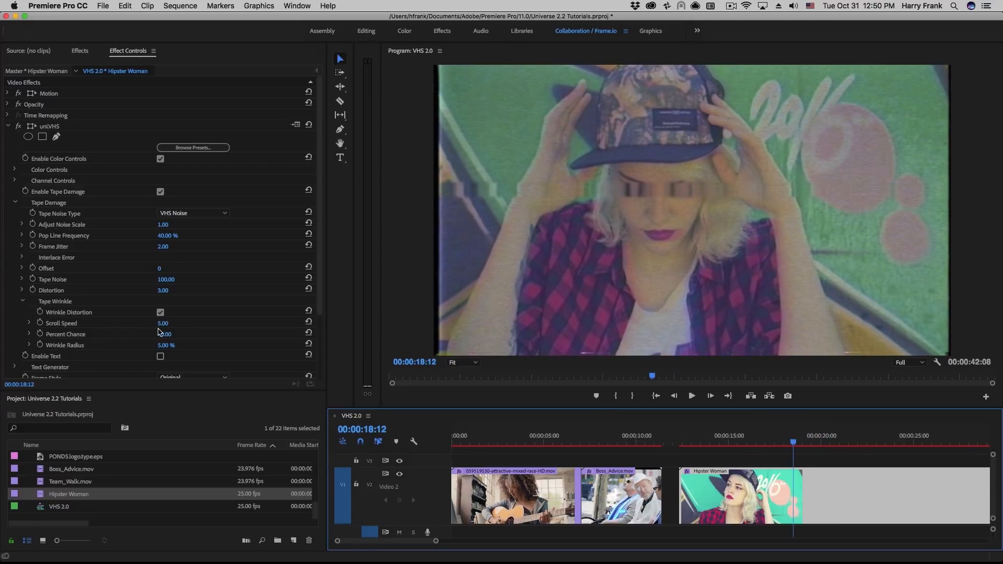
- Set wrinkle radius to 20% and wrinkle scroll speed to 15
{"action": "double_click", "coordinate": [165, 345]}
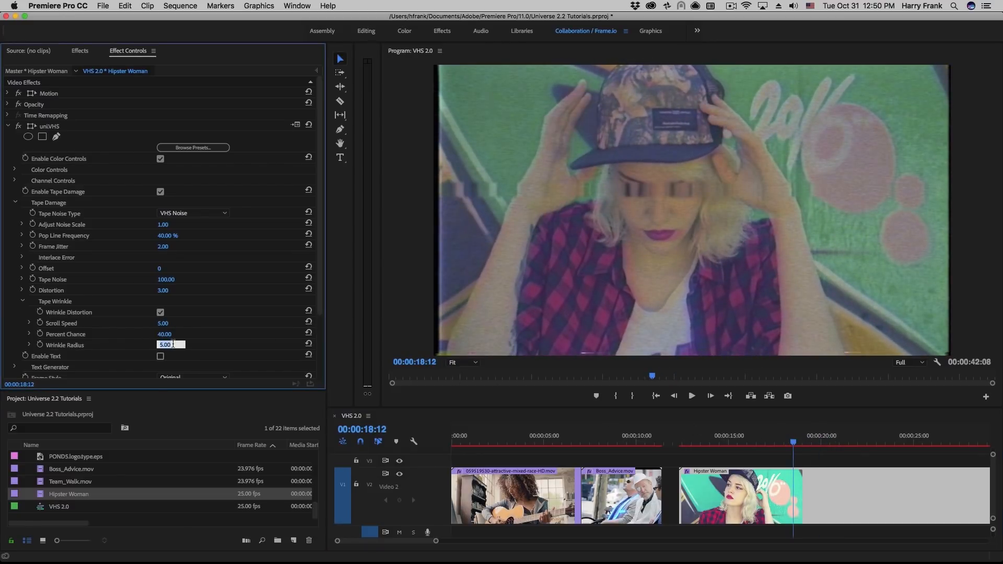
{"action": "type", "text": "20.00"}
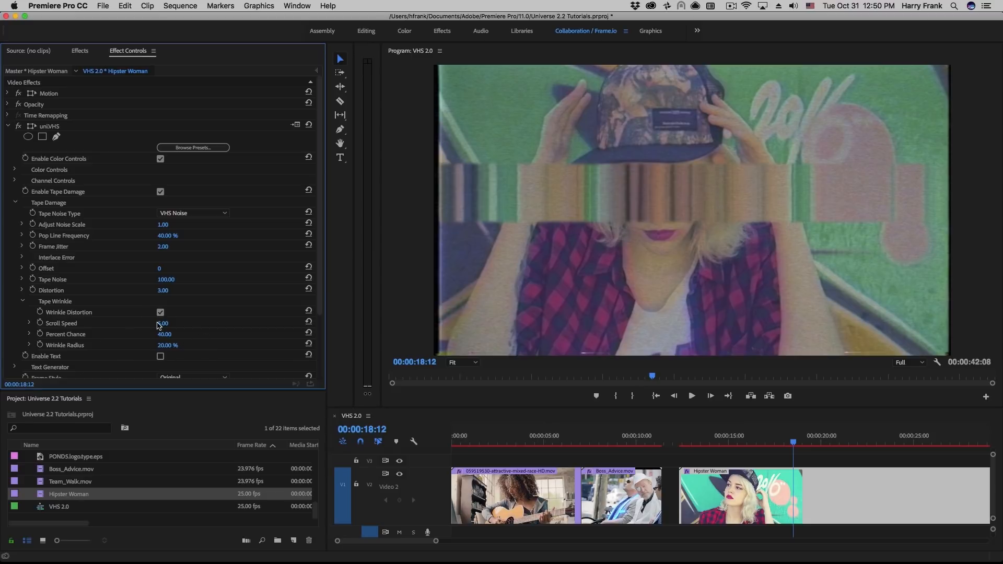
{"action": "double_click", "coordinate": [163, 322]}
{"action": "type", "text": "15"}
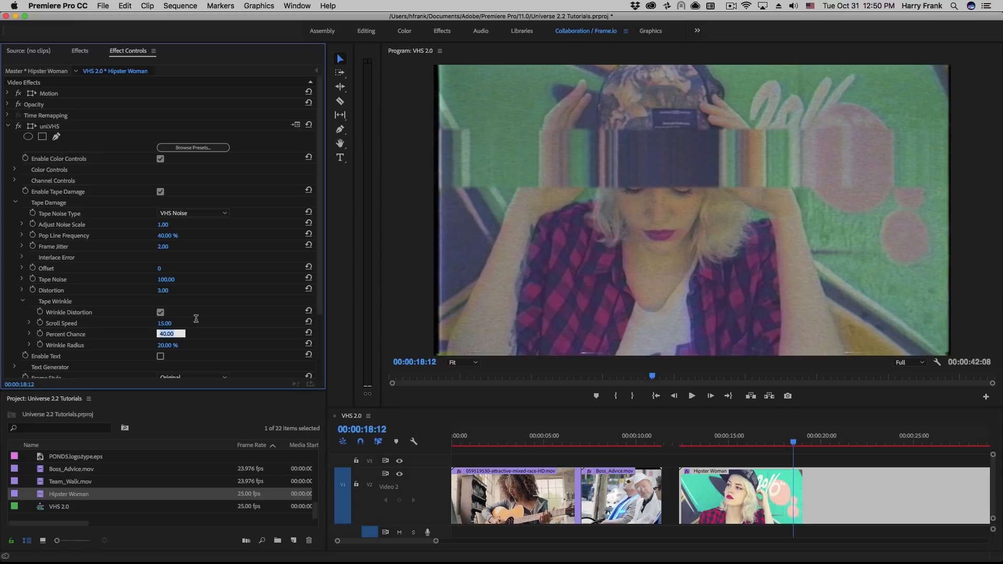
{"action": "type", "text": "20.00"}
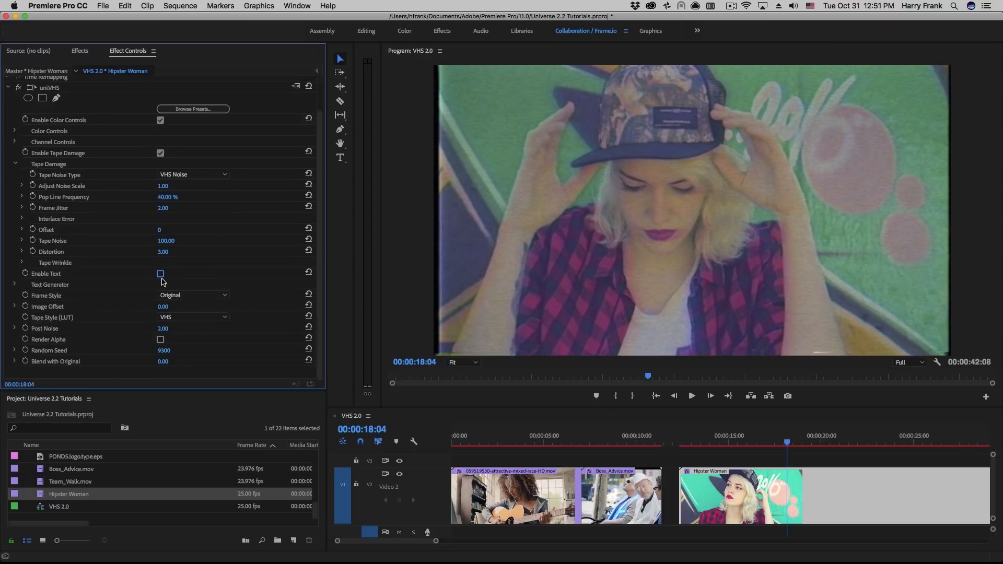
- Turn on the PLAY, SP and timecode text overlay and expand Text Generator settings
{"action": "left_click", "coordinate": [161, 274]}
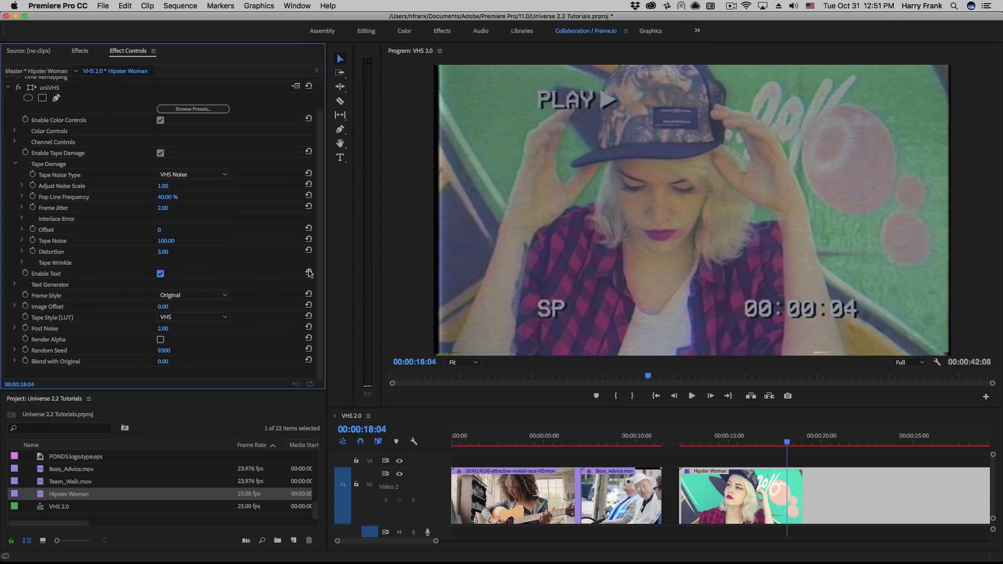
{"action": "left_click", "coordinate": [161, 274]}
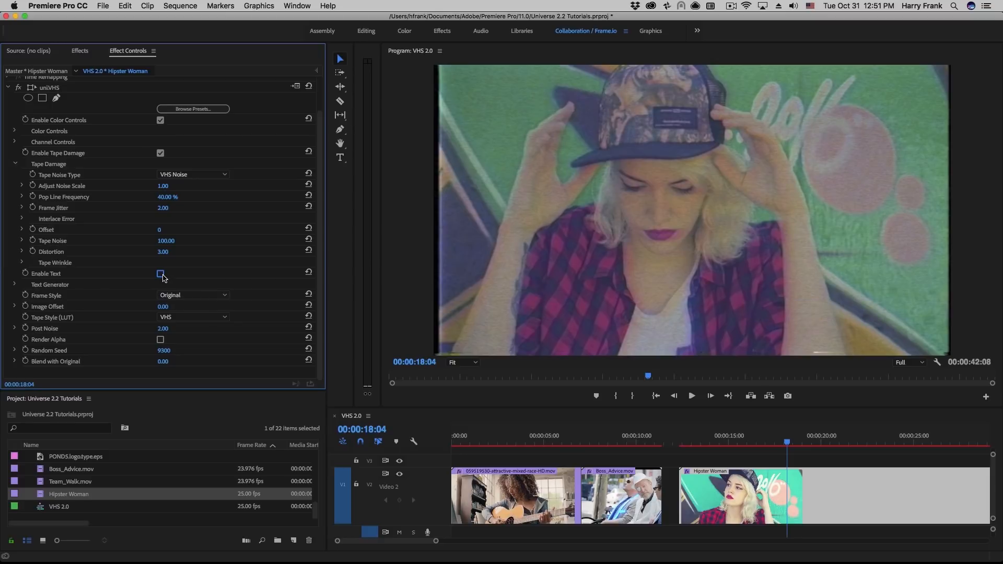
{"action": "left_click", "coordinate": [160, 273]}
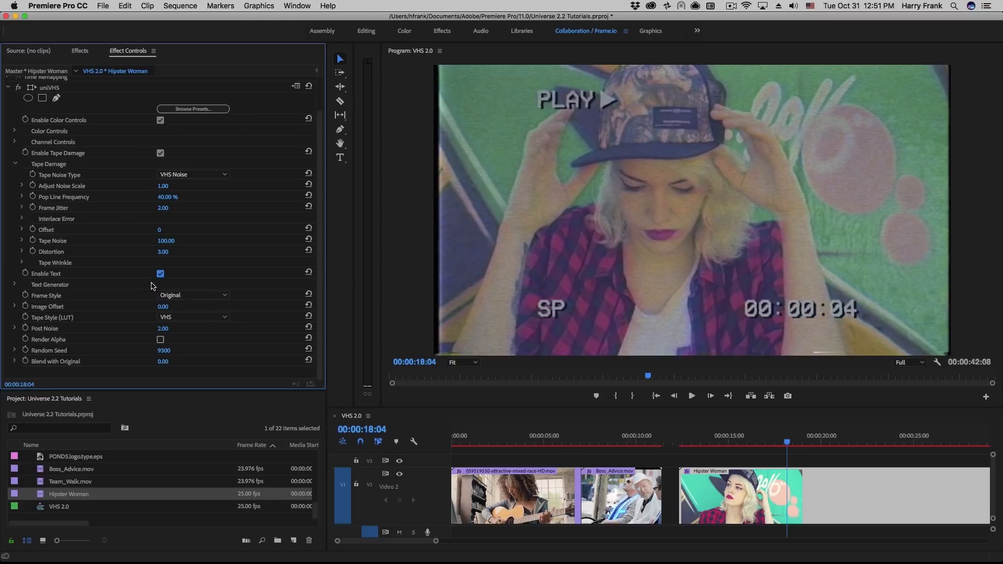
{"action": "left_click", "coordinate": [15, 285]}
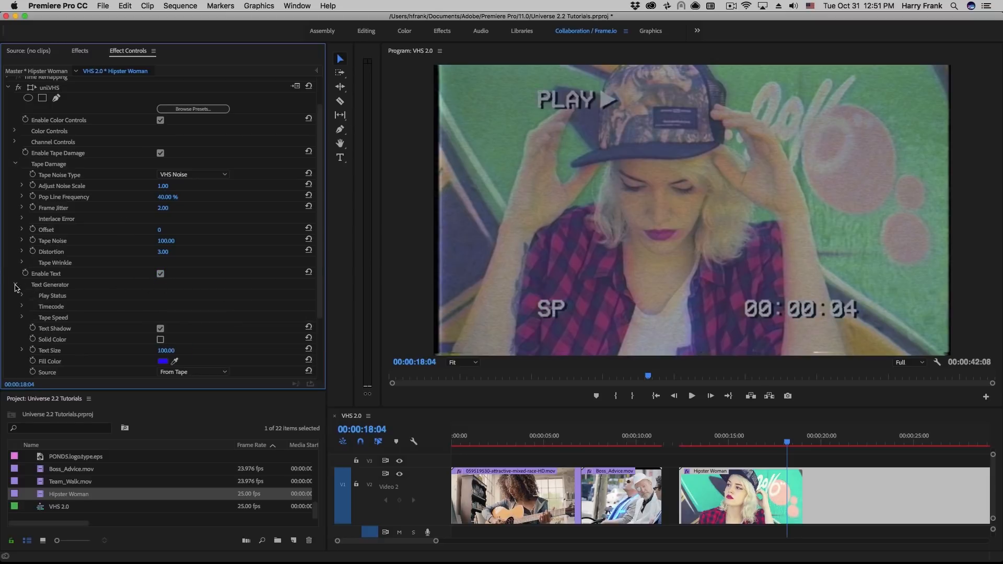
{"action": "scroll", "scroll_direction": "down", "scroll_amount": 3}
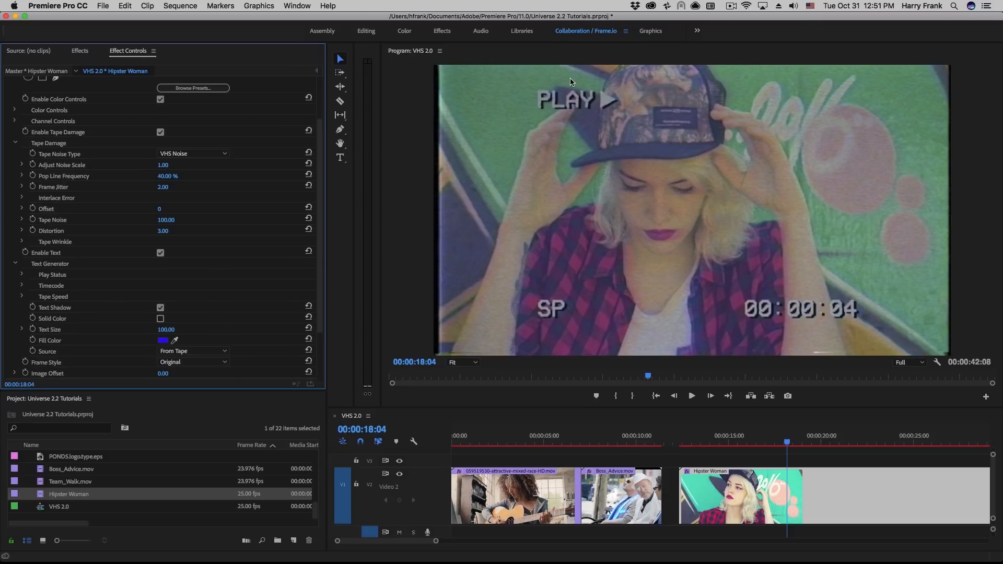
{"action": "mouse_move", "coordinate": [152, 283]}
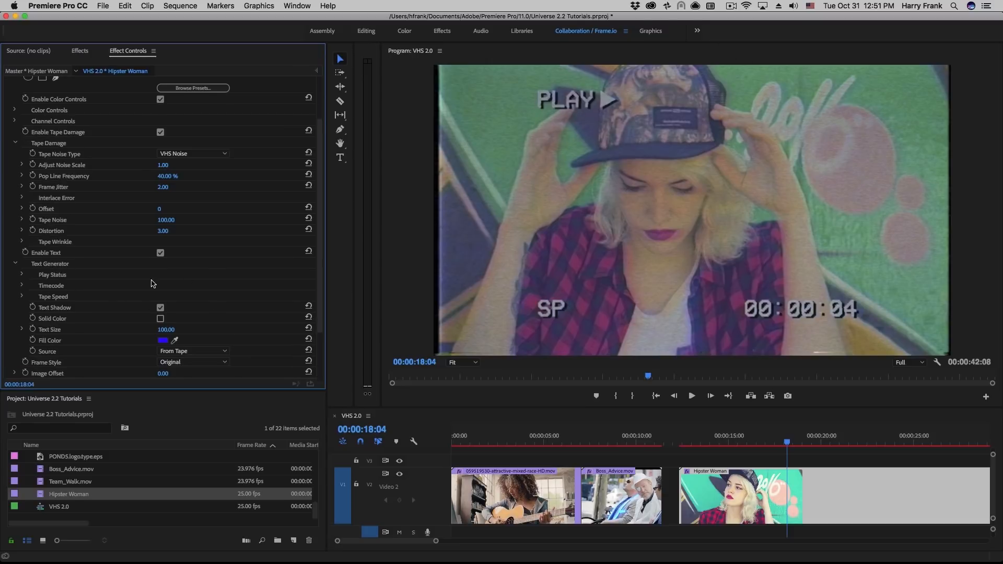
- Expand Play Status, Timecode and Tape Speed options, toggling the counter off and back on
{"action": "left_click", "coordinate": [21, 275]}
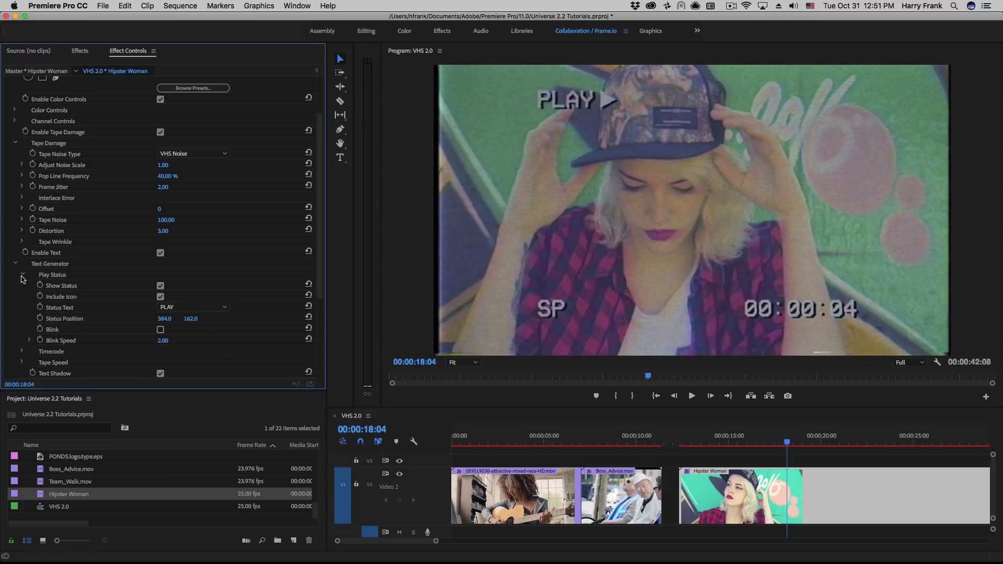
{"action": "left_click", "coordinate": [22, 275]}
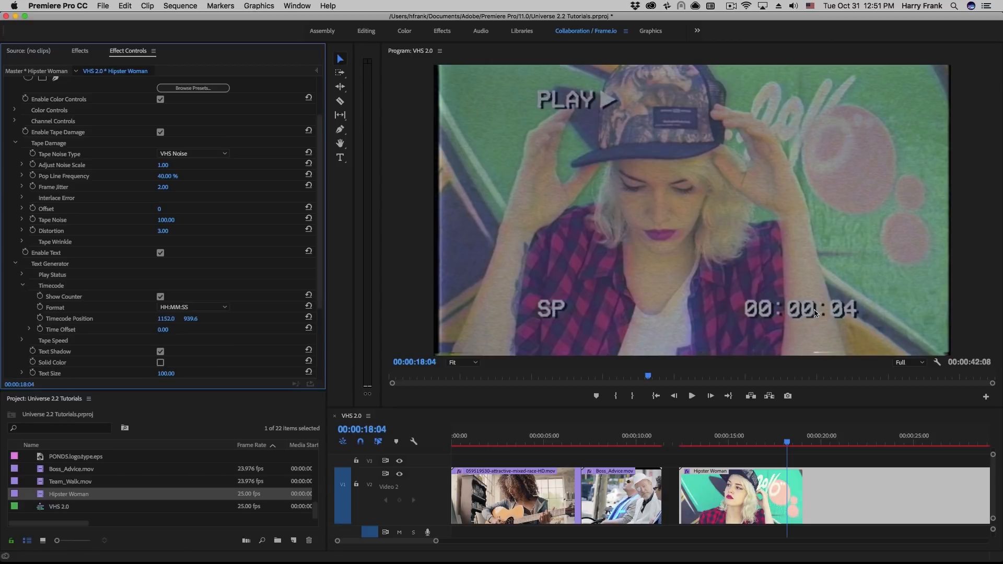
{"action": "left_click", "coordinate": [160, 296]}
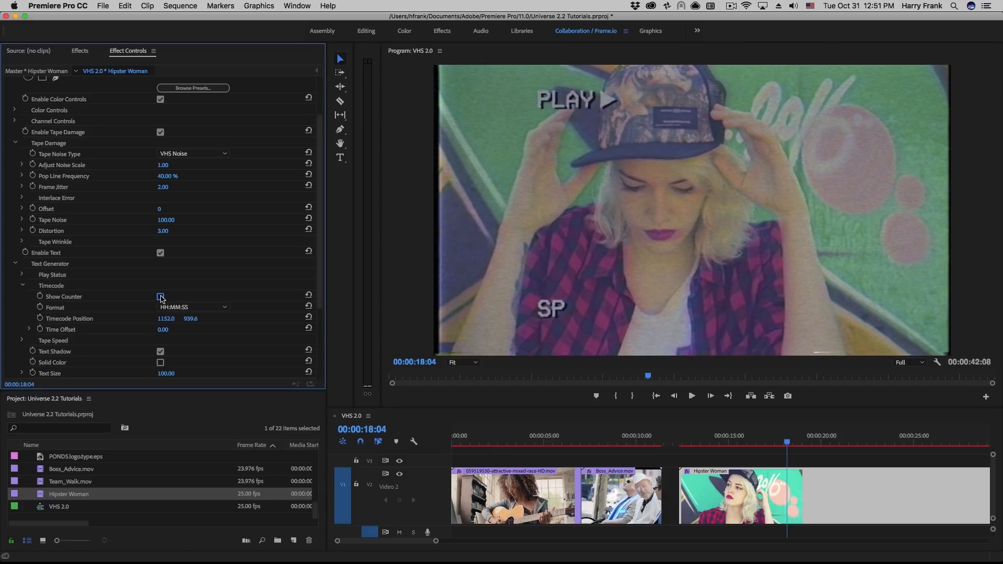
{"action": "left_click", "coordinate": [160, 296]}
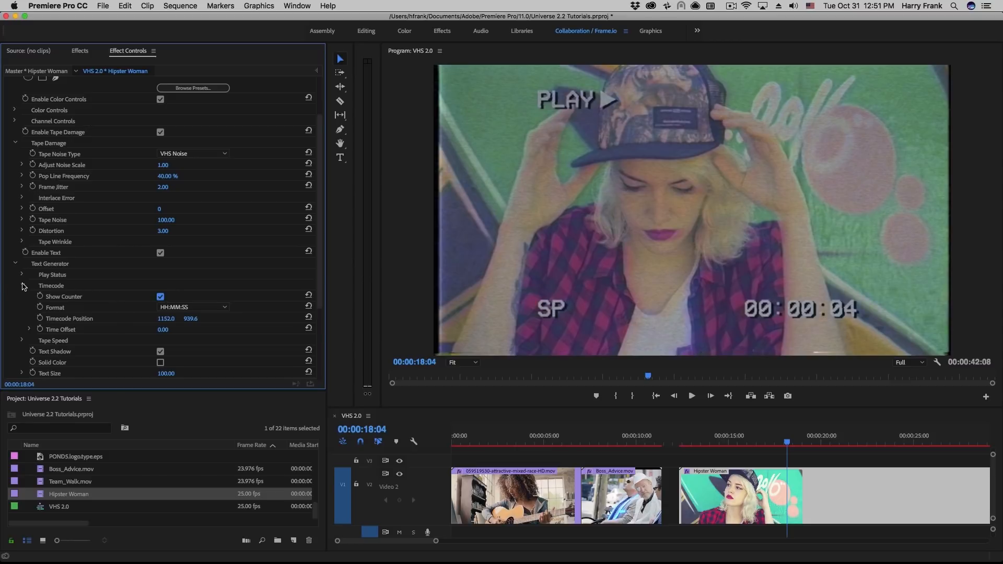
{"action": "left_click", "coordinate": [22, 297]}
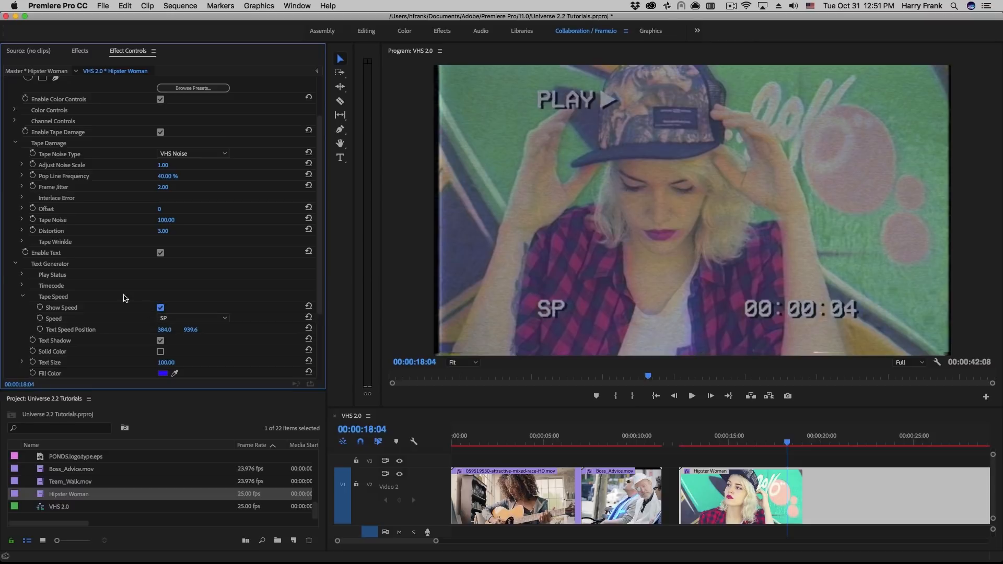
{"action": "left_click", "coordinate": [22, 274]}
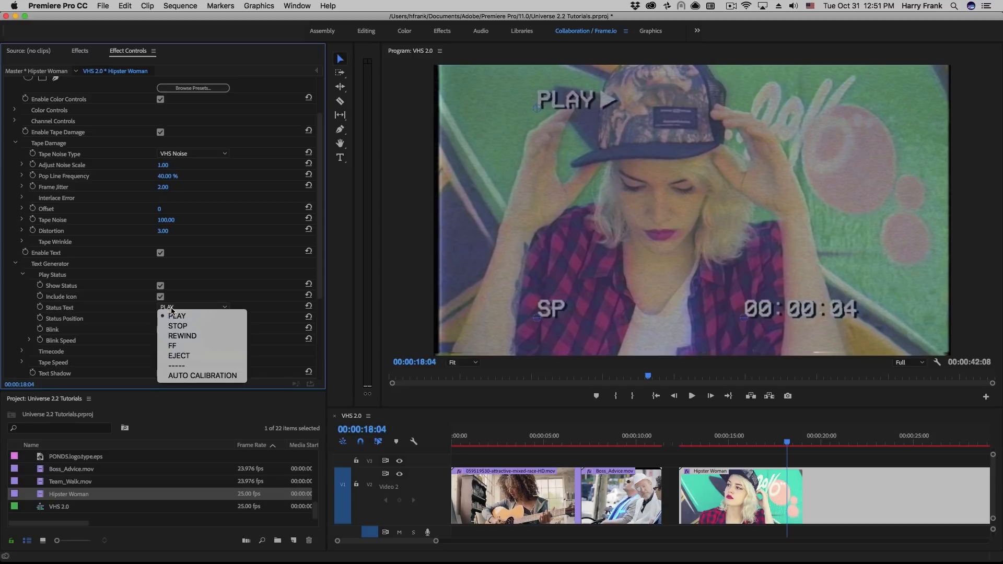
{"action": "left_click", "coordinate": [177, 326]}
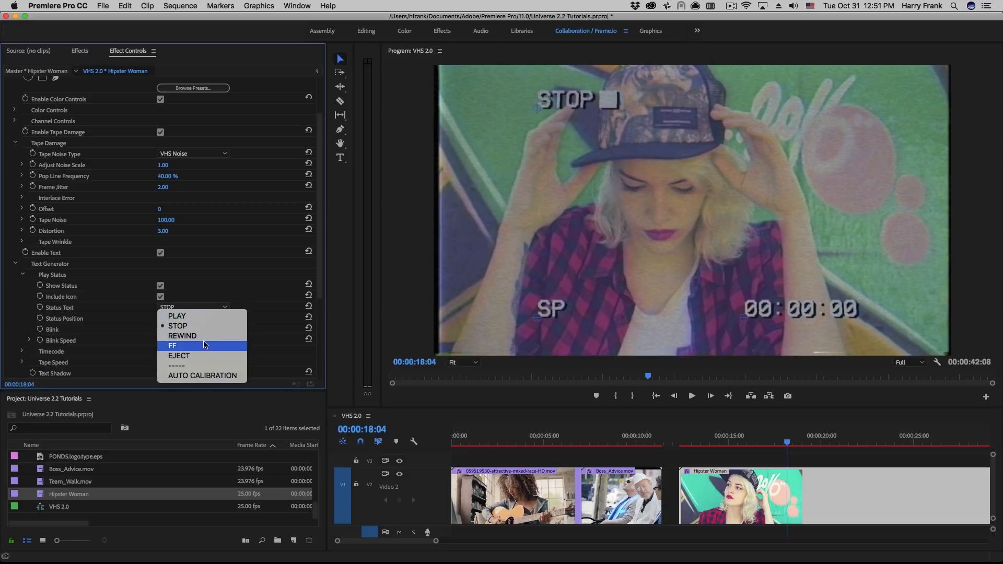
{"action": "left_click", "coordinate": [202, 375]}
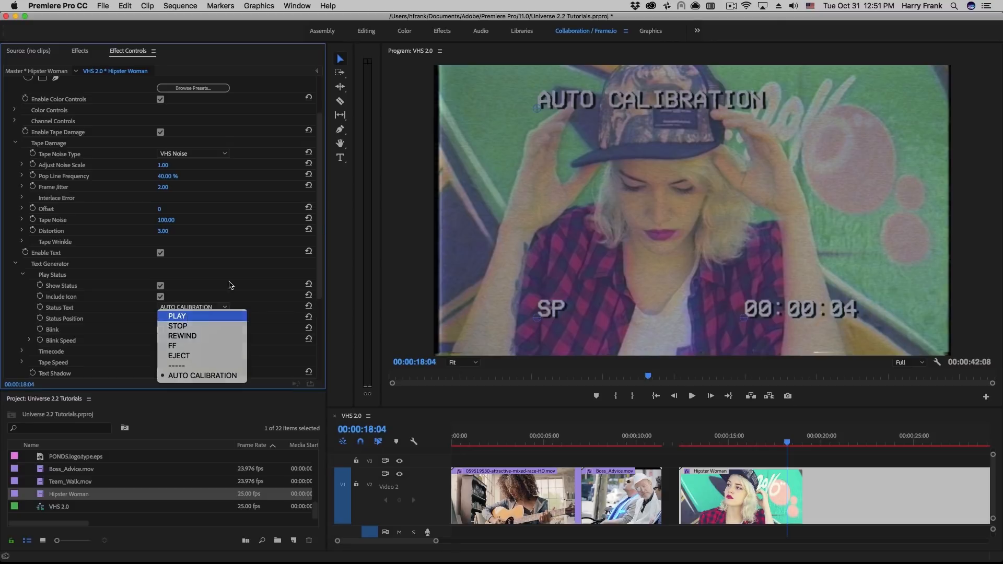
{"action": "left_click", "coordinate": [177, 315]}
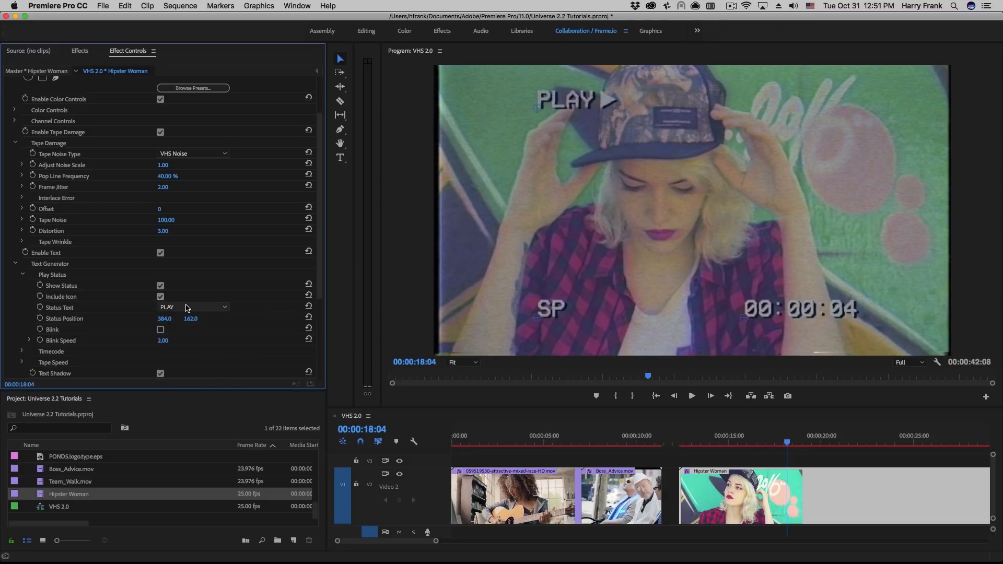
{"action": "left_click", "coordinate": [160, 296]}
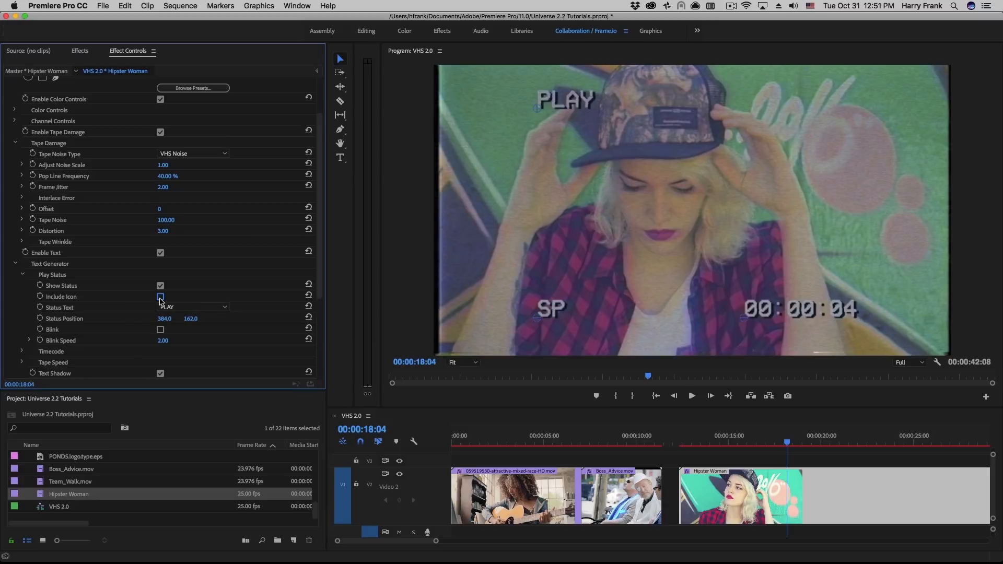
{"action": "left_click", "coordinate": [160, 296]}
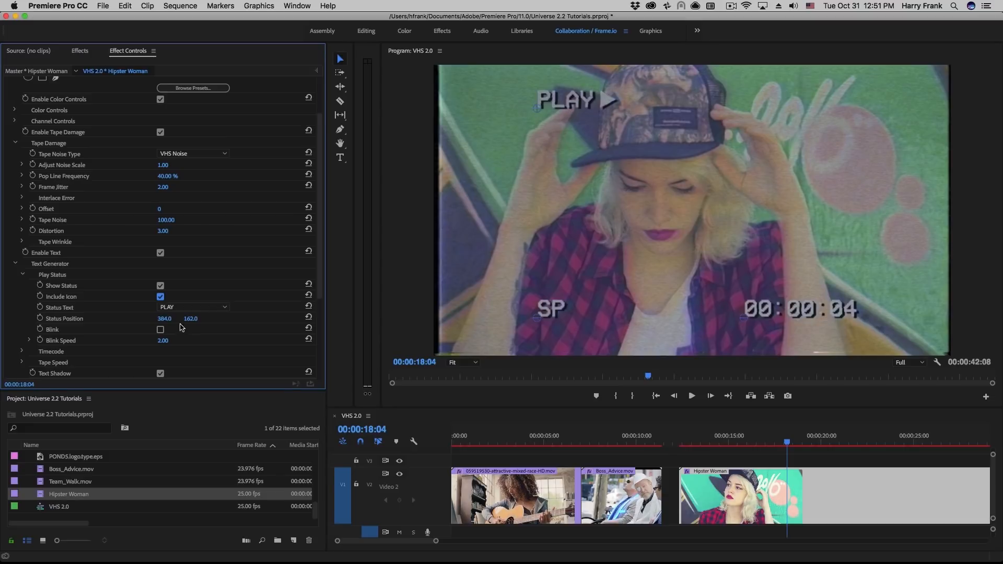
{"action": "mouse_move", "coordinate": [250, 305]}
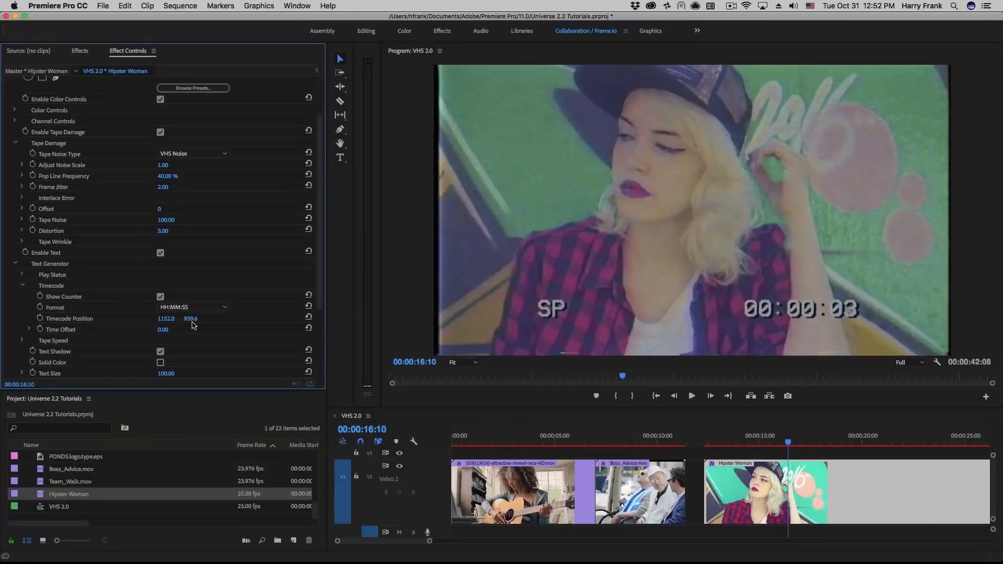
- Set the counter format to HH:MM:SS:FF and its time offset to 1000
{"action": "left_click", "coordinate": [191, 307]}
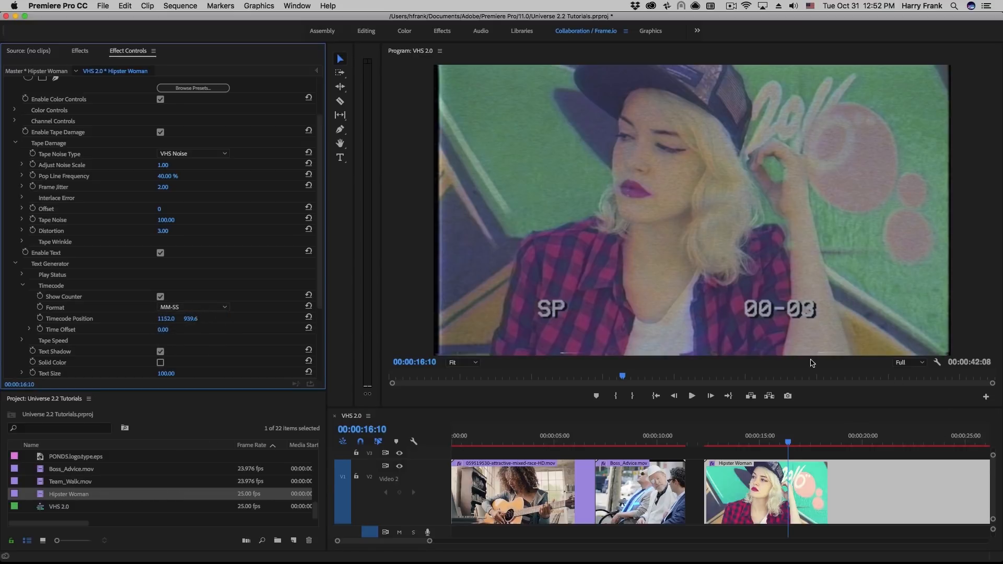
{"action": "mouse_move", "coordinate": [187, 306]}
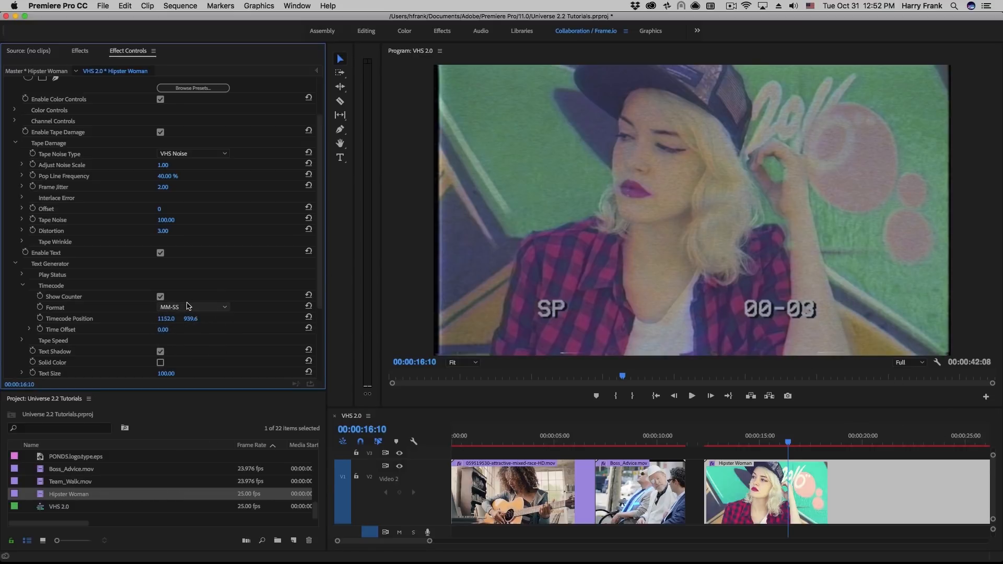
{"action": "left_click", "coordinate": [192, 307]}
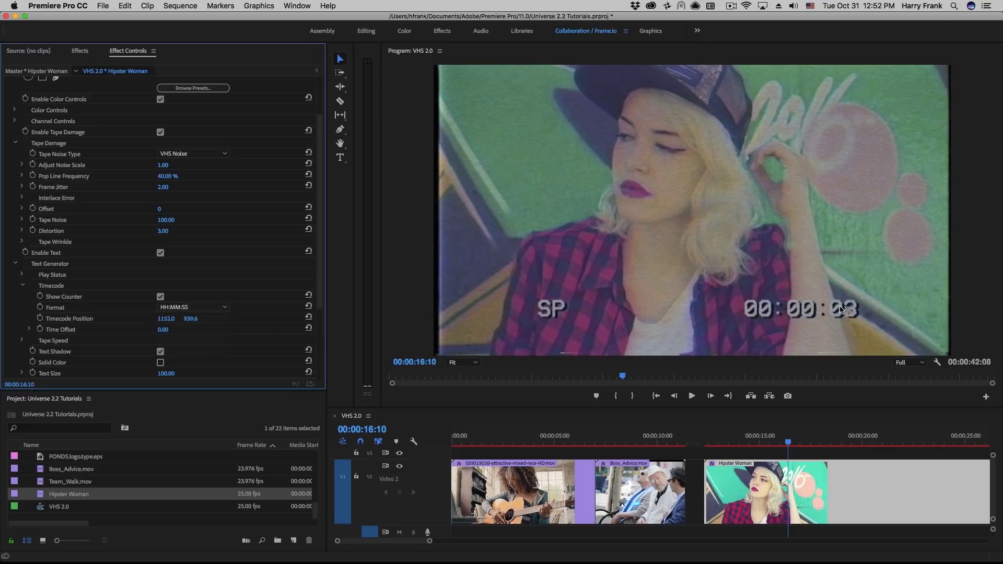
{"action": "left_click", "coordinate": [191, 307]}
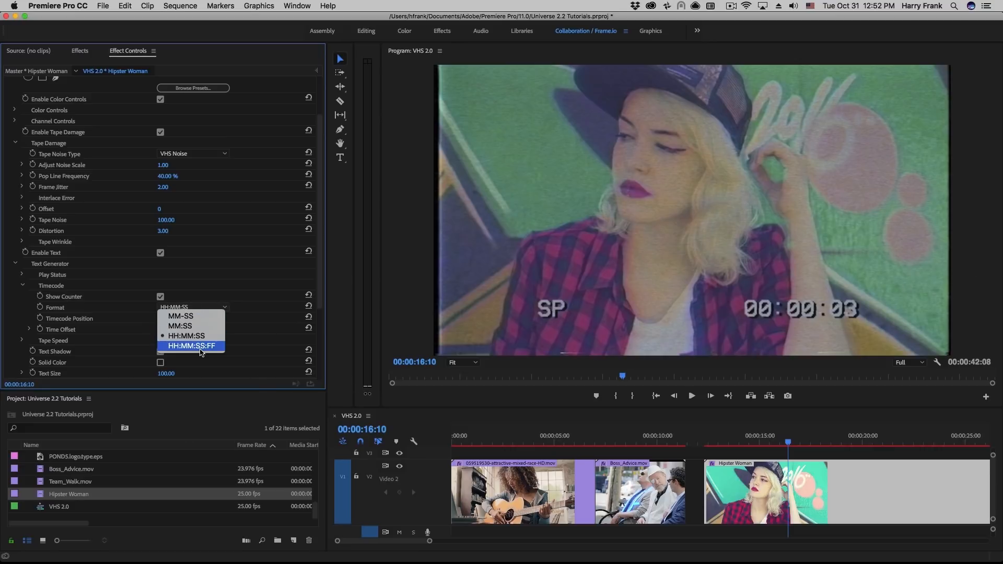
{"action": "left_click", "coordinate": [191, 346]}
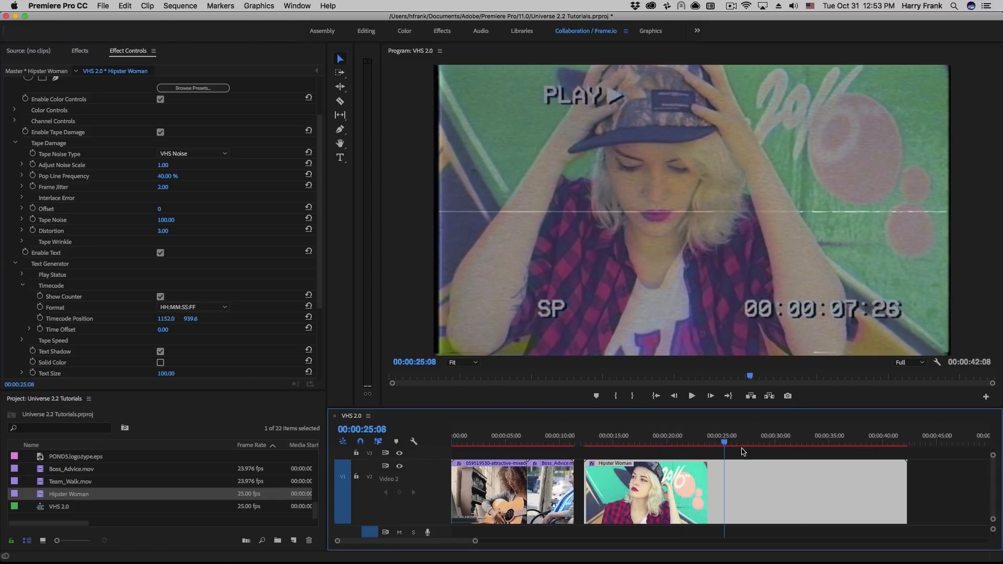
{"action": "left_click", "coordinate": [758, 436]}
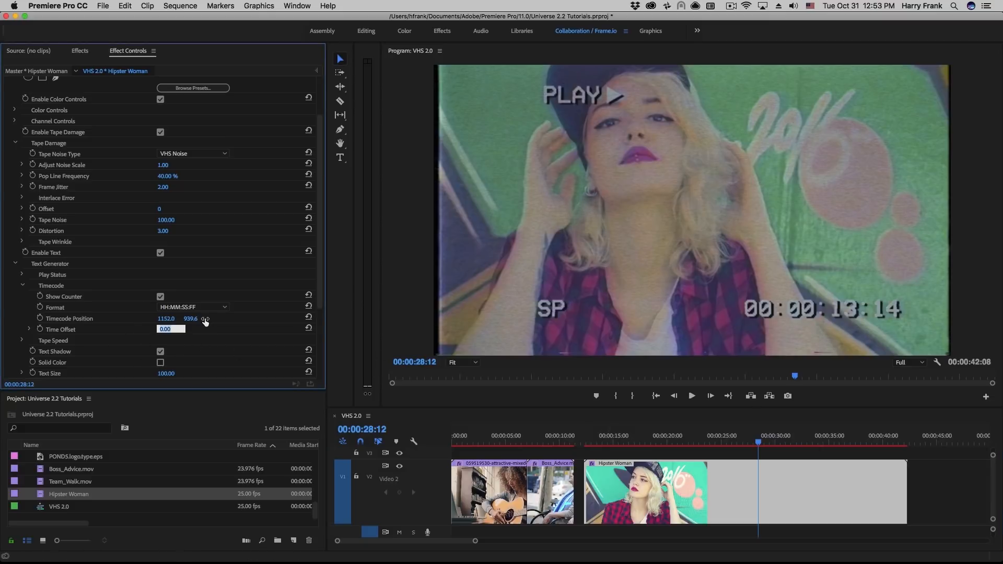
{"action": "type", "text": "1000.00"}
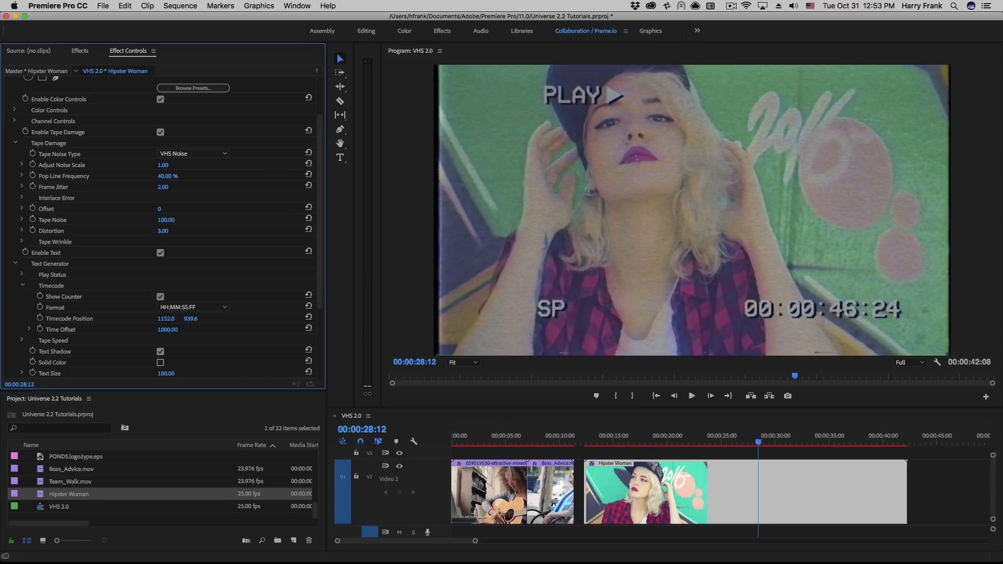
{"action": "mouse_move", "coordinate": [382, 312]}
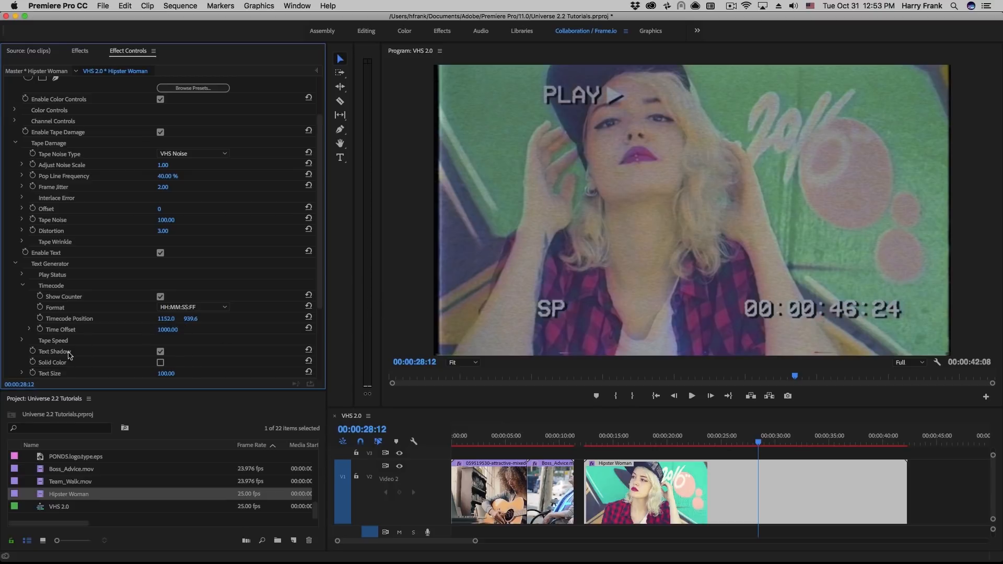
- Expand Tape Speed options and choose LP as the tape speed
{"action": "left_click", "coordinate": [22, 340]}
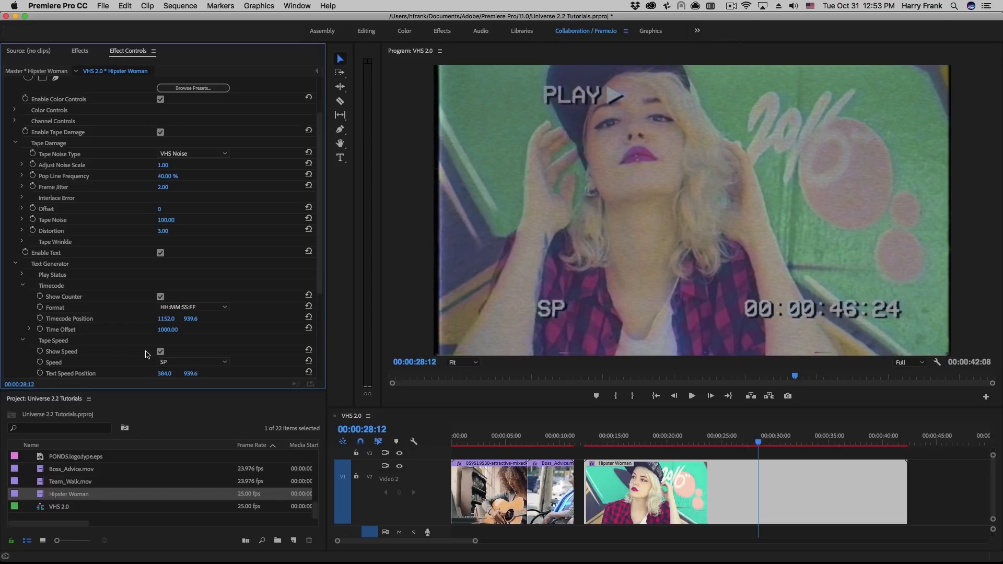
{"action": "left_click", "coordinate": [192, 362]}
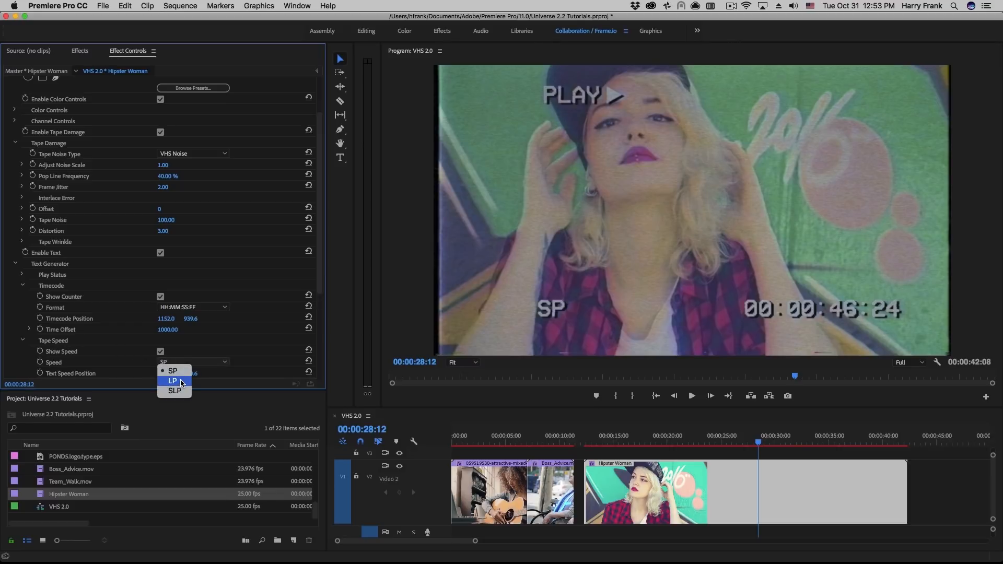
{"action": "left_click", "coordinate": [173, 381]}
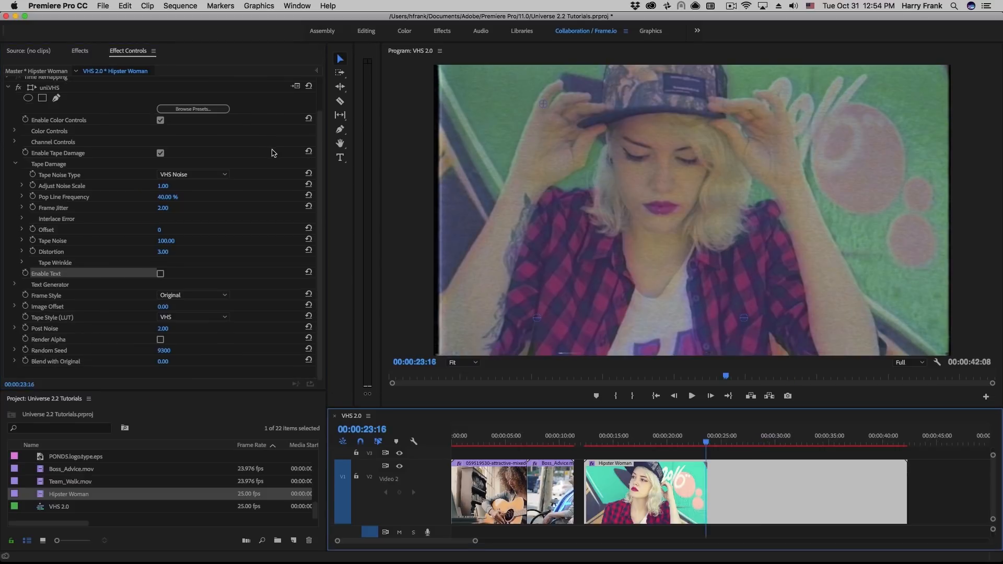
- Apply the Color_Weave preset from the uniVHS preset browser and preview it
{"action": "left_click", "coordinate": [193, 108]}
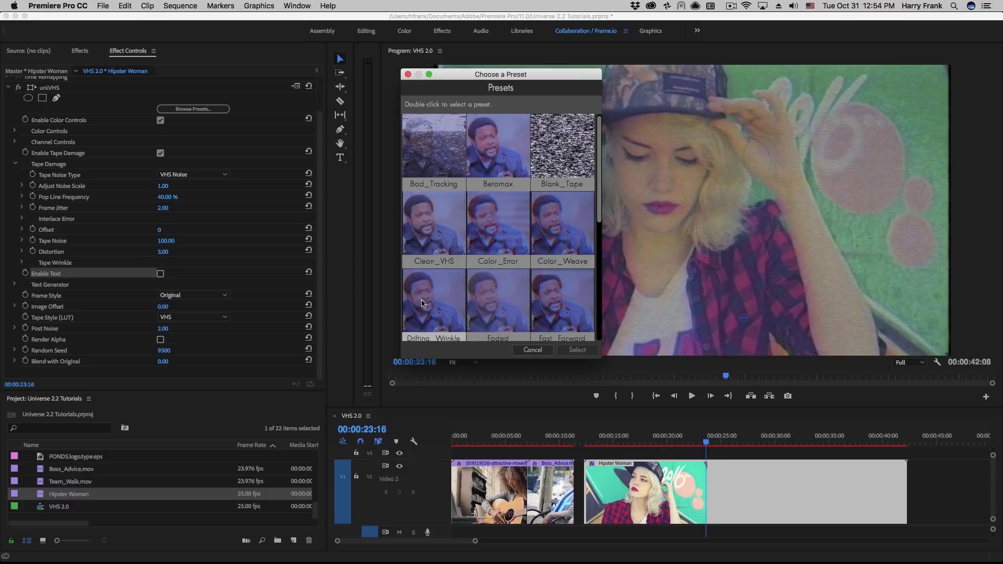
{"action": "left_click", "coordinate": [561, 222]}
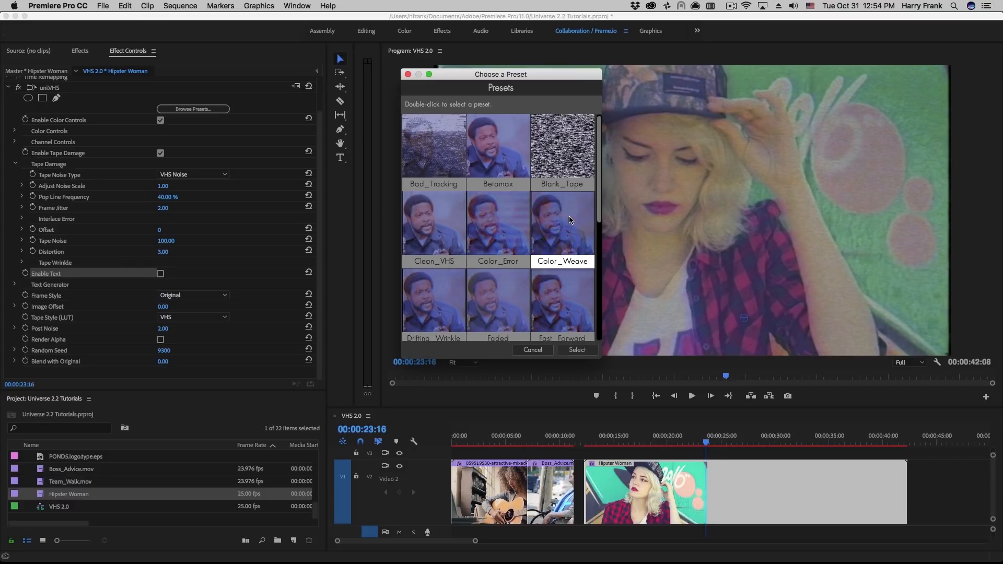
{"action": "double_click", "coordinate": [433, 145]}
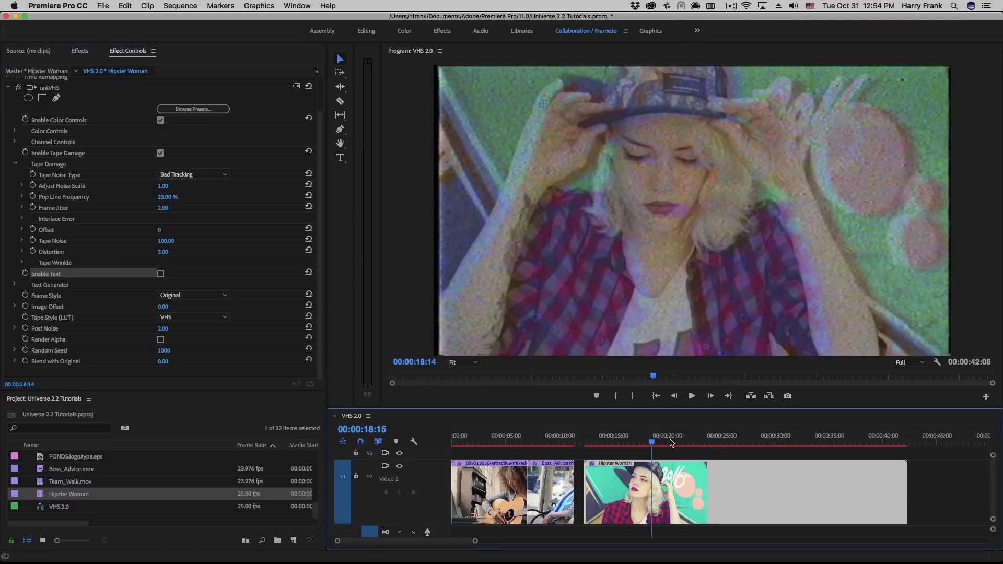
{"action": "left_click", "coordinate": [710, 444]}
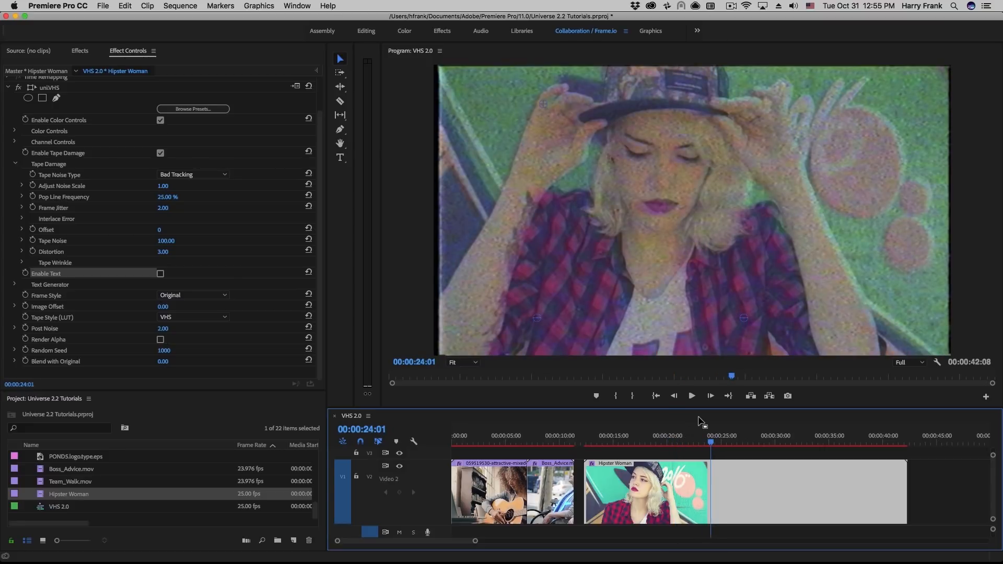